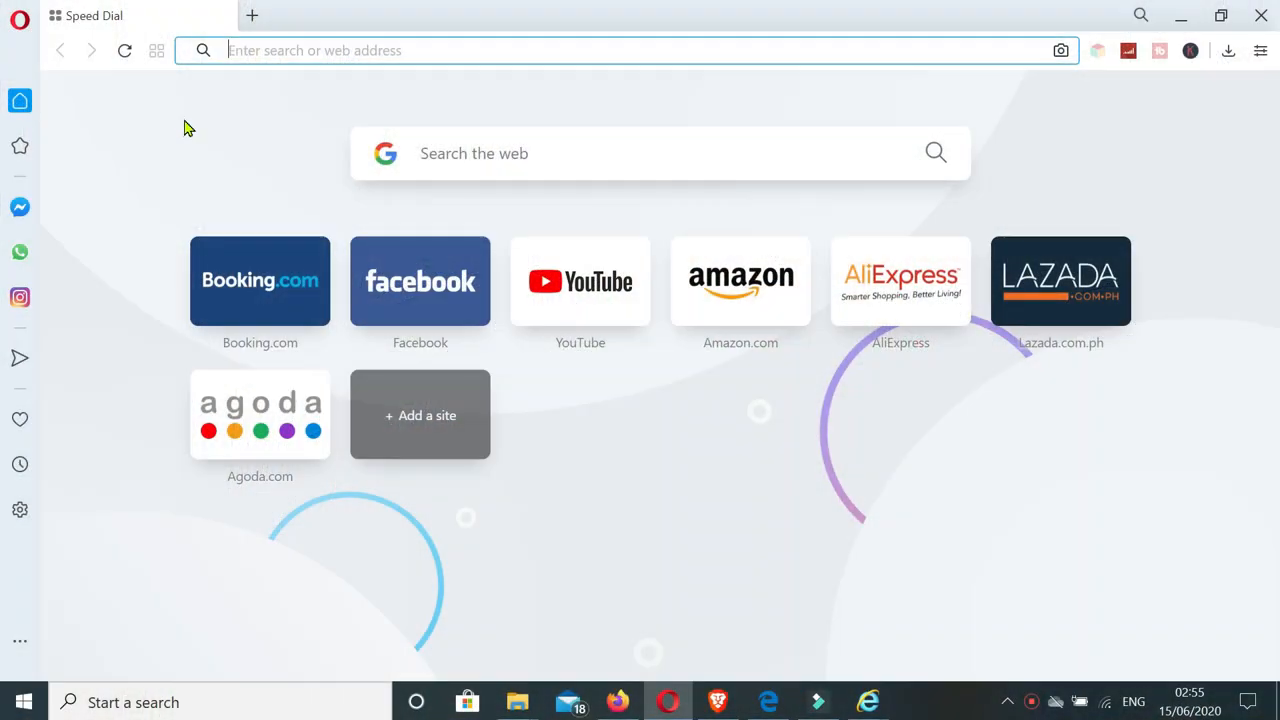
mouse_move(196, 122)
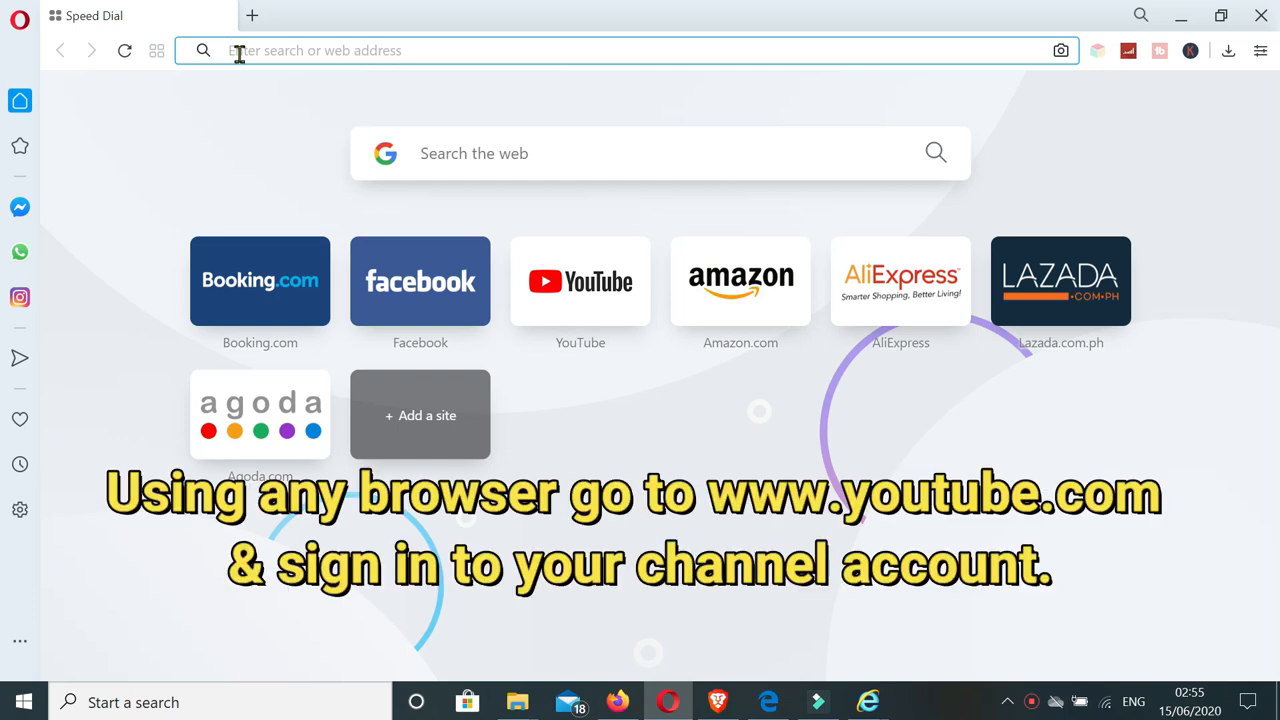
text(www.youtube.com)
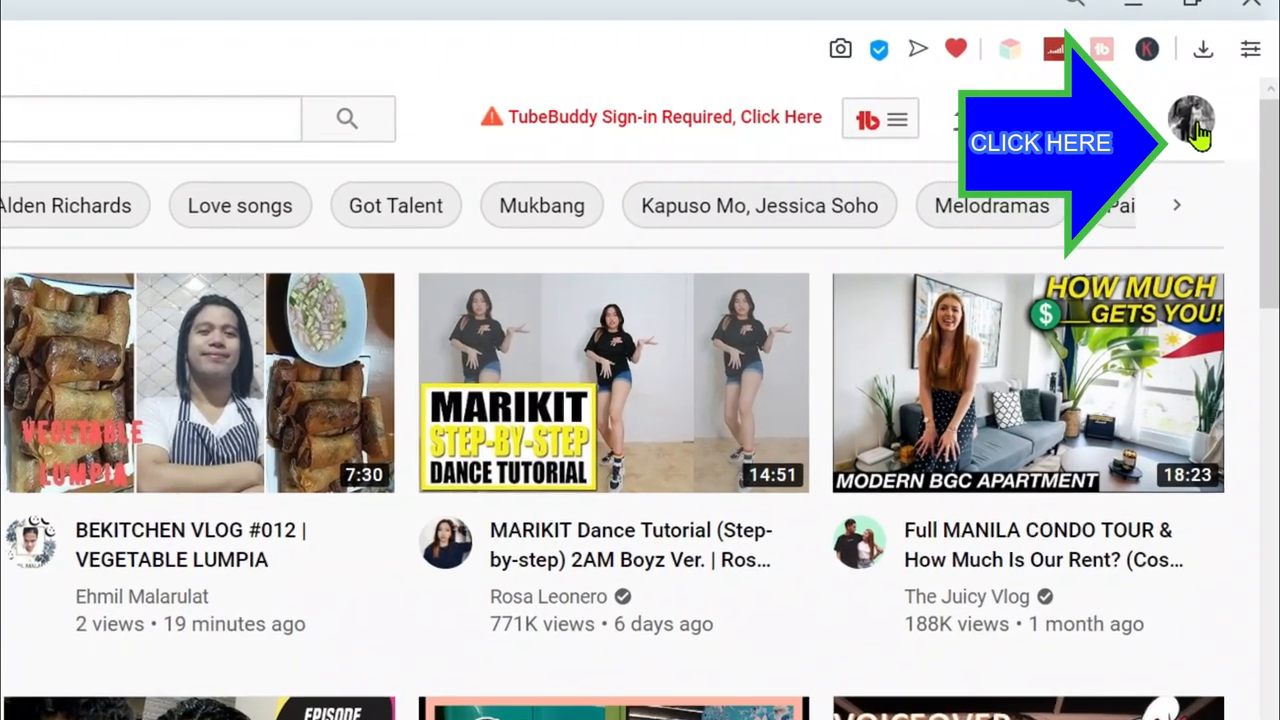
Open YouTube Studio from the profile menu and bring up its Settings
click(1191, 123)
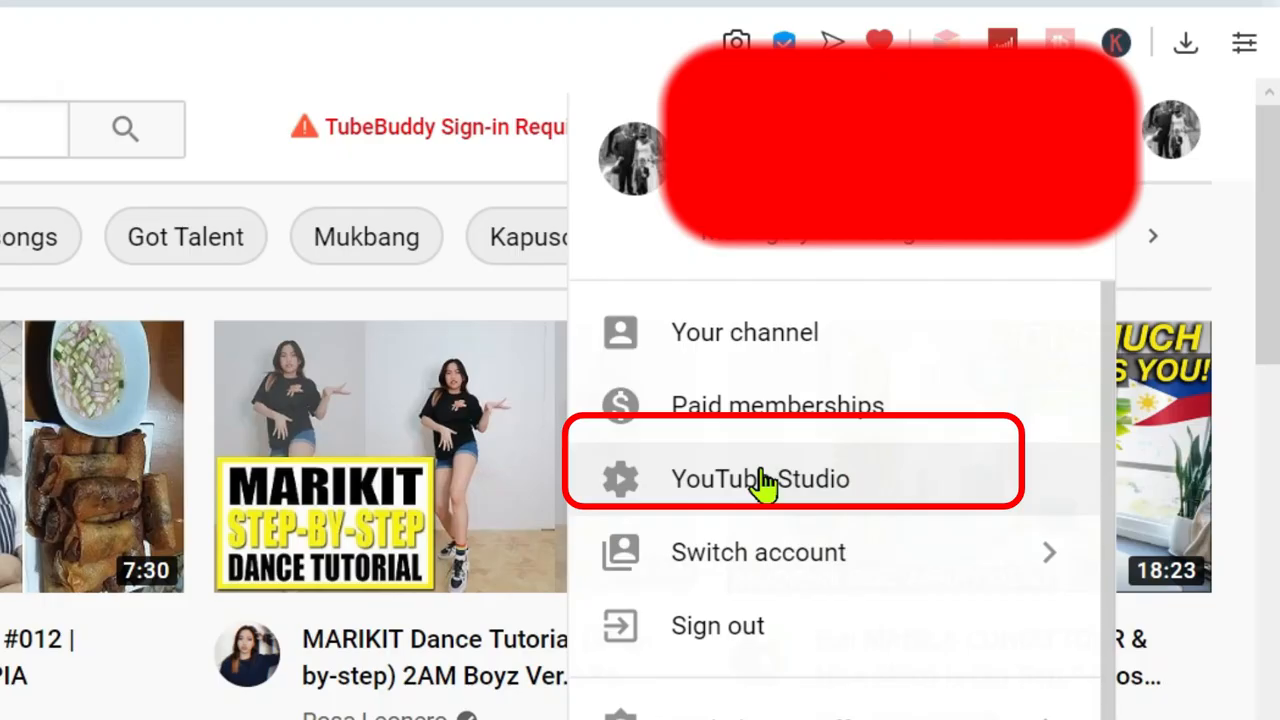
click(760, 479)
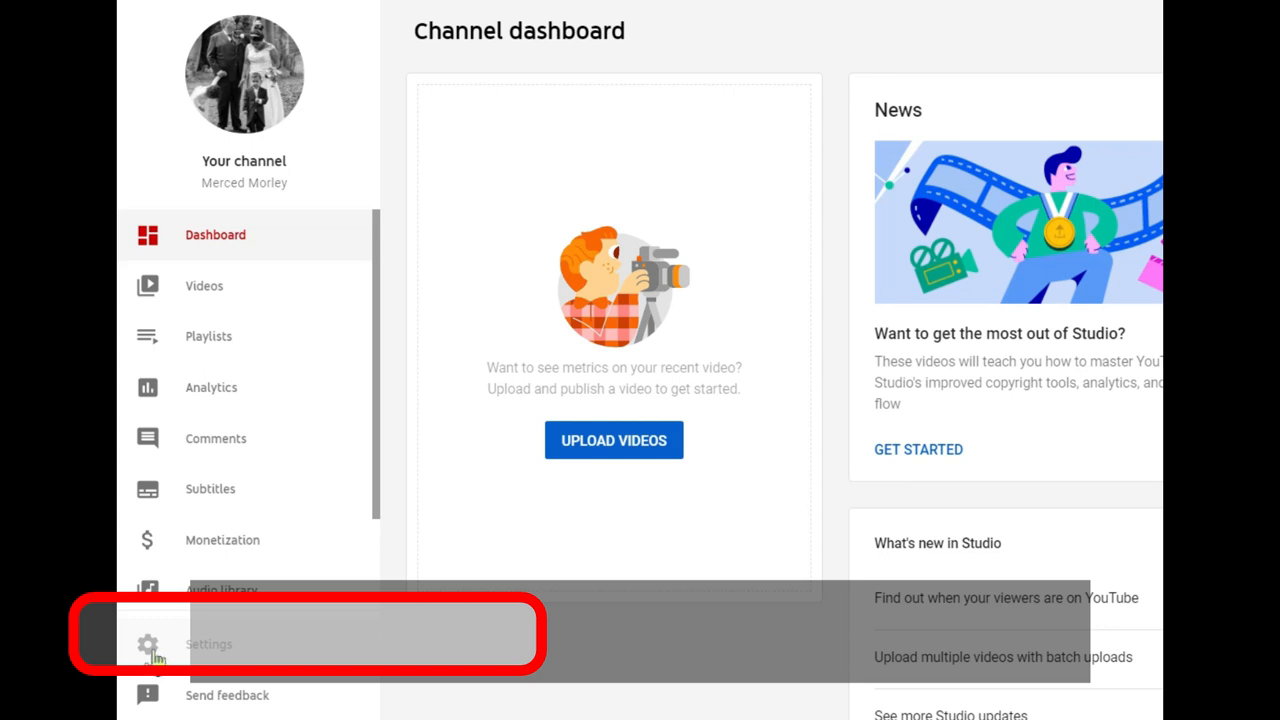
click(208, 644)
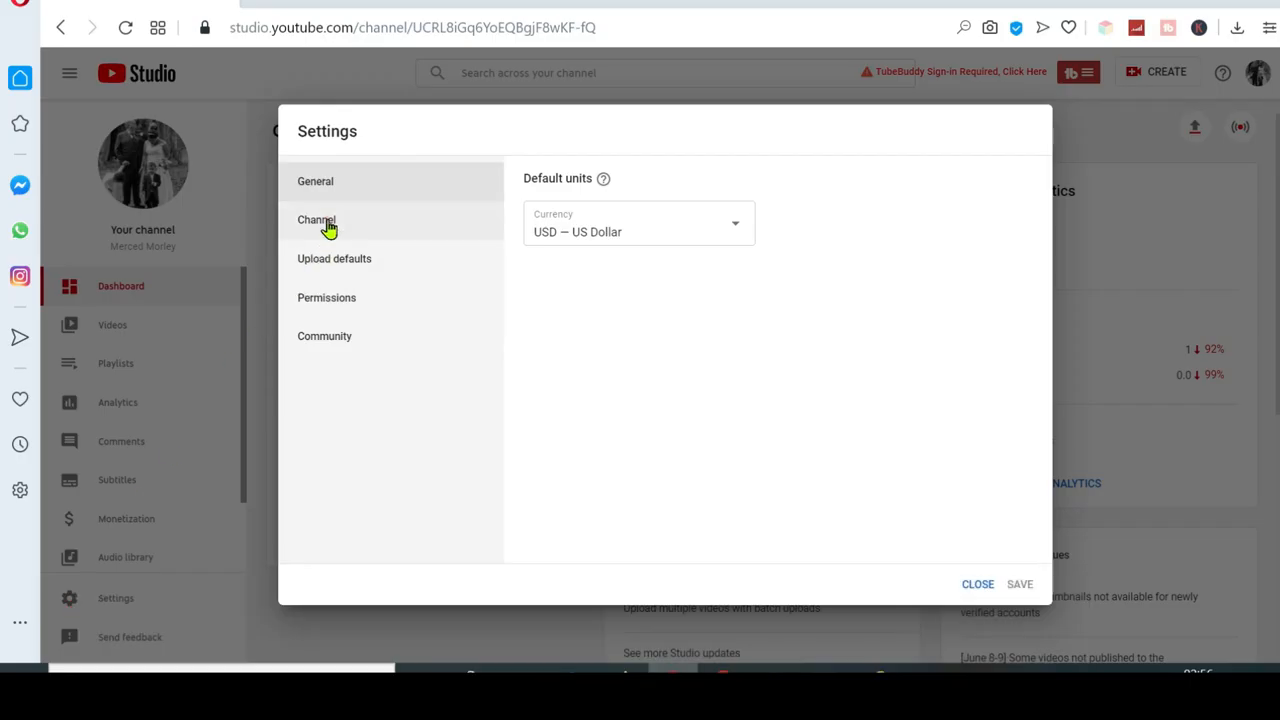
Add 'mercedmorley' and 'Merced Morley' as channel keywords under Channel > Basic info
click(317, 219)
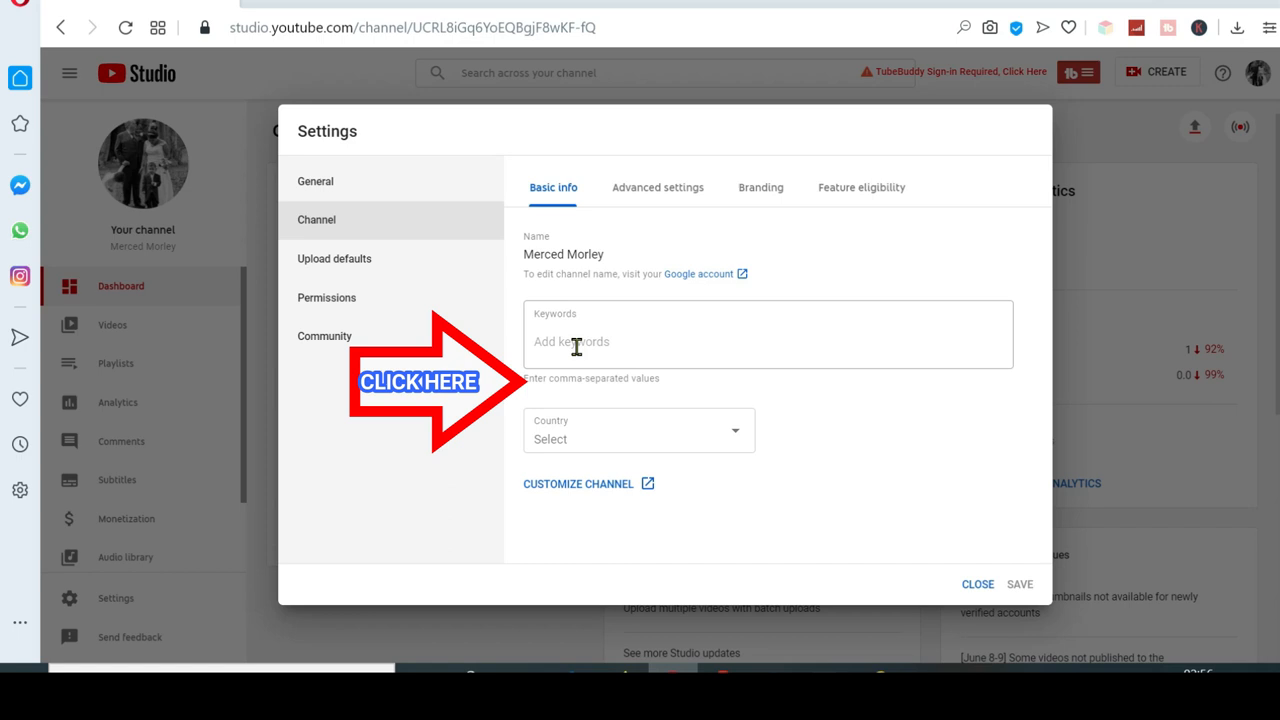
click(767, 334)
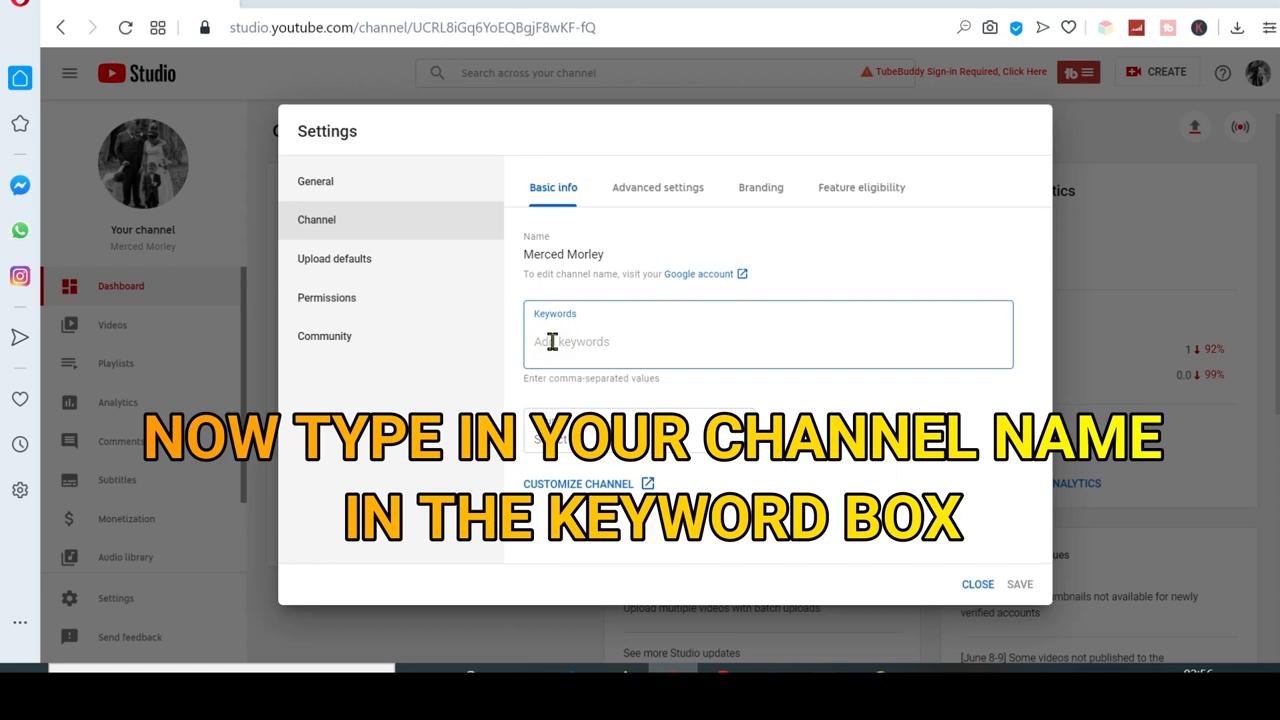
text(merced)
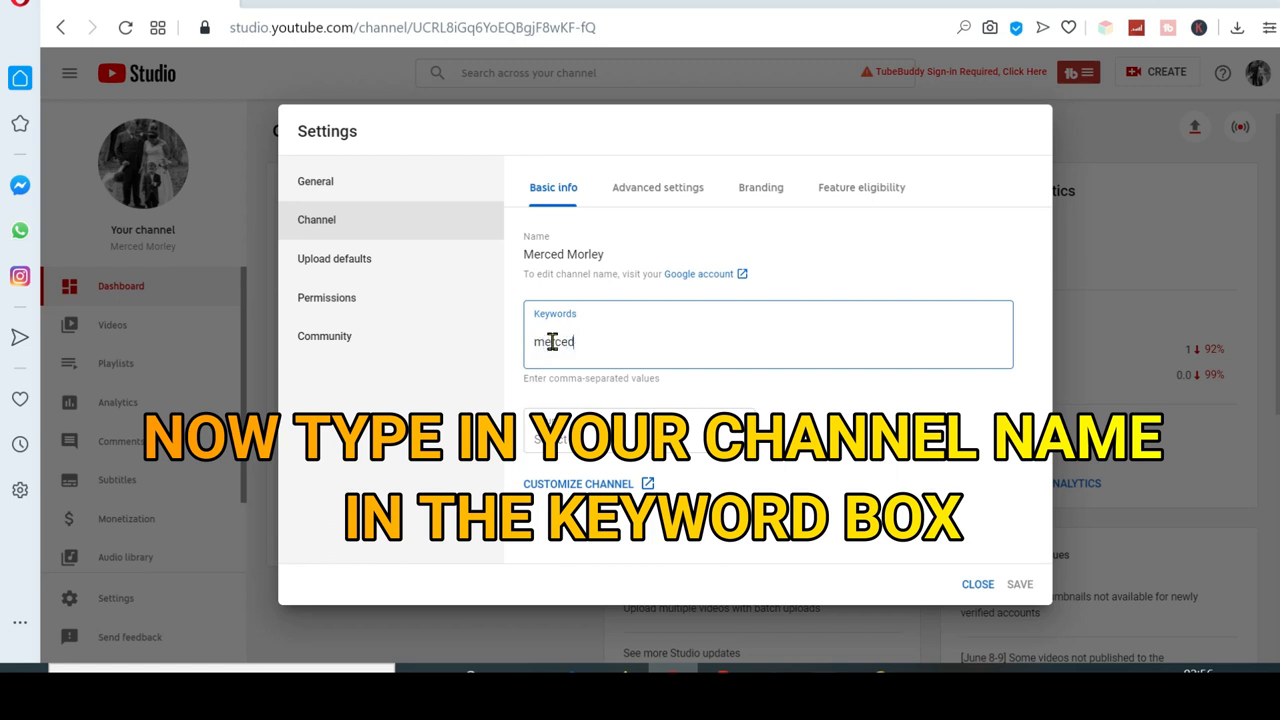
text(dmorley)
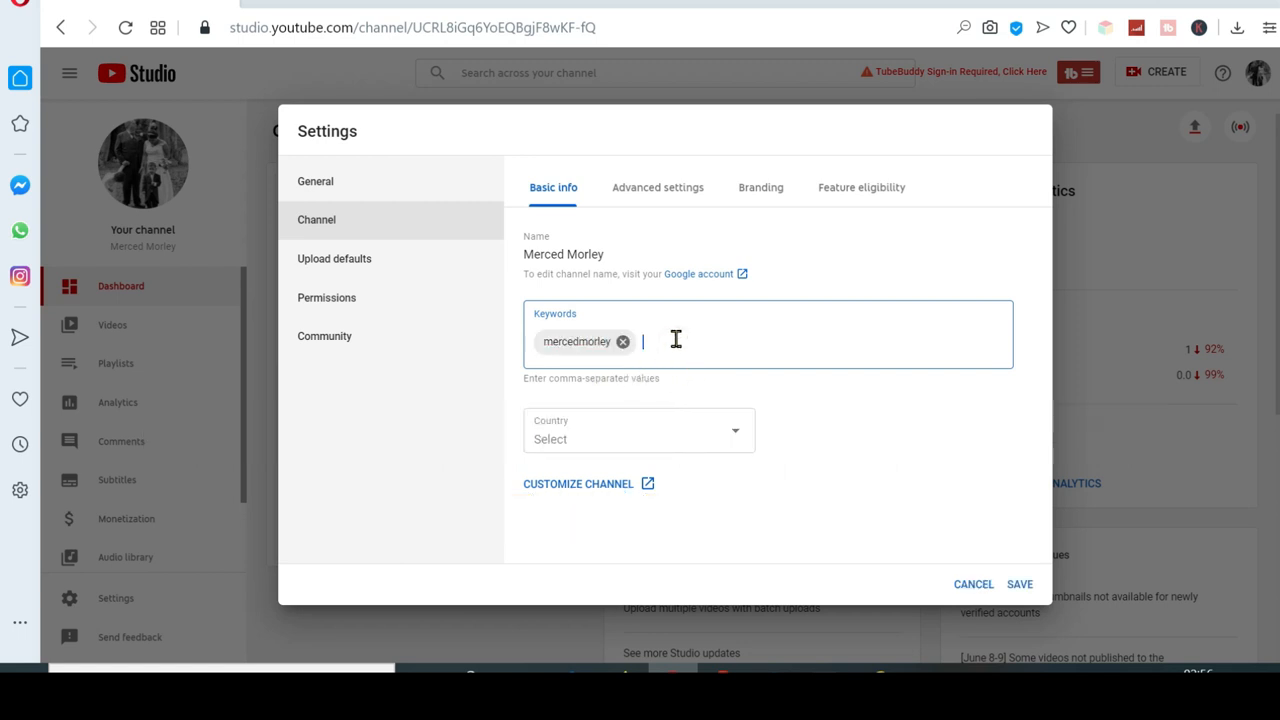
text(Me)
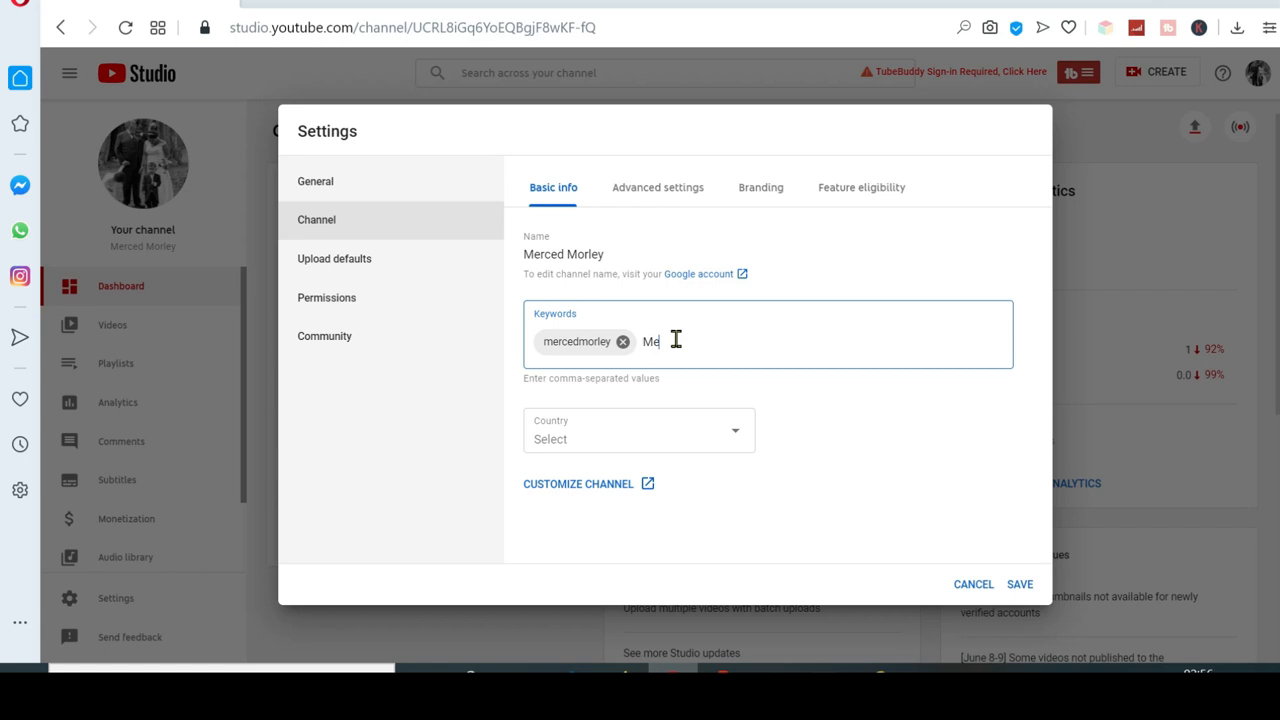
text(rced Morley)
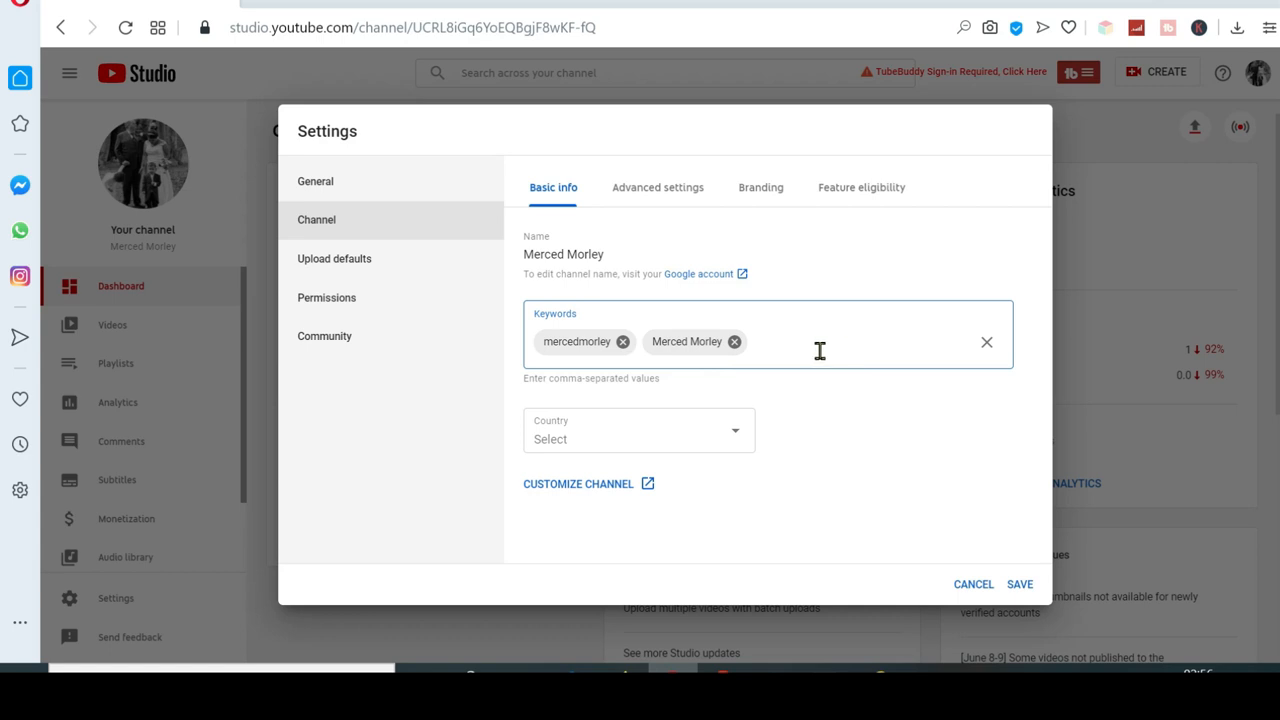
mouse_move(806, 344)
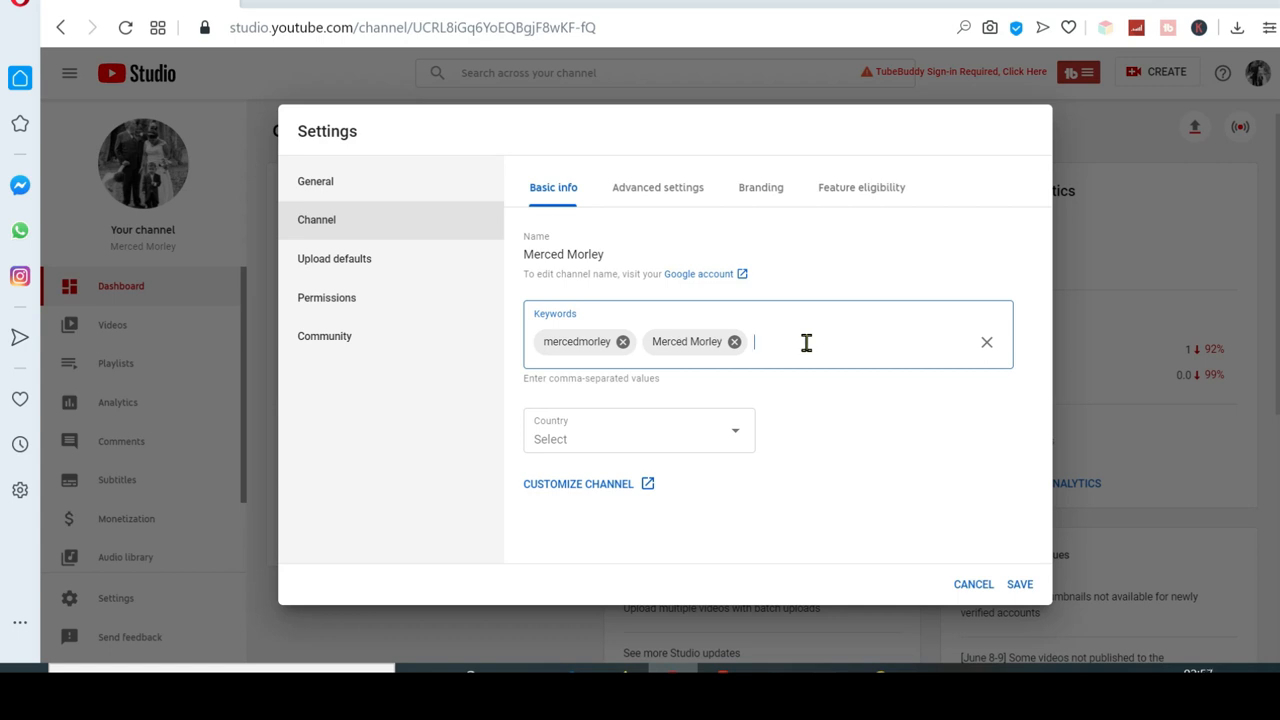
mouse_move(772, 343)
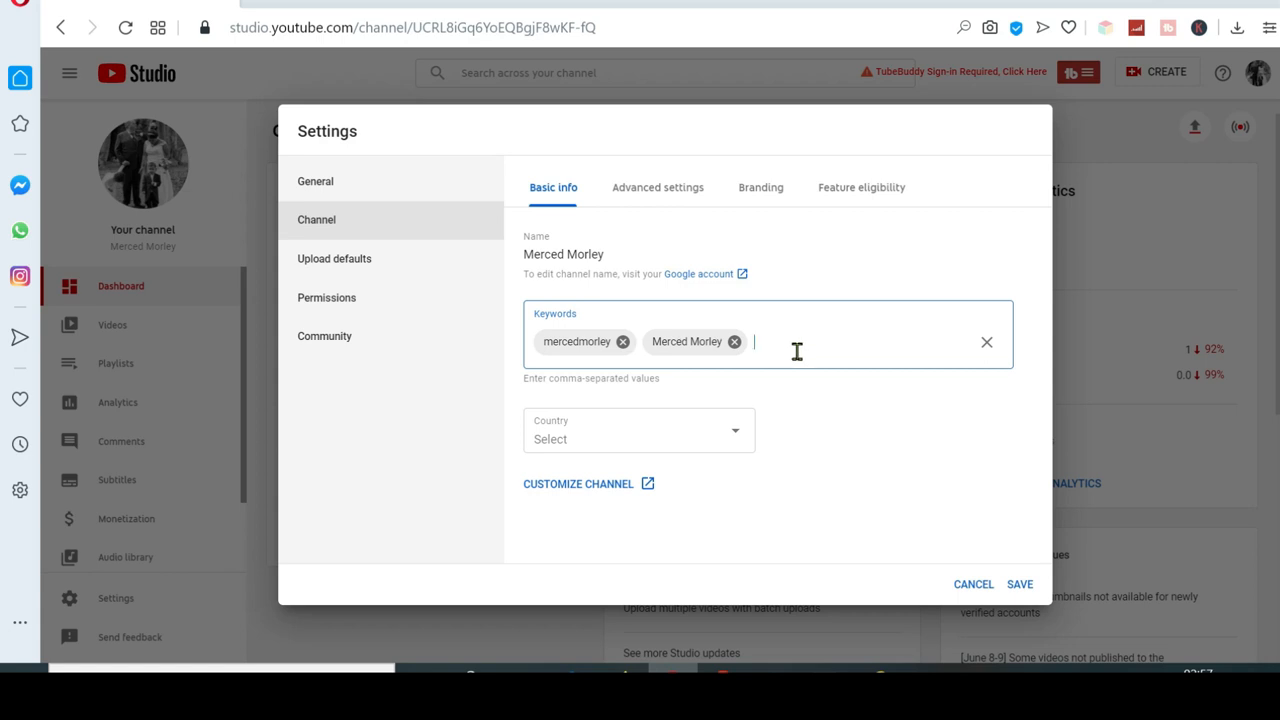
mouse_move(635, 322)
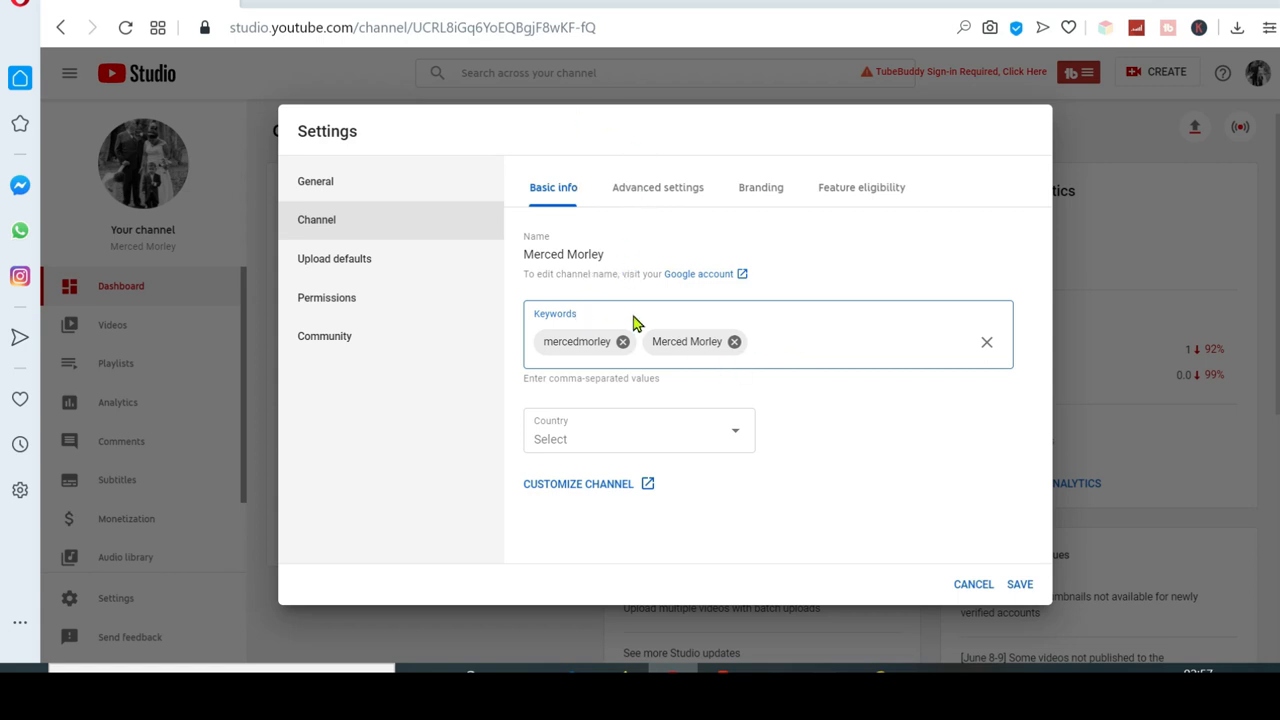
mouse_move(780, 360)
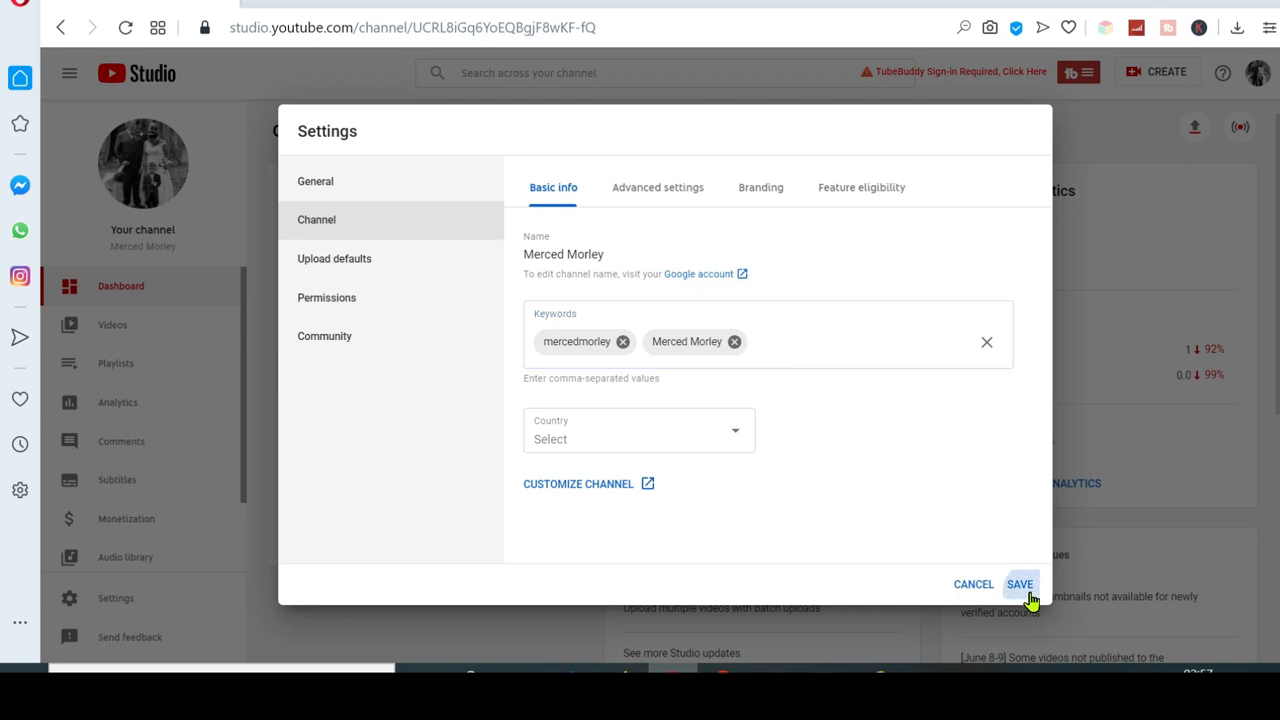
Save the two new channel keyword tags
click(1020, 584)
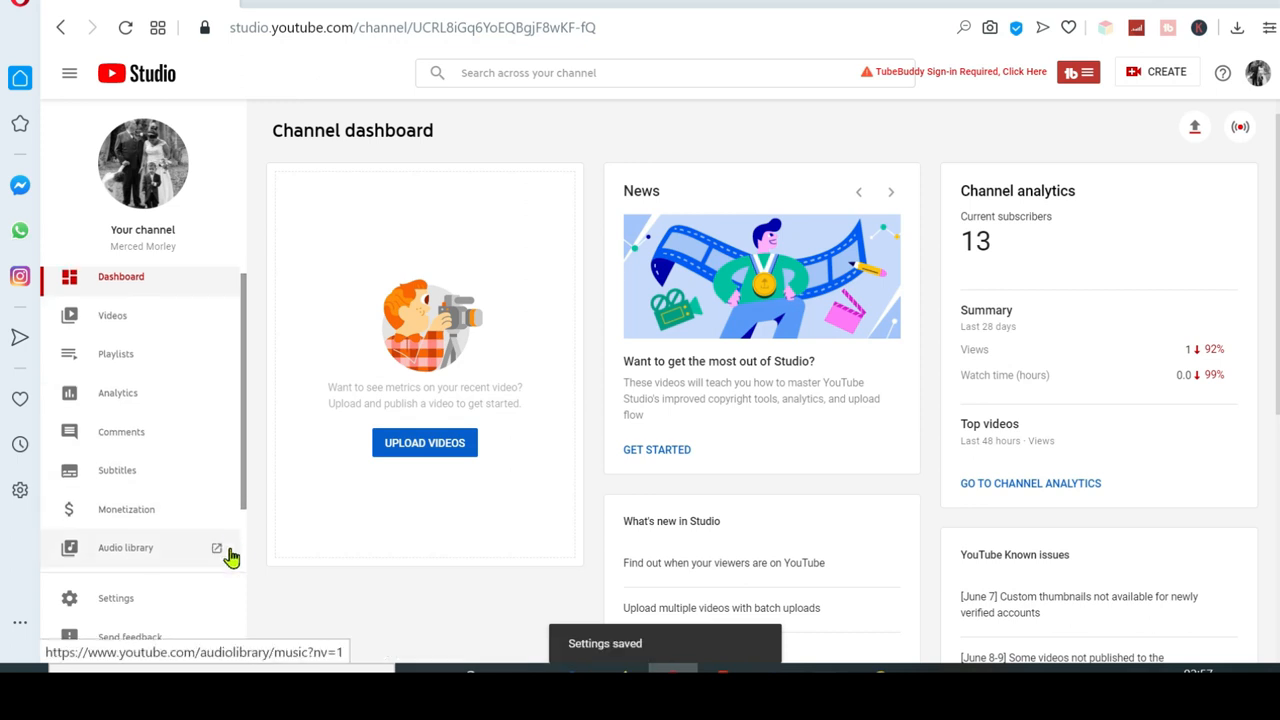
scroll(down, 3)
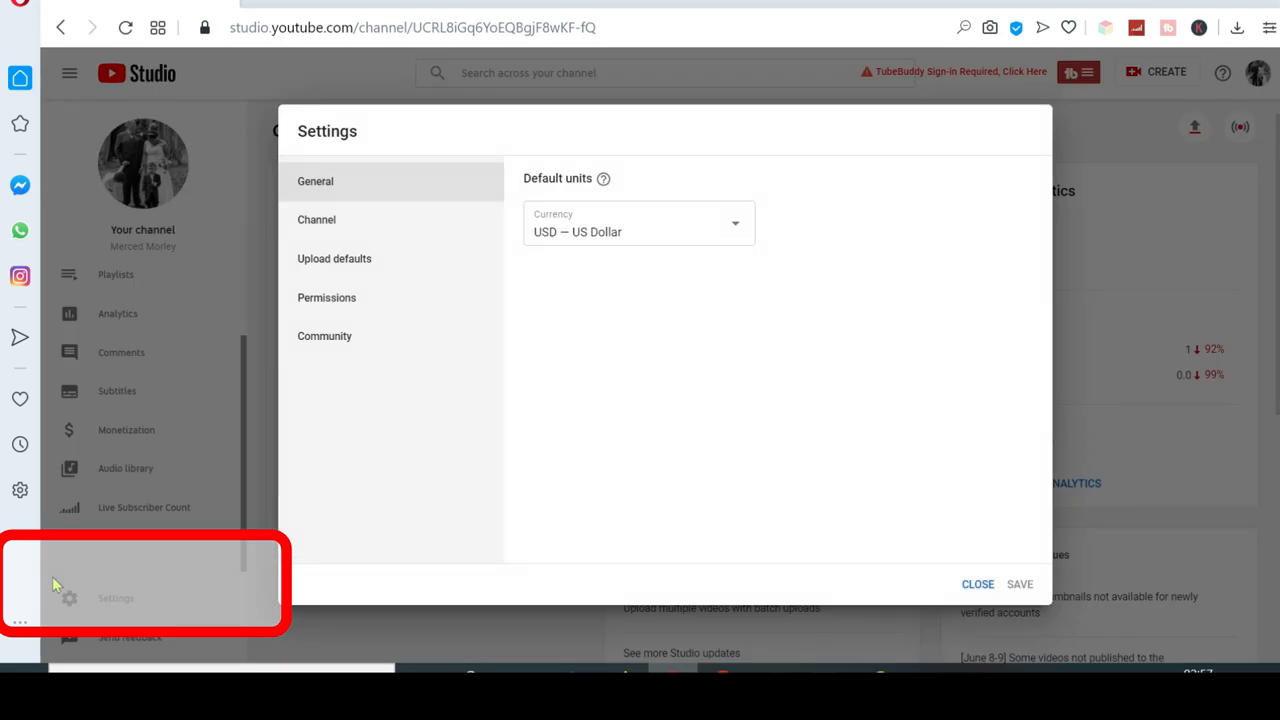
Return to Settings > Channel and follow the Customize Channel link
click(316, 219)
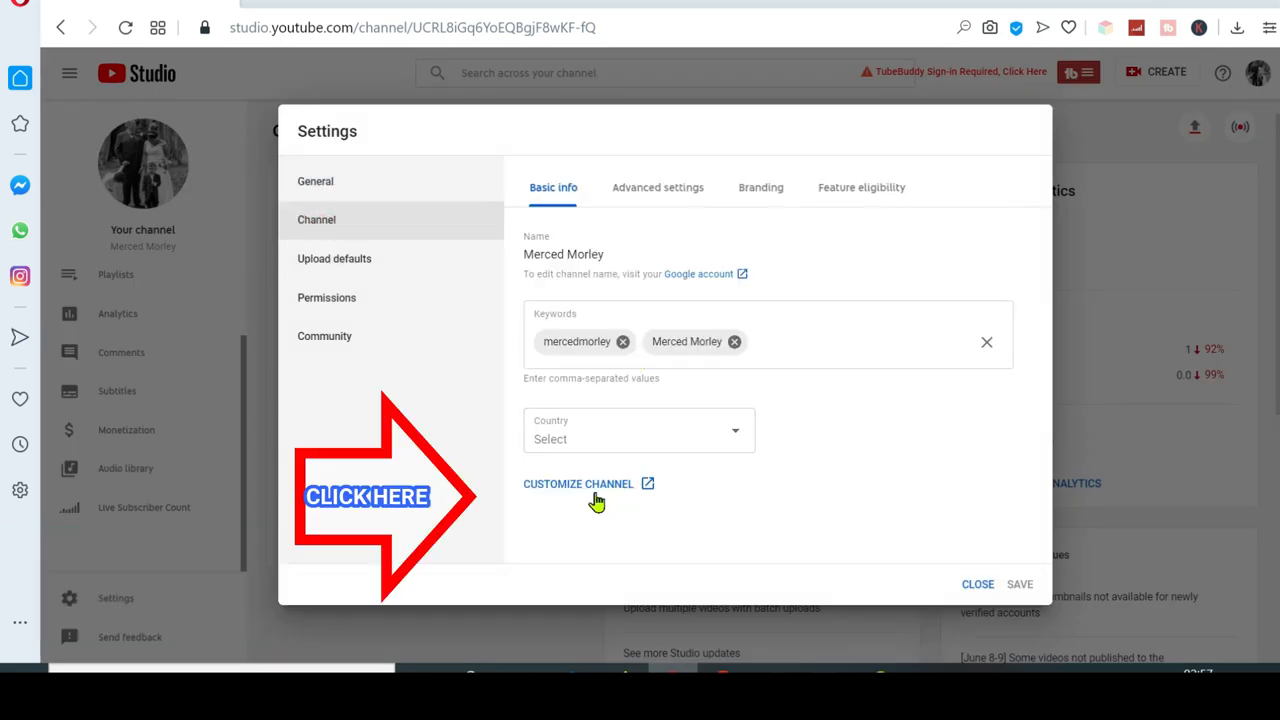
click(578, 483)
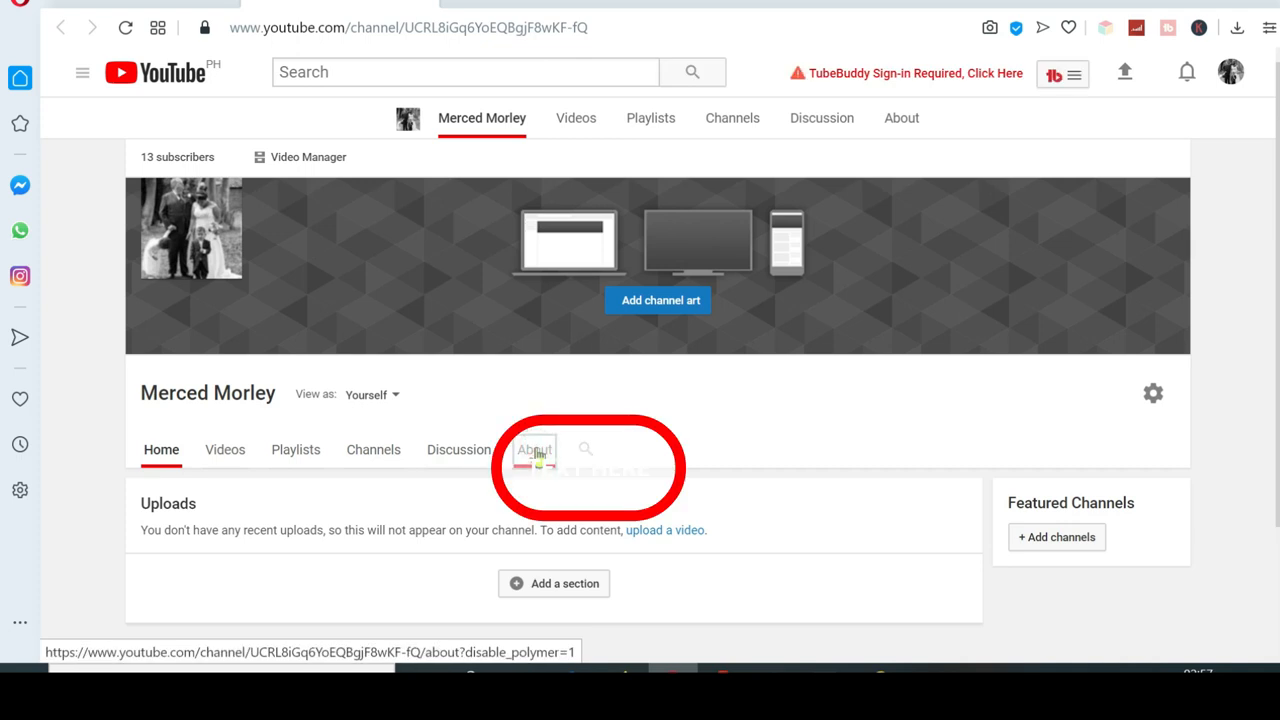
Switch to the channel's About tab and start an empty channel description
click(533, 449)
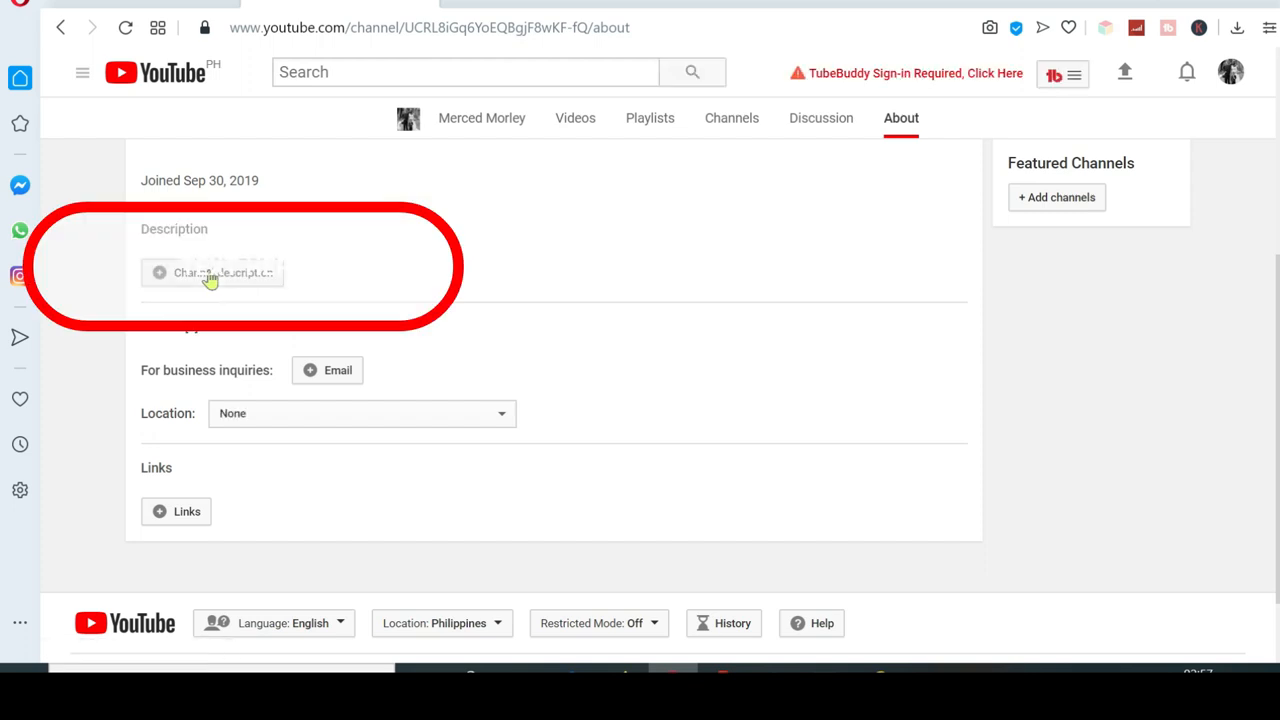
click(211, 272)
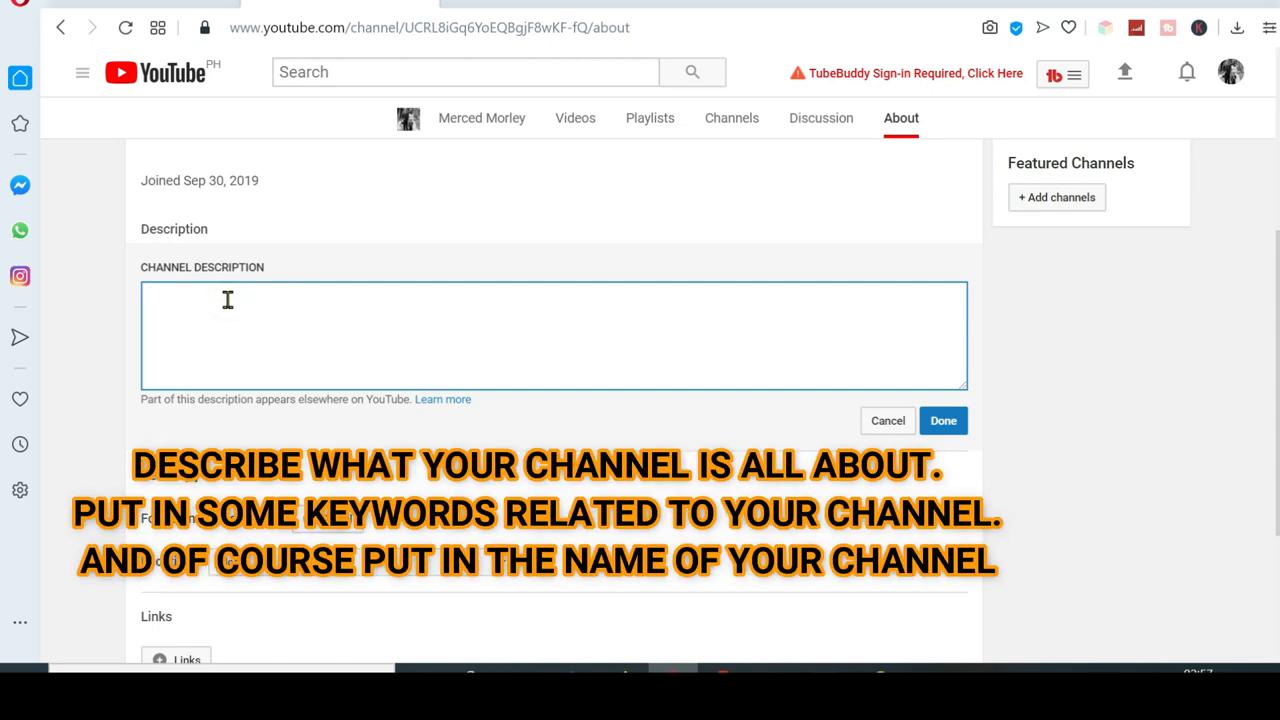
Save a description welcoming viewers to Merced Morley's vlogs about travel, adventures and food
text(We)
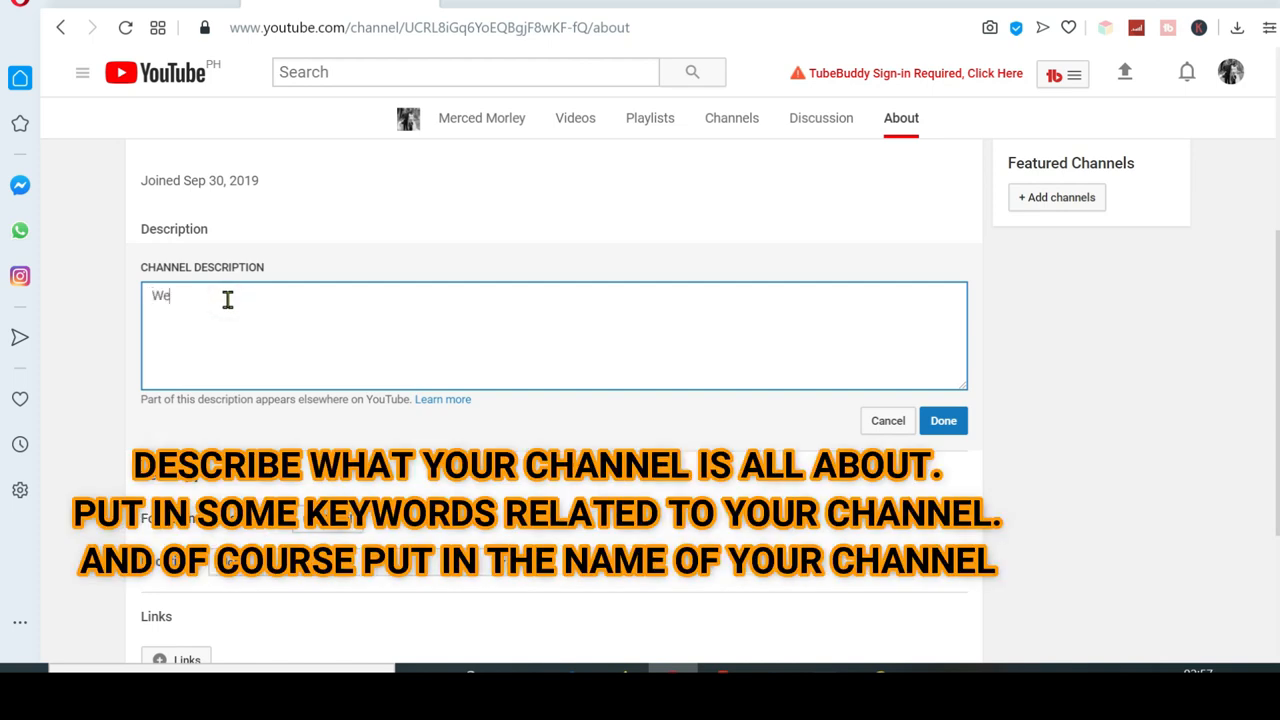
text(lcome to)
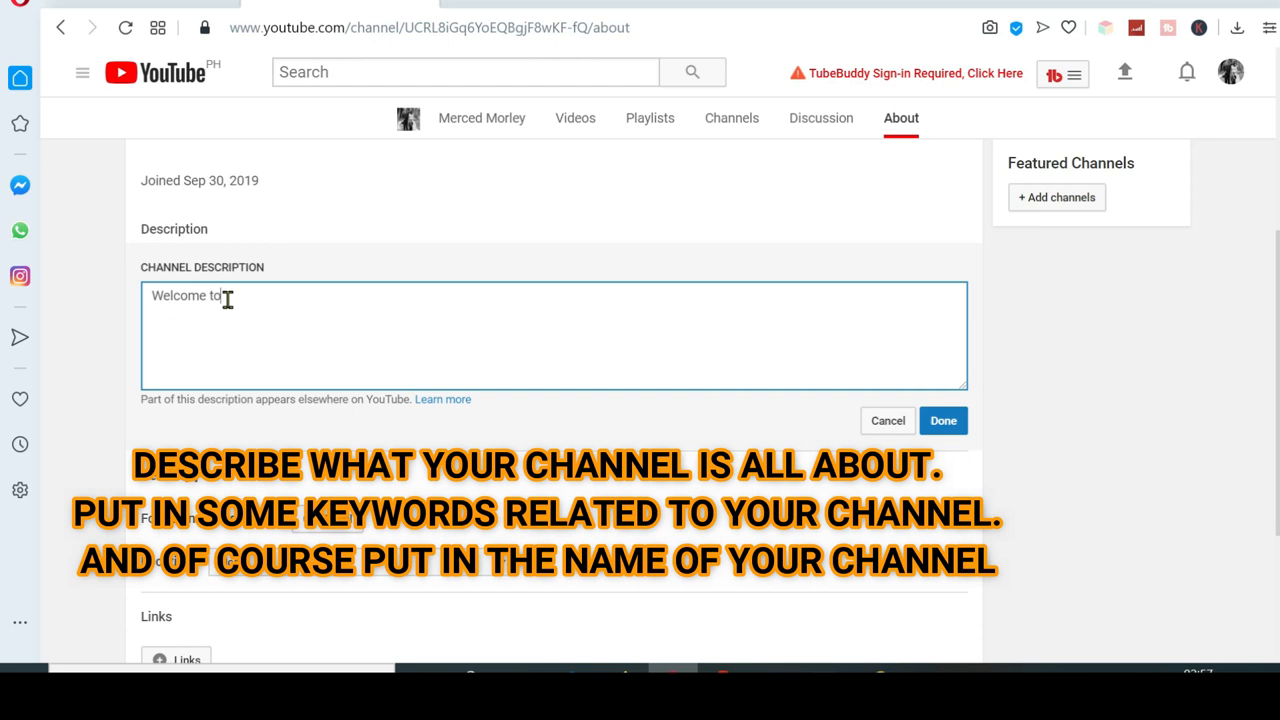
text(my chann)
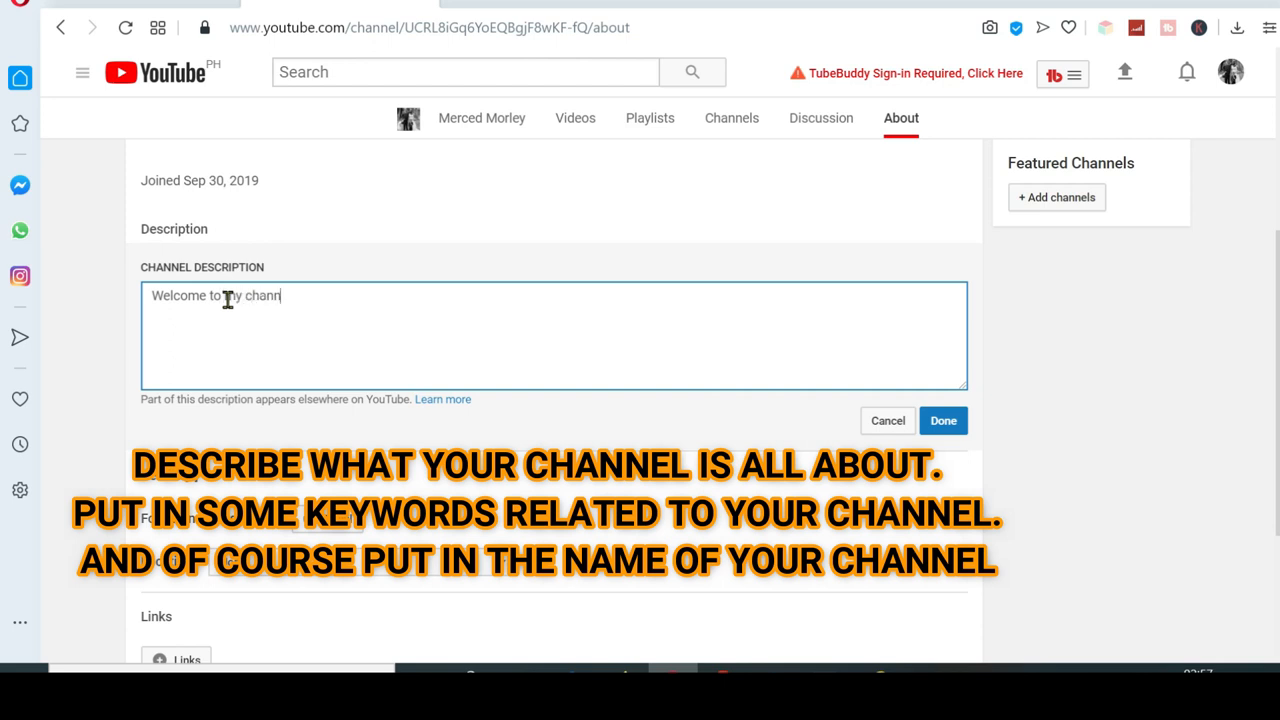
text(el)
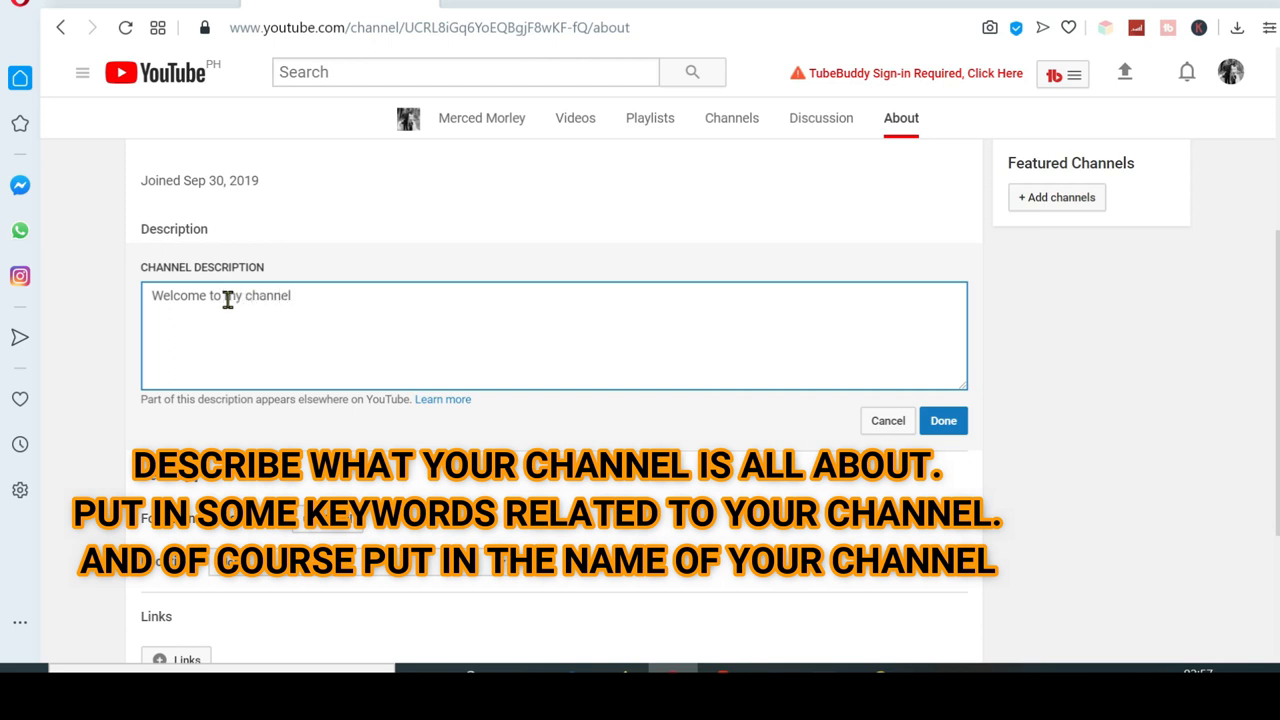
text(This is)
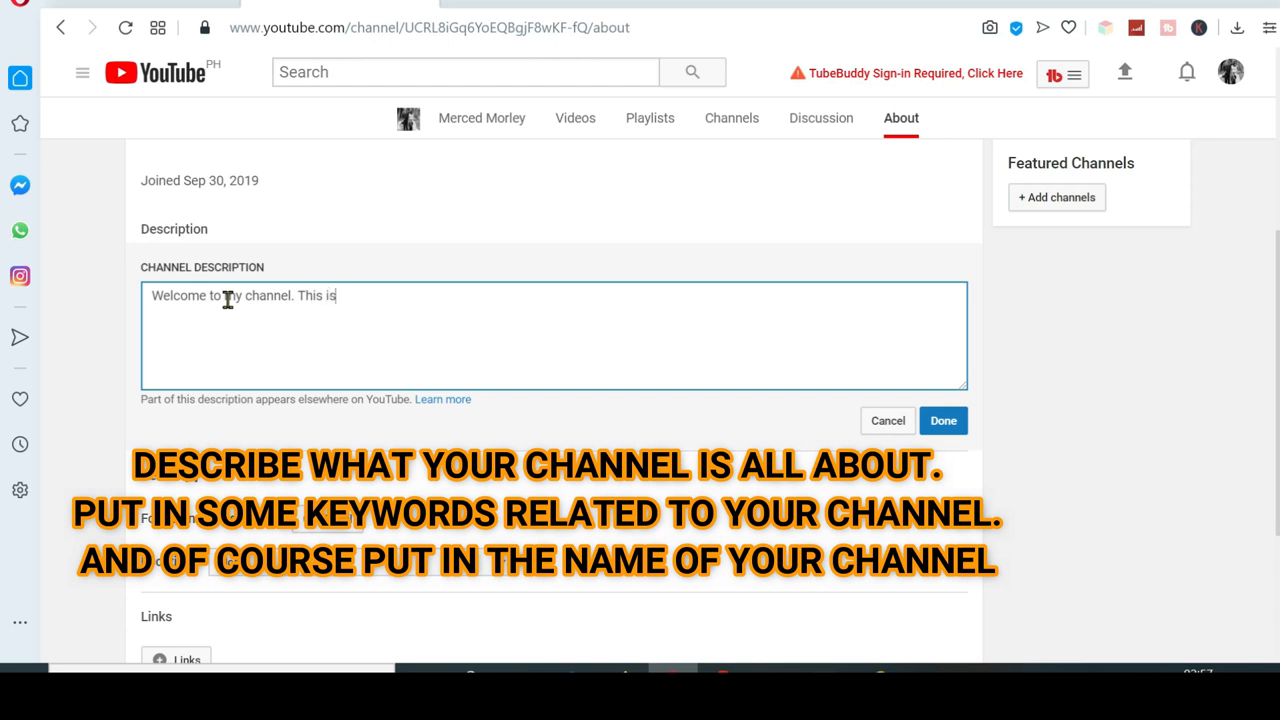
text(Merced)
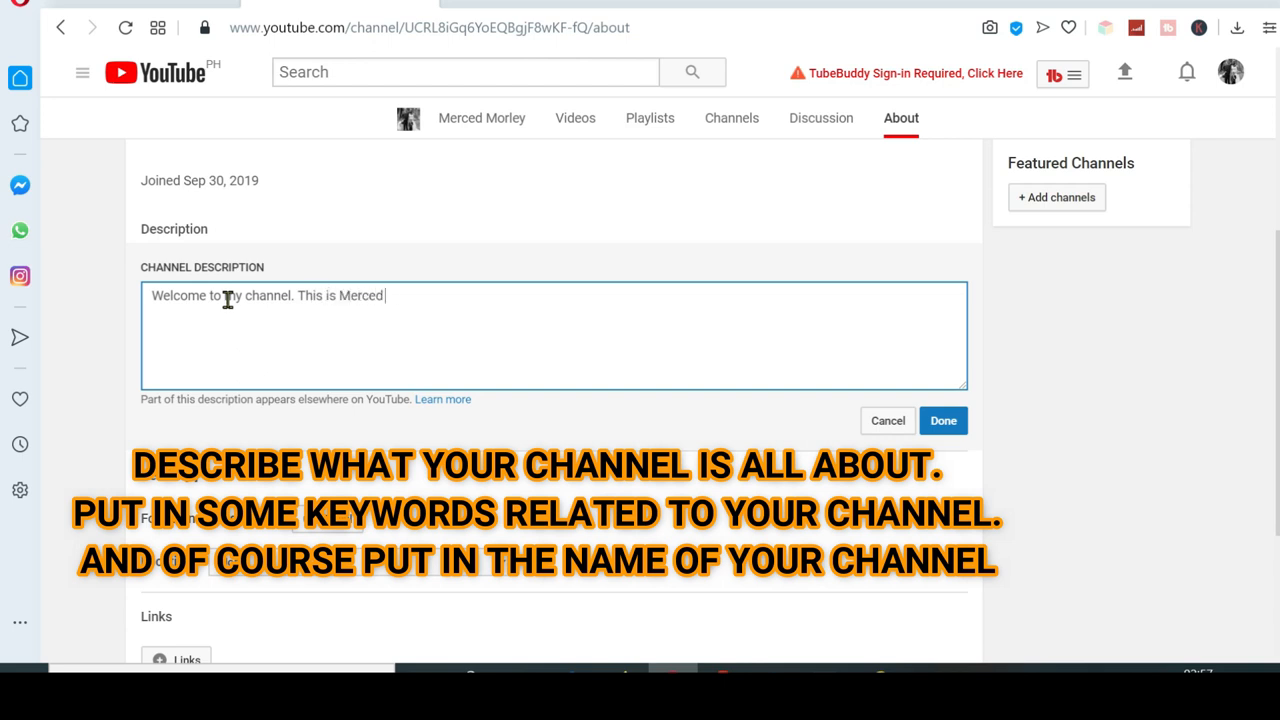
text(Morley)
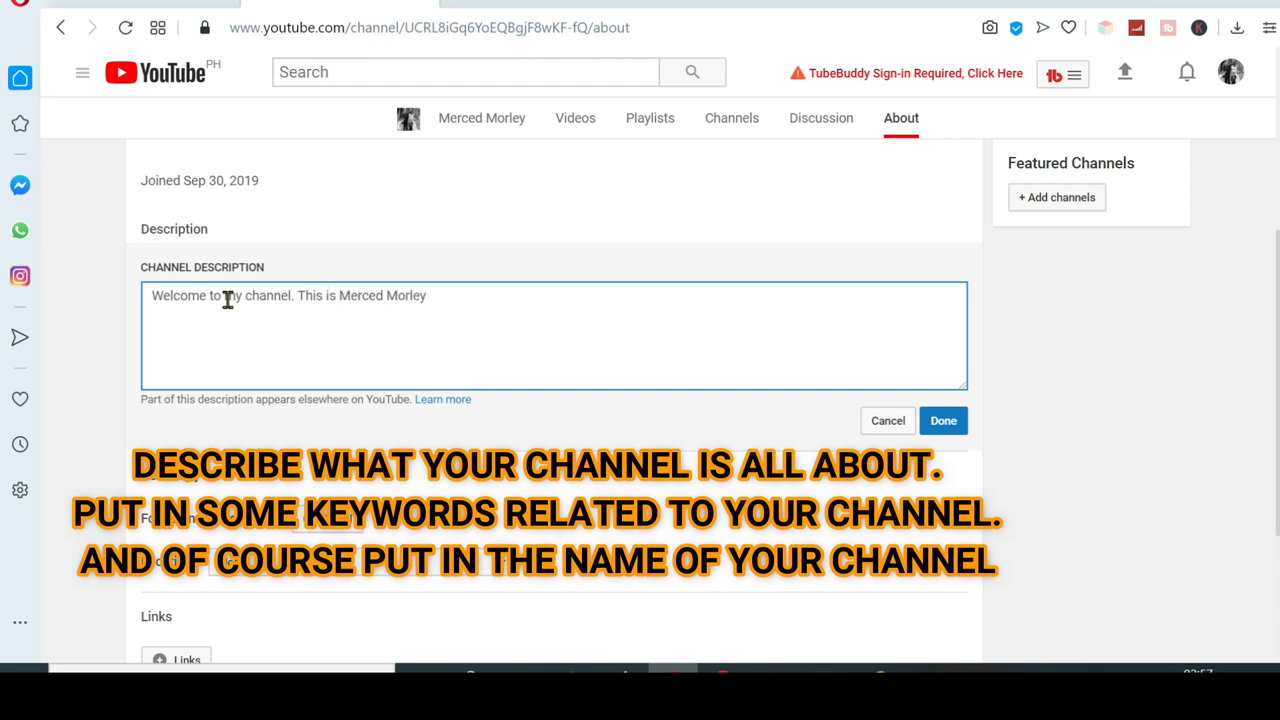
text(ad)
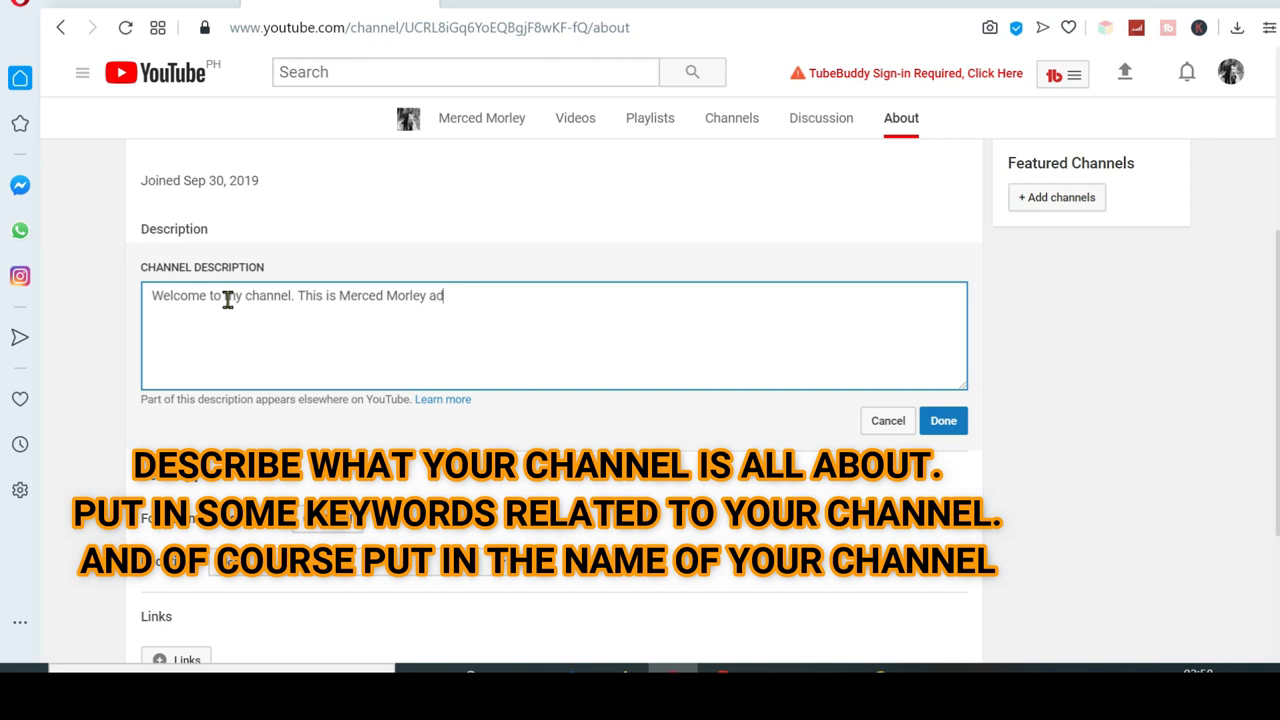
text(nd I do)
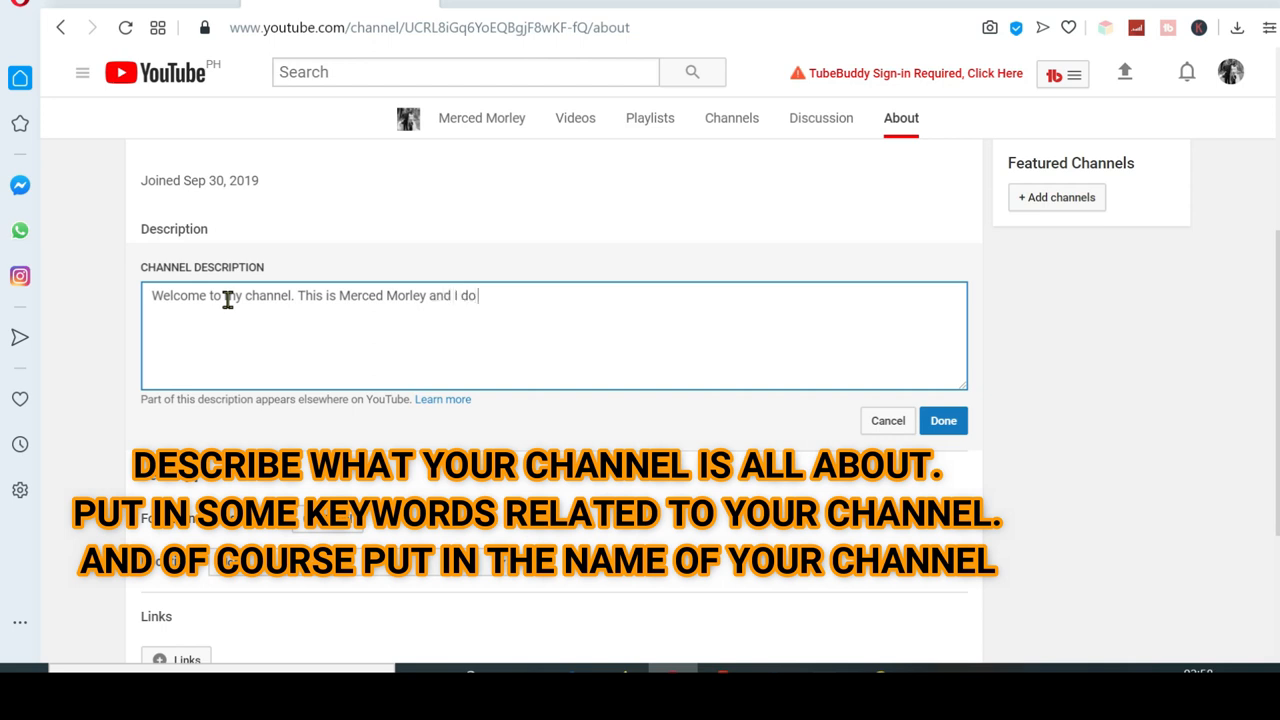
text(vlogs about)
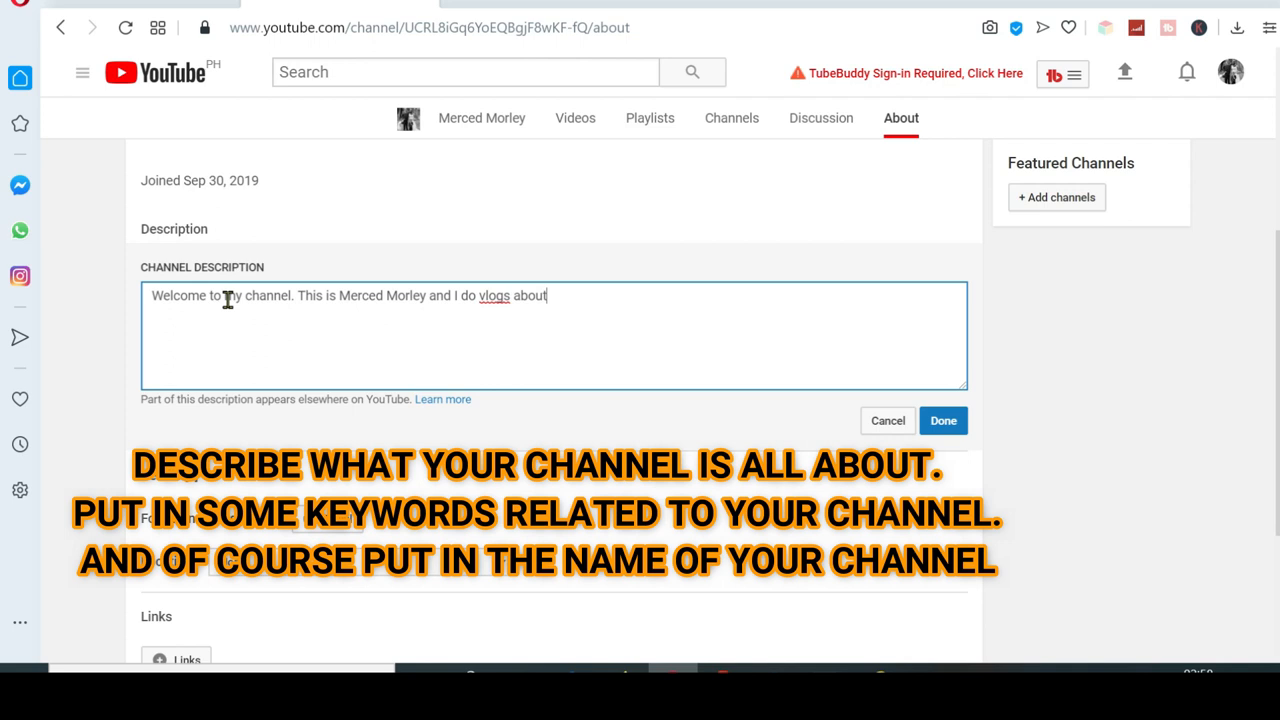
text(travel)
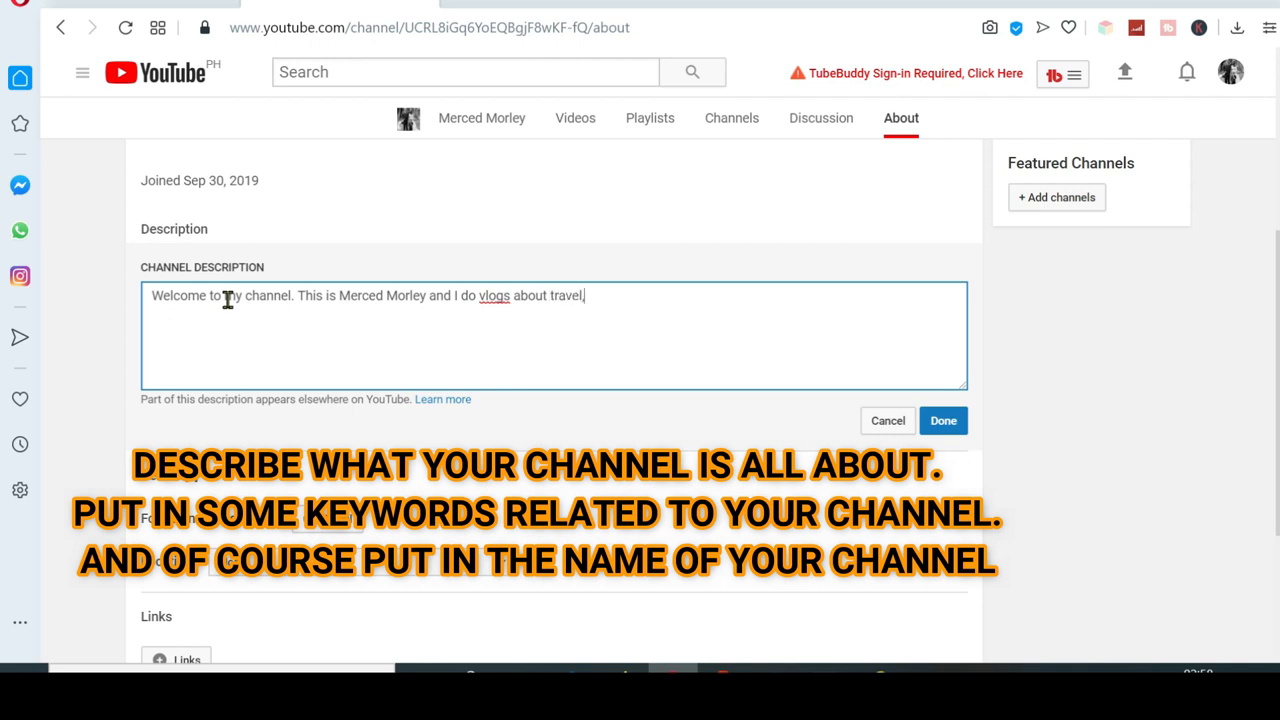
text(, a)
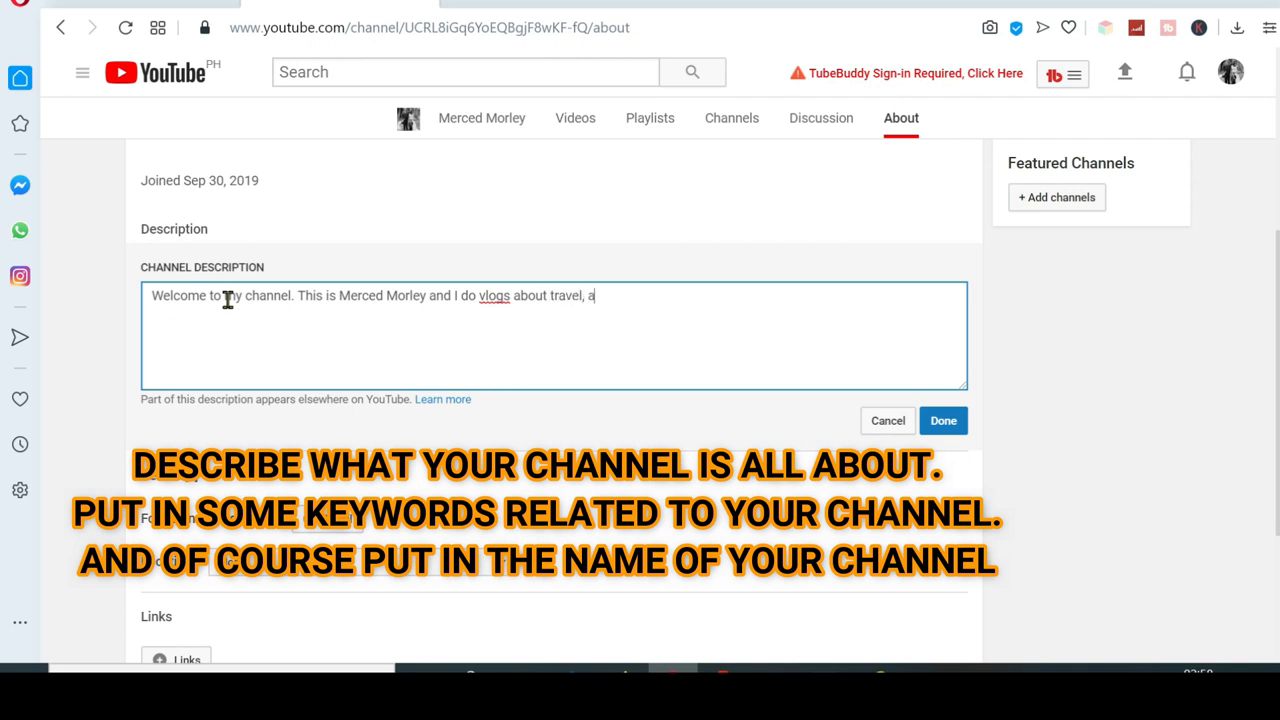
text(dven)
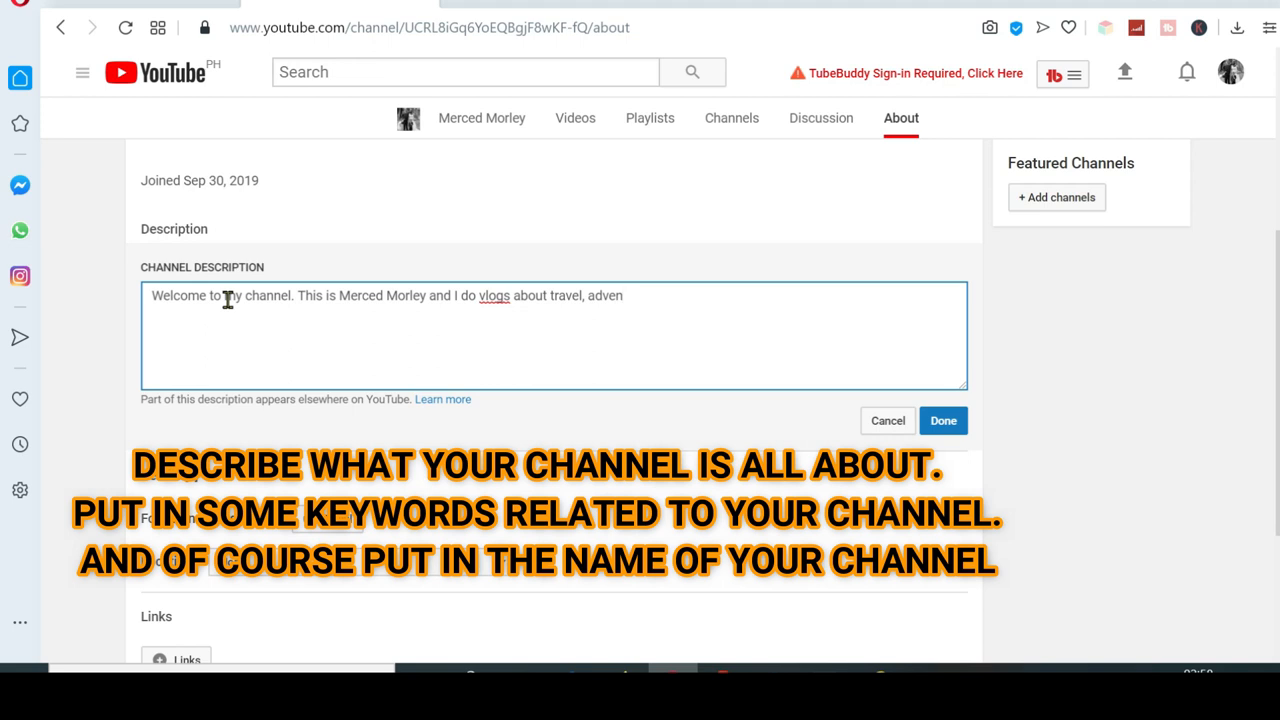
text(tures)
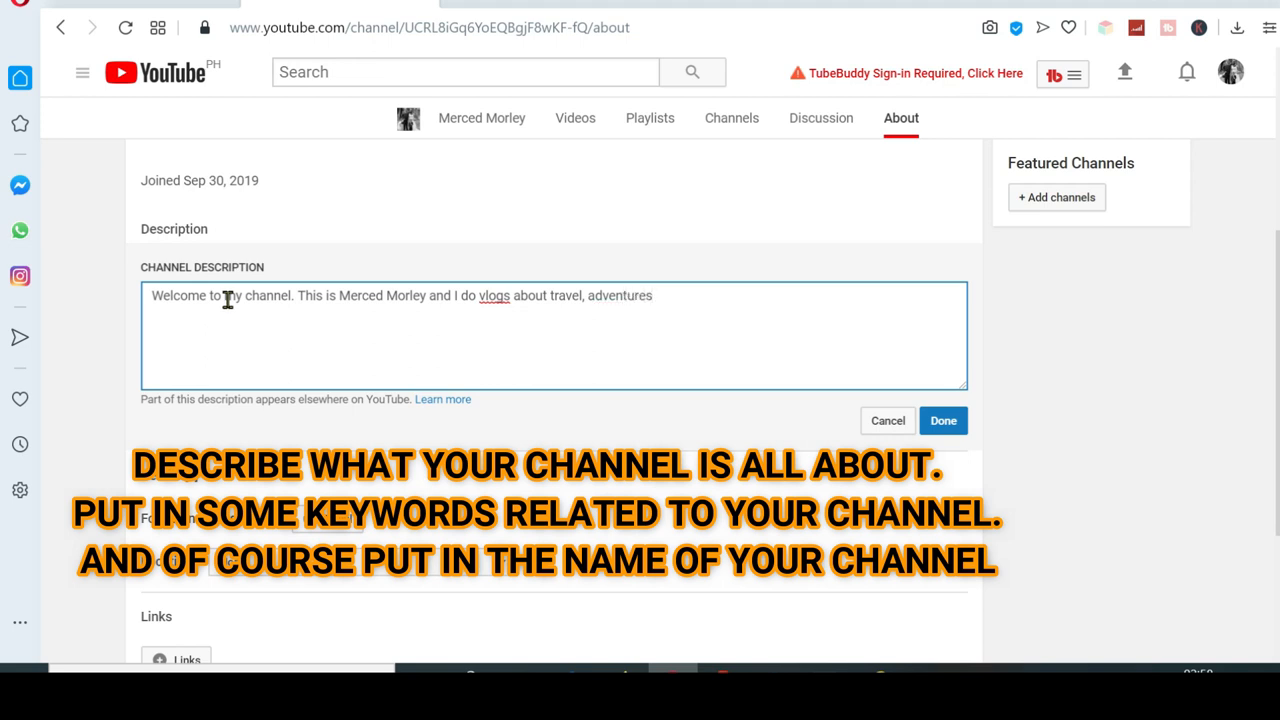
text(, food,)
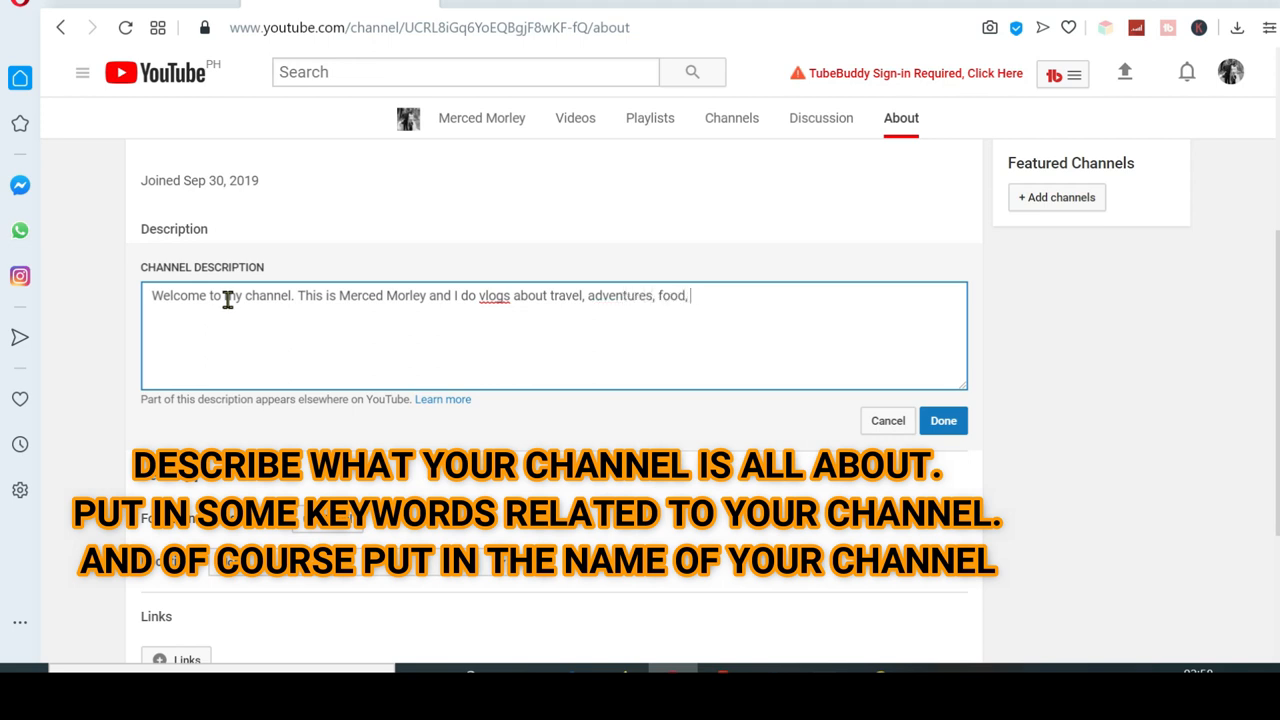
text(etc......)
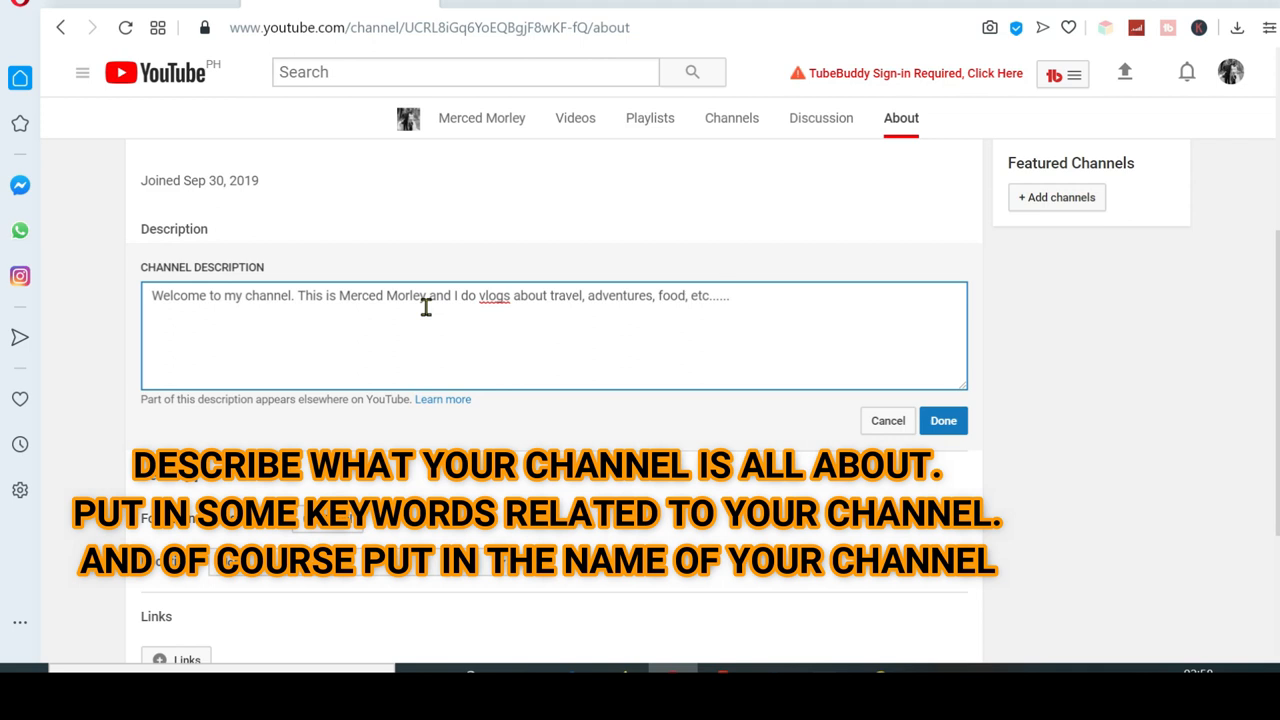
mouse_move(341, 303)
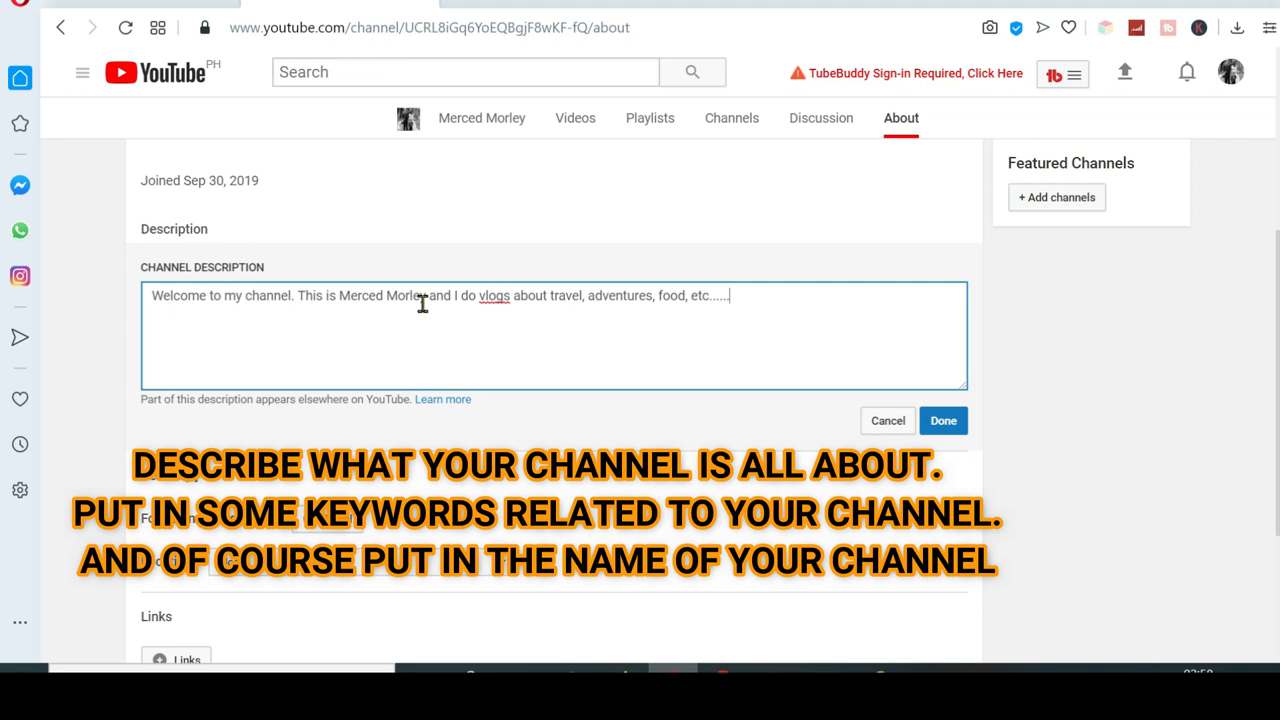
mouse_move(694, 156)
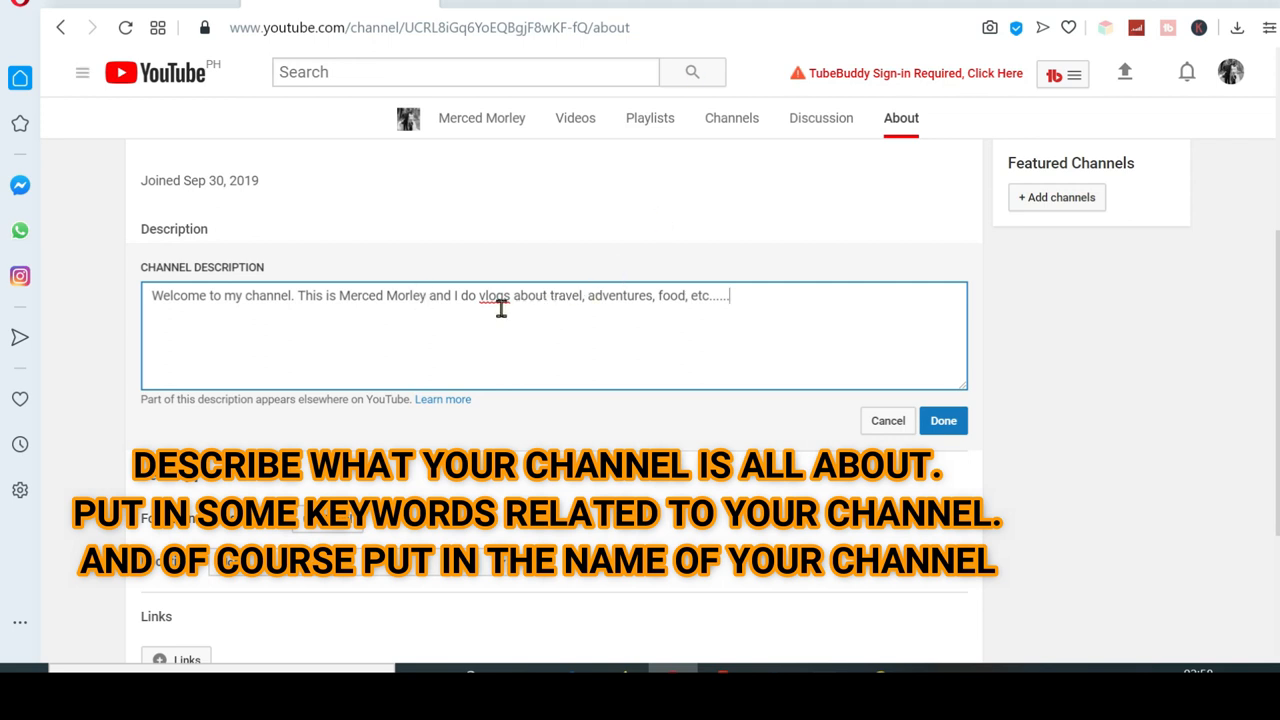
mouse_move(767, 316)
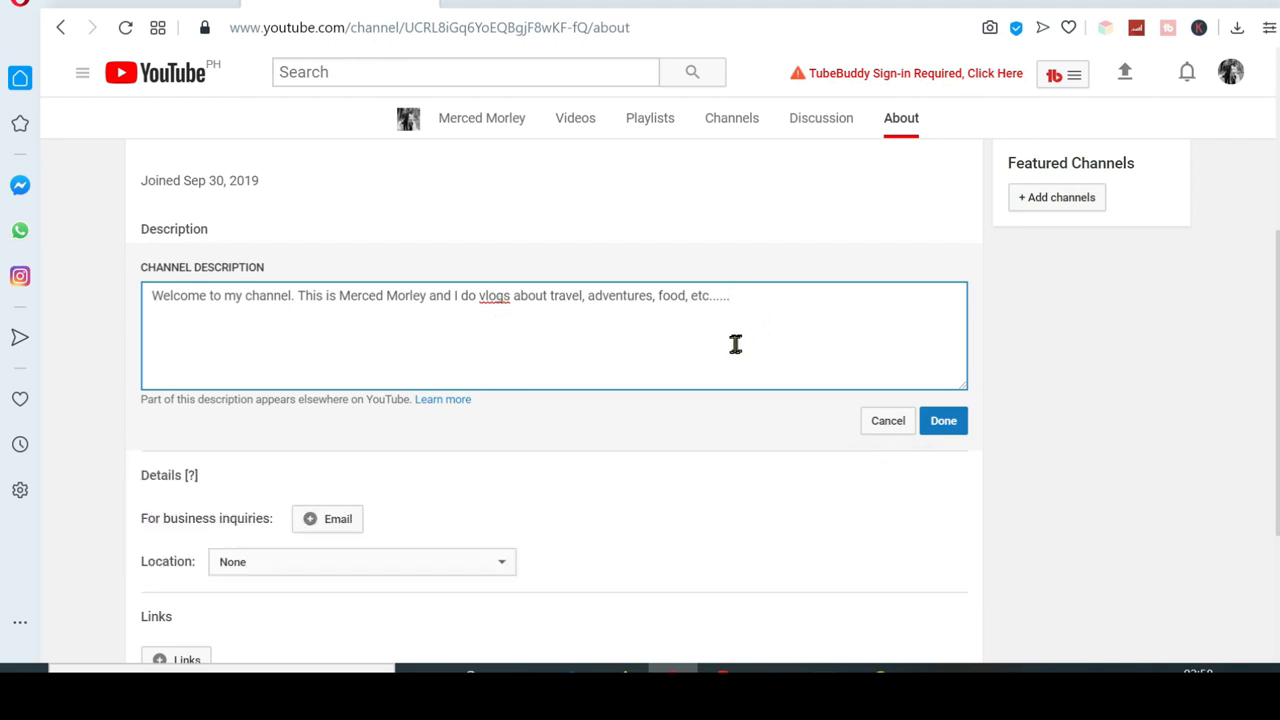
mouse_move(943, 420)
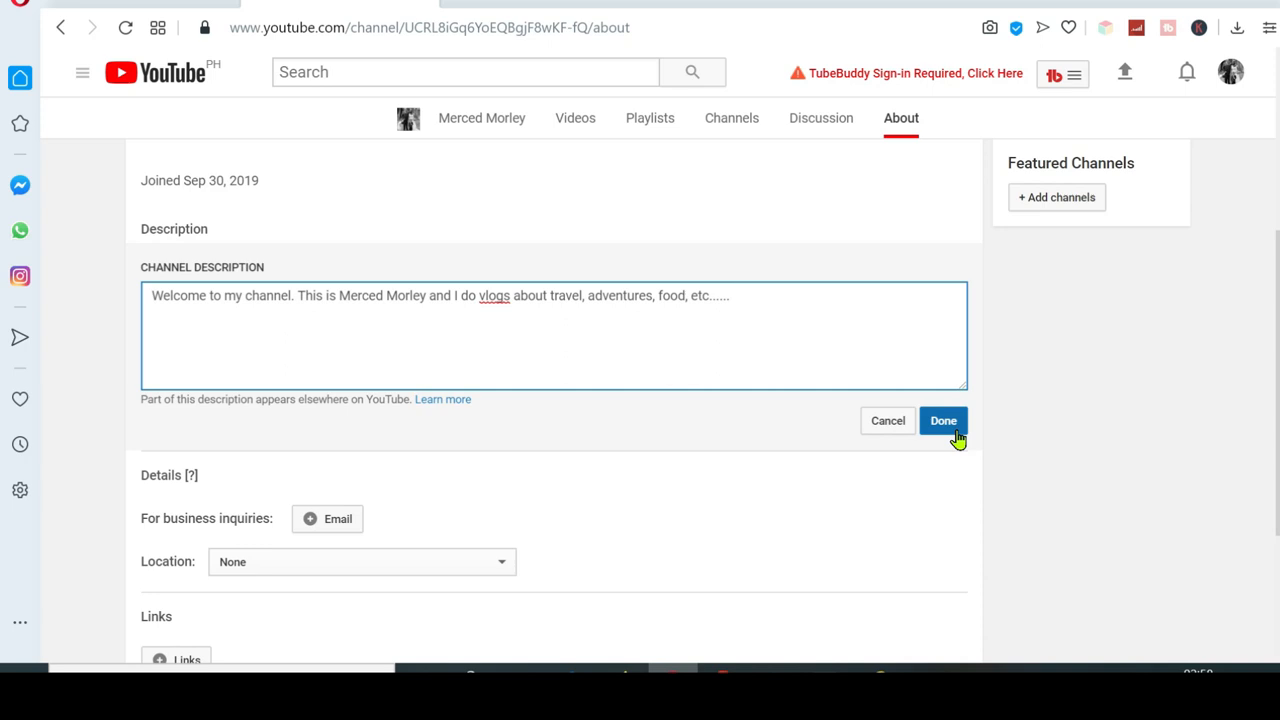
click(943, 420)
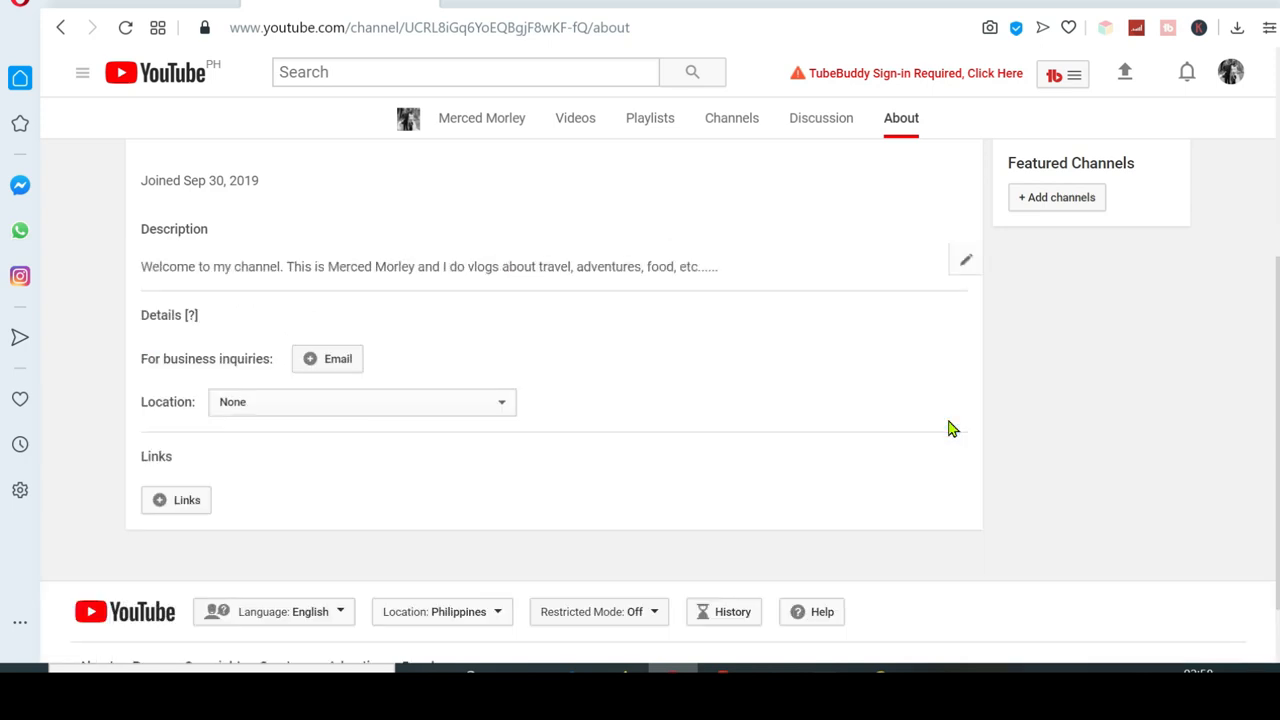
scroll(up, 3)
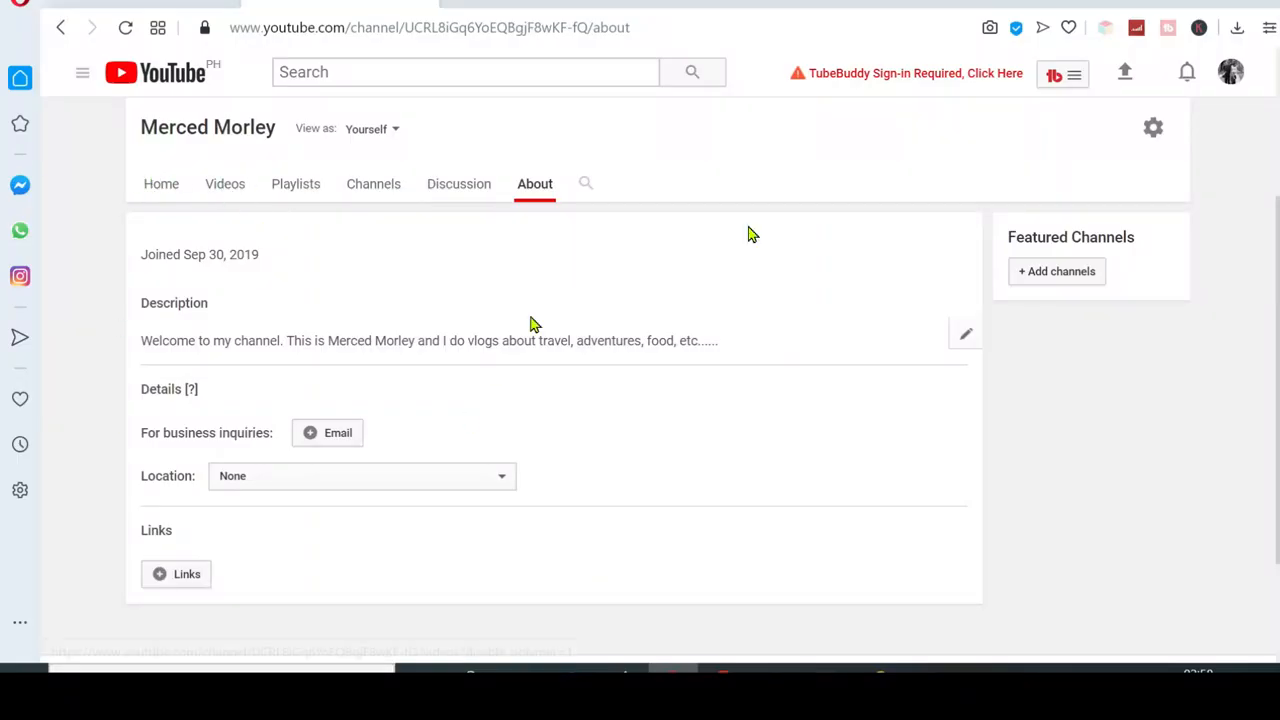
Open the SIBLINGS BONDING || video from My channel's Videos tab
click(82, 72)
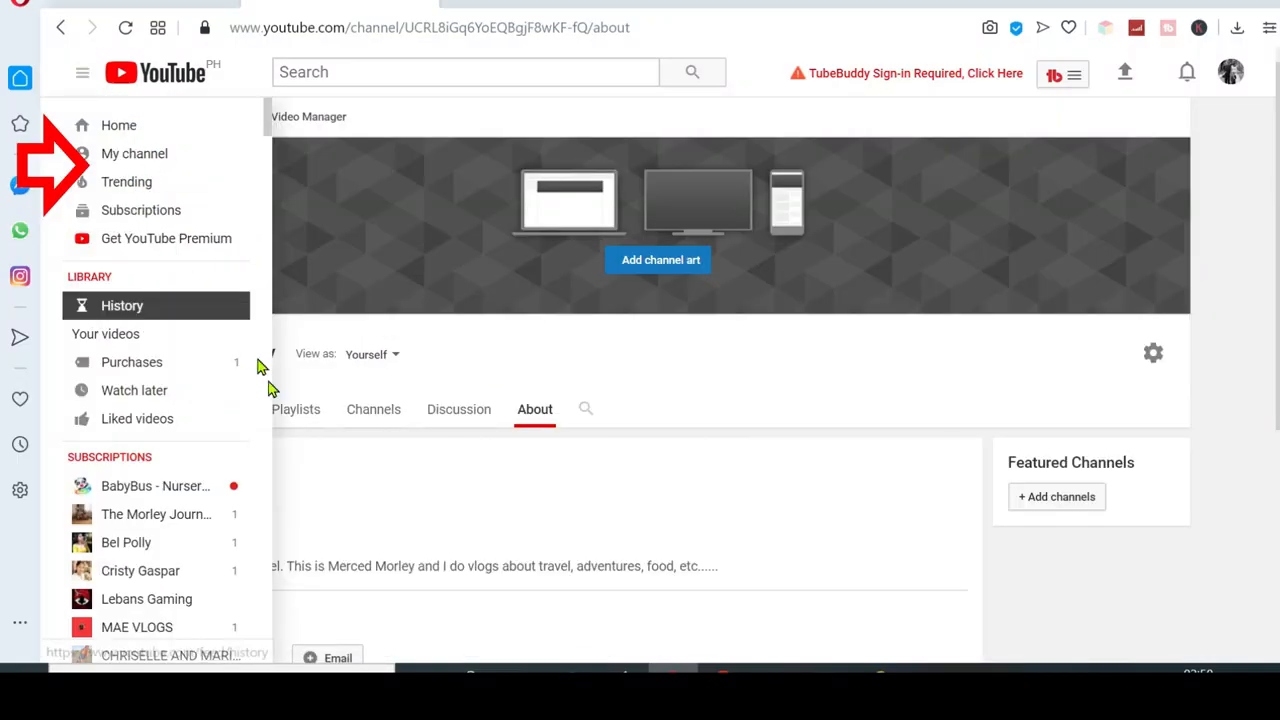
mouse_move(134, 153)
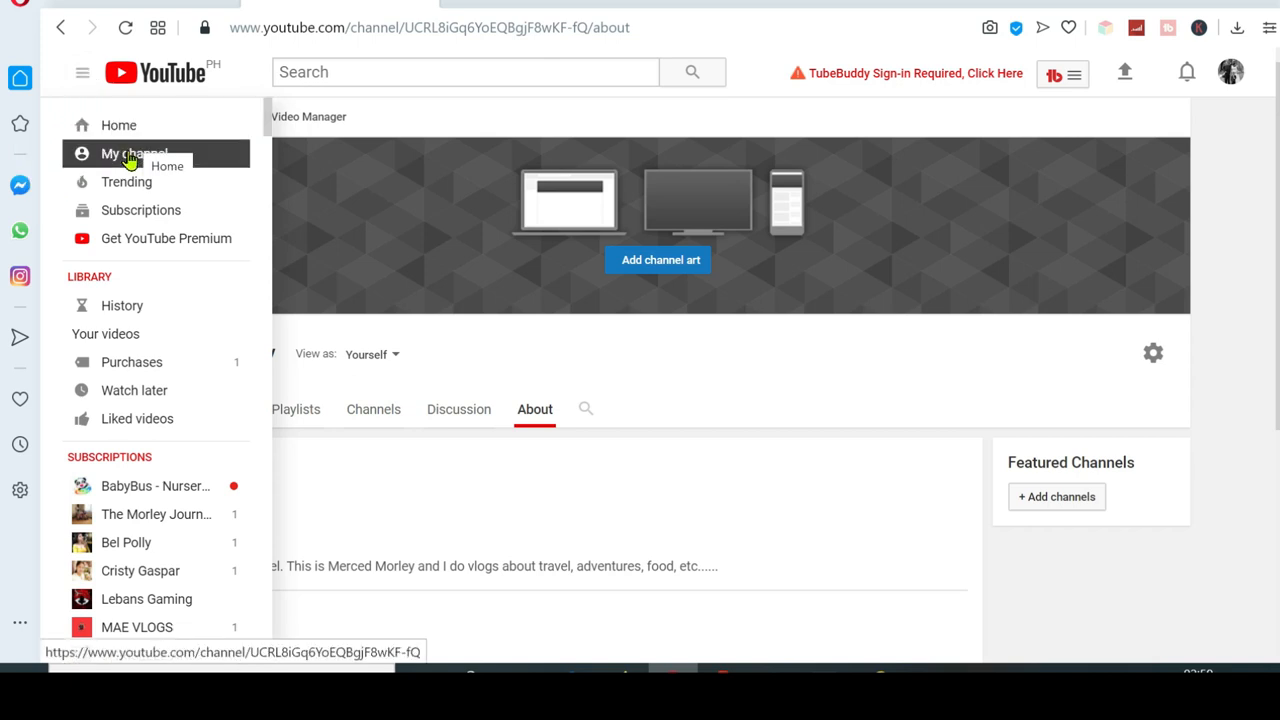
click(134, 153)
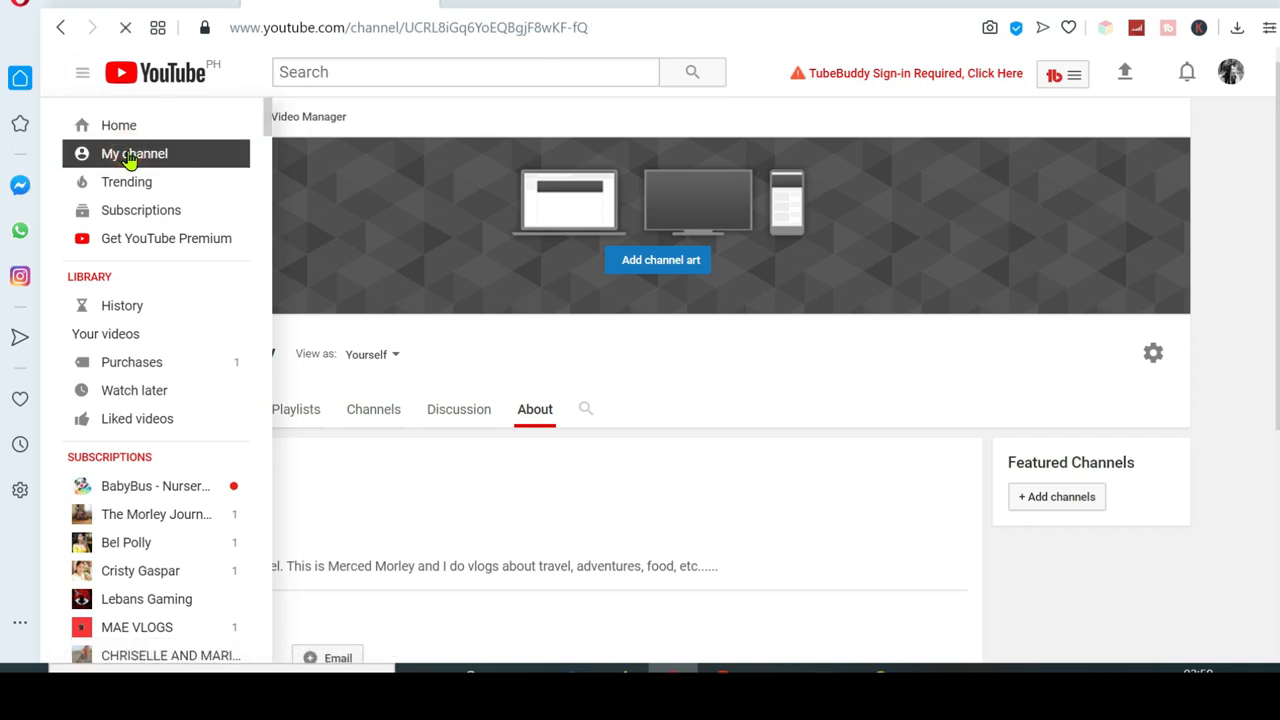
click(134, 153)
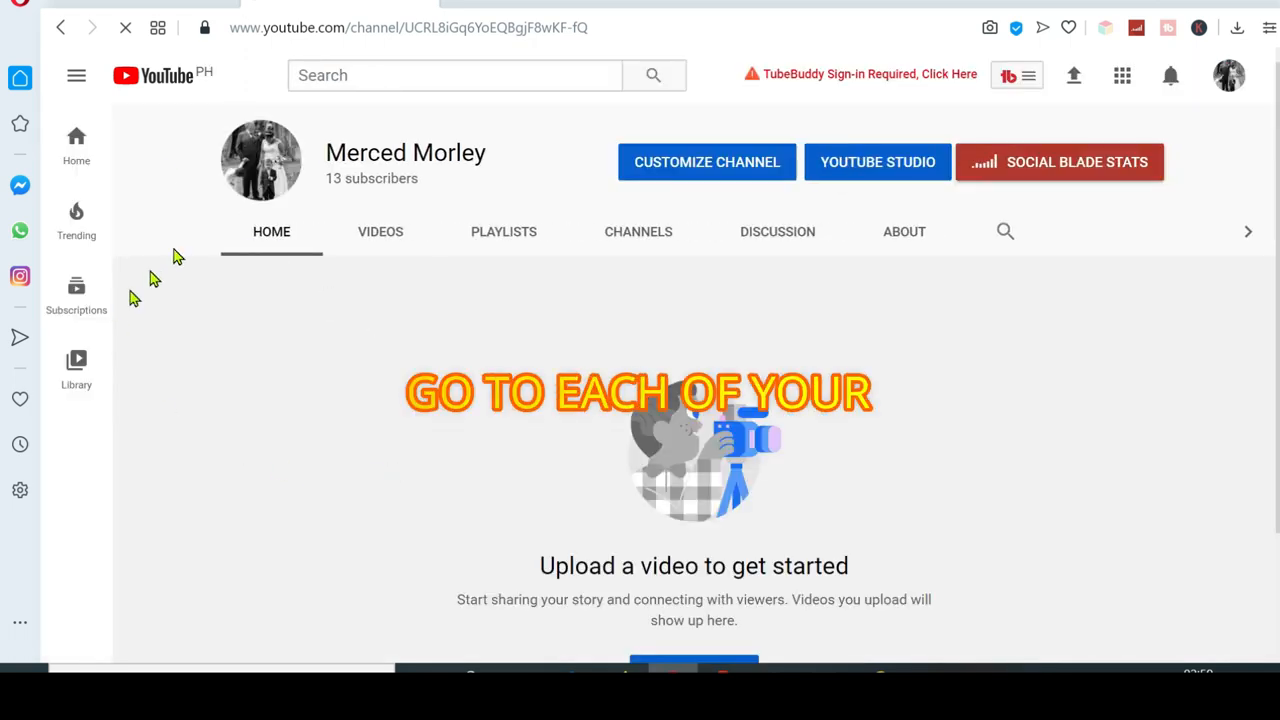
click(380, 231)
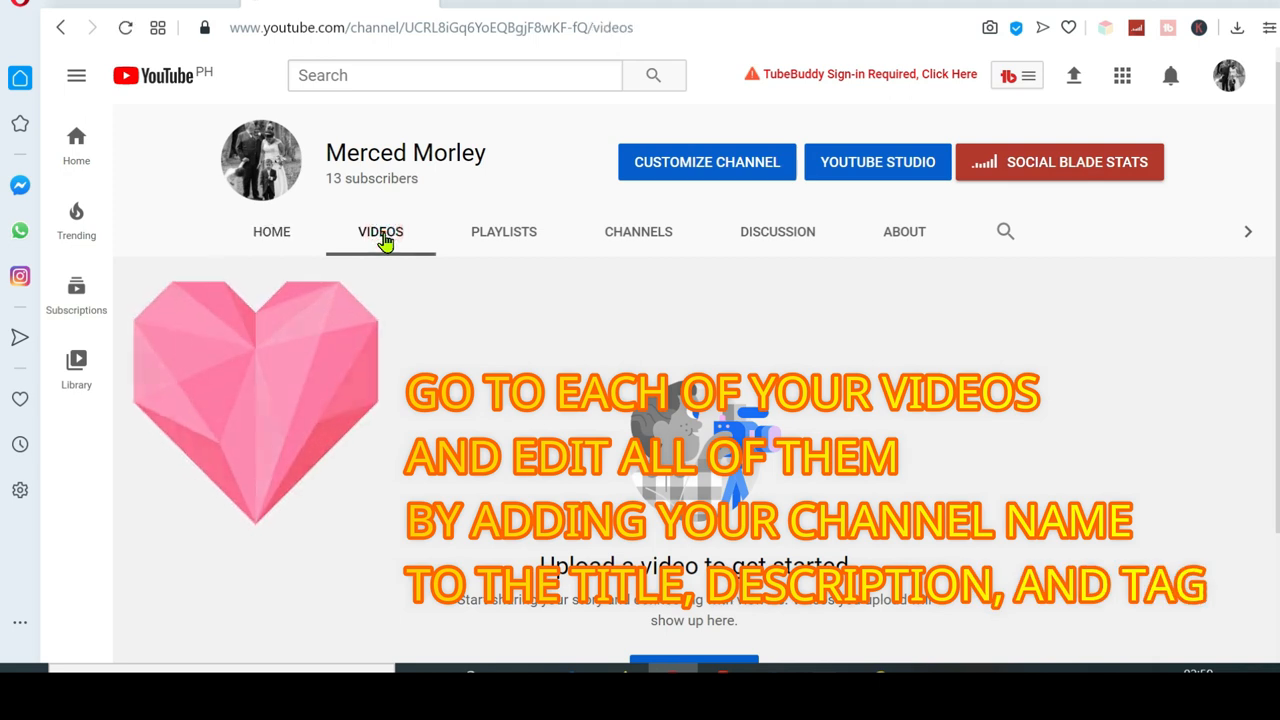
click(380, 231)
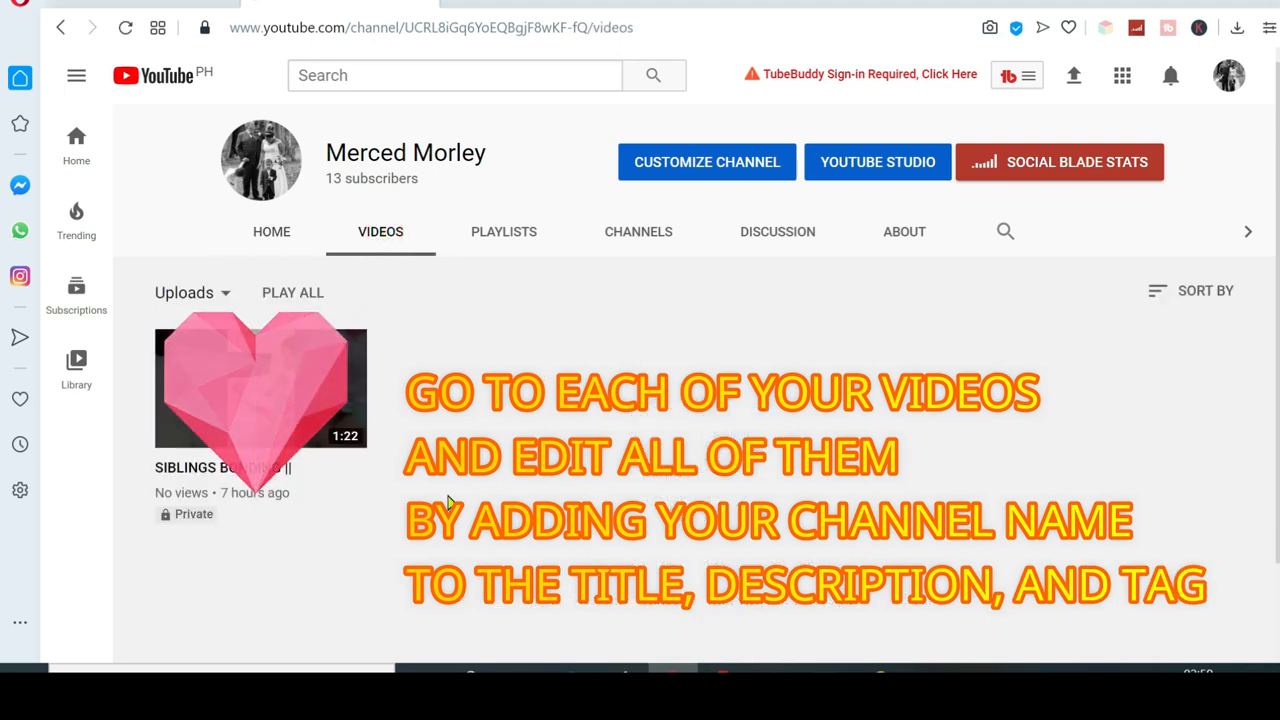
mouse_move(235, 480)
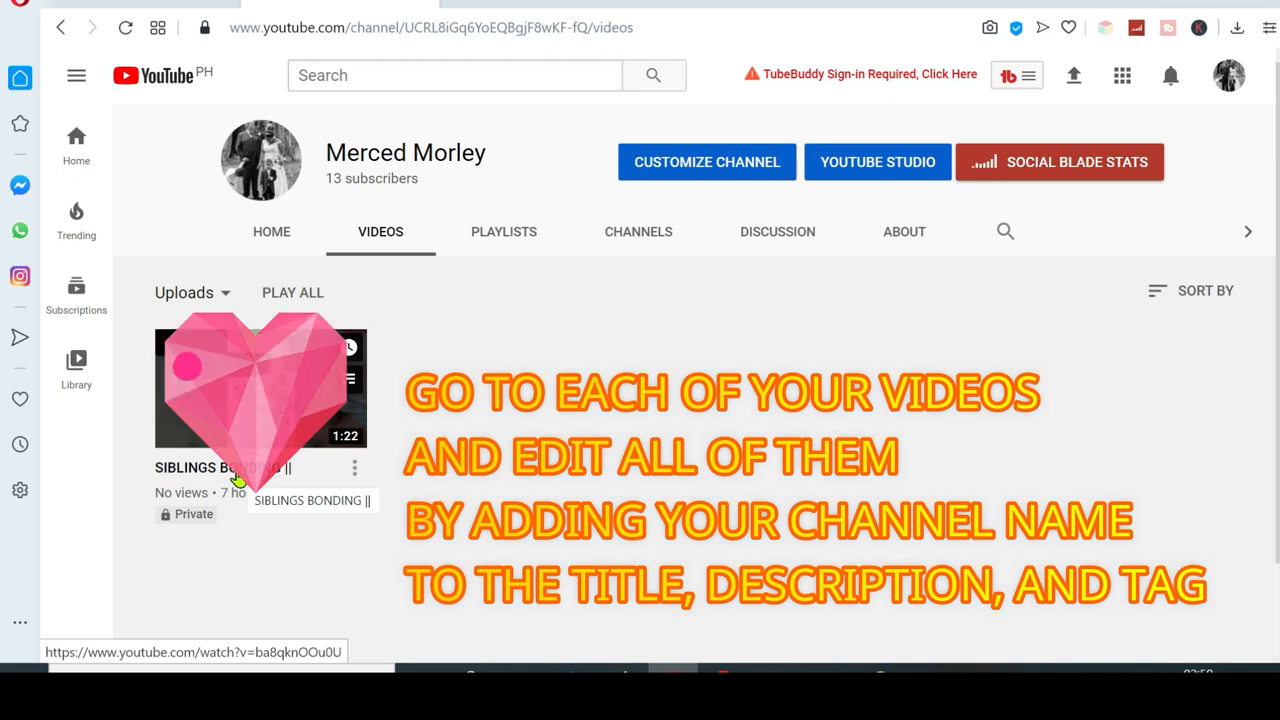
click(260, 383)
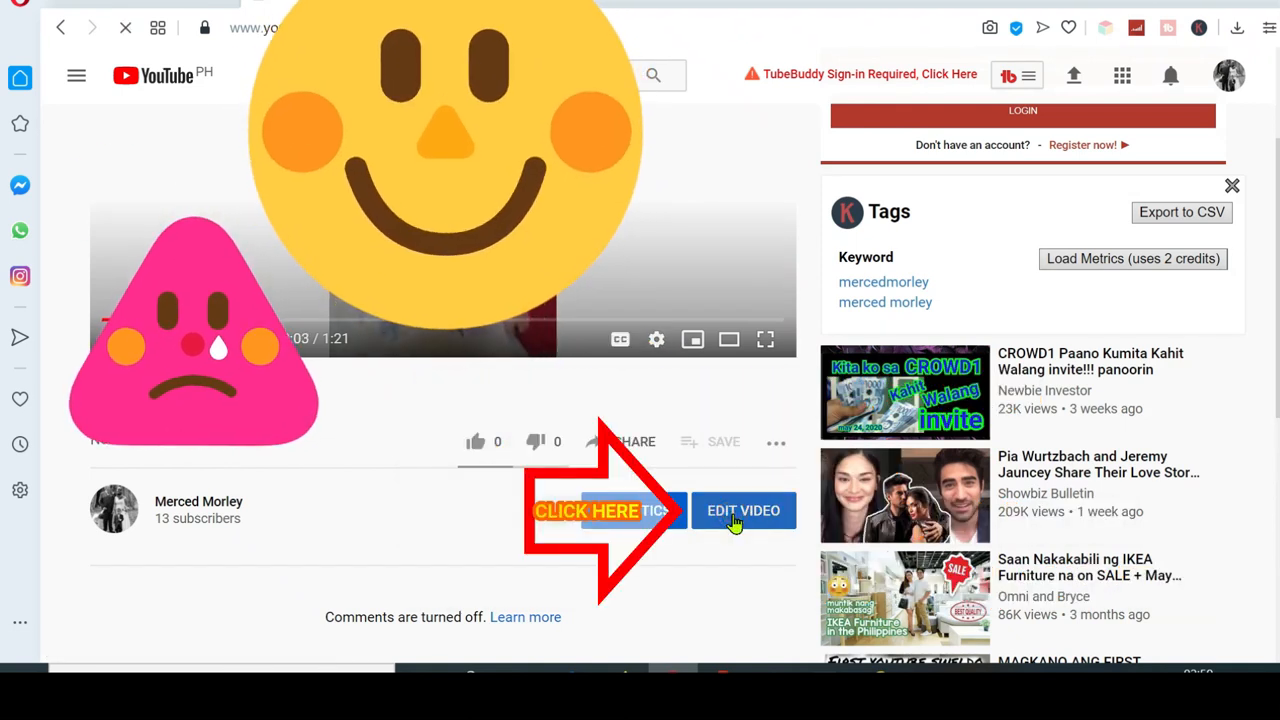
click(743, 510)
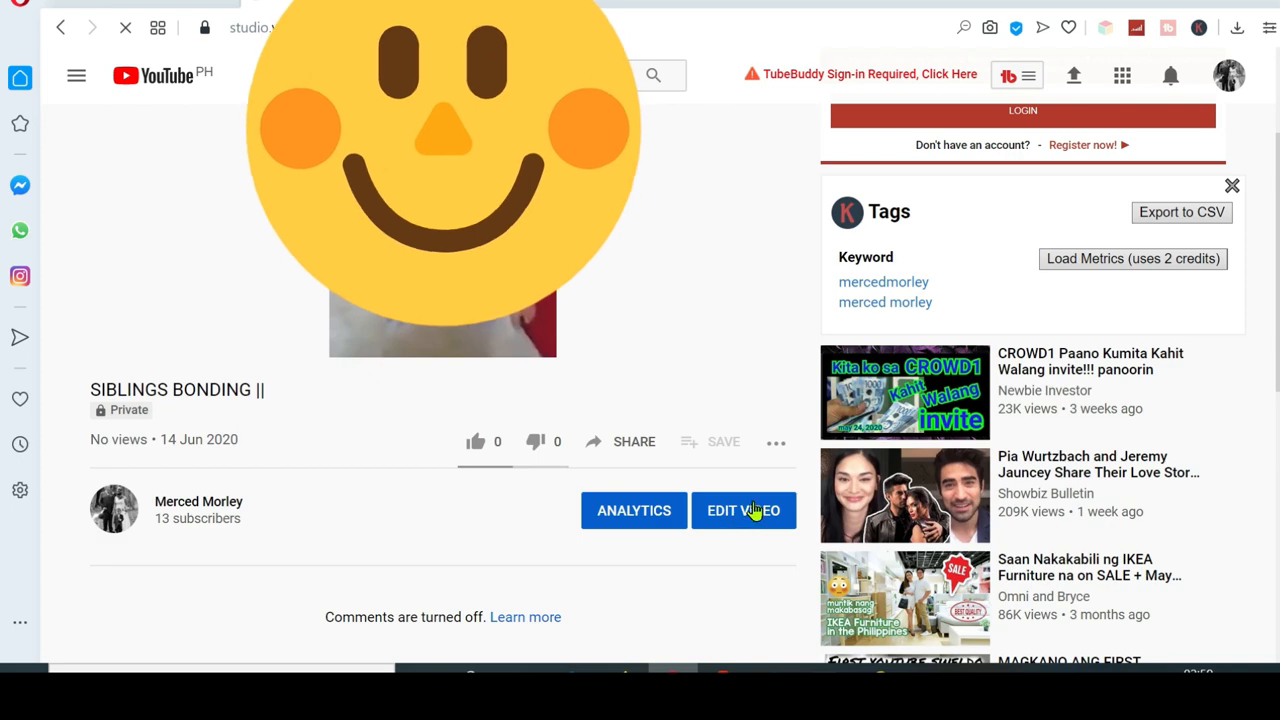
click(743, 510)
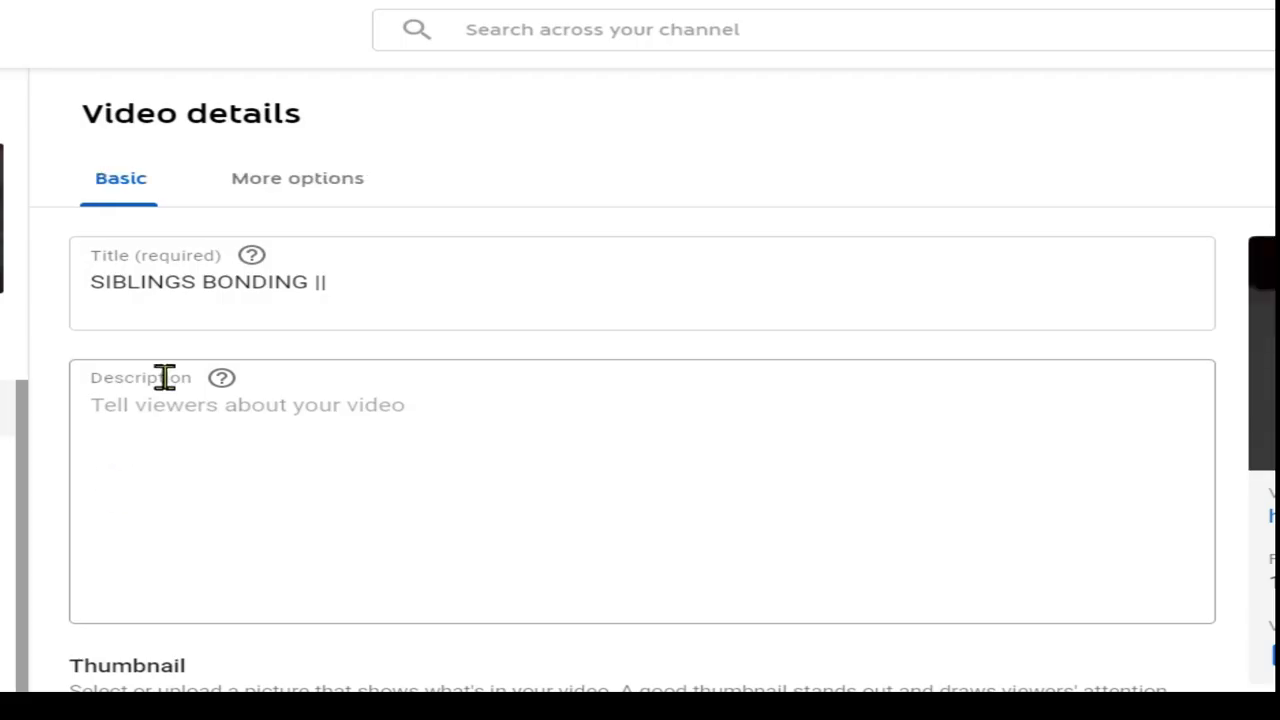
click(360, 282)
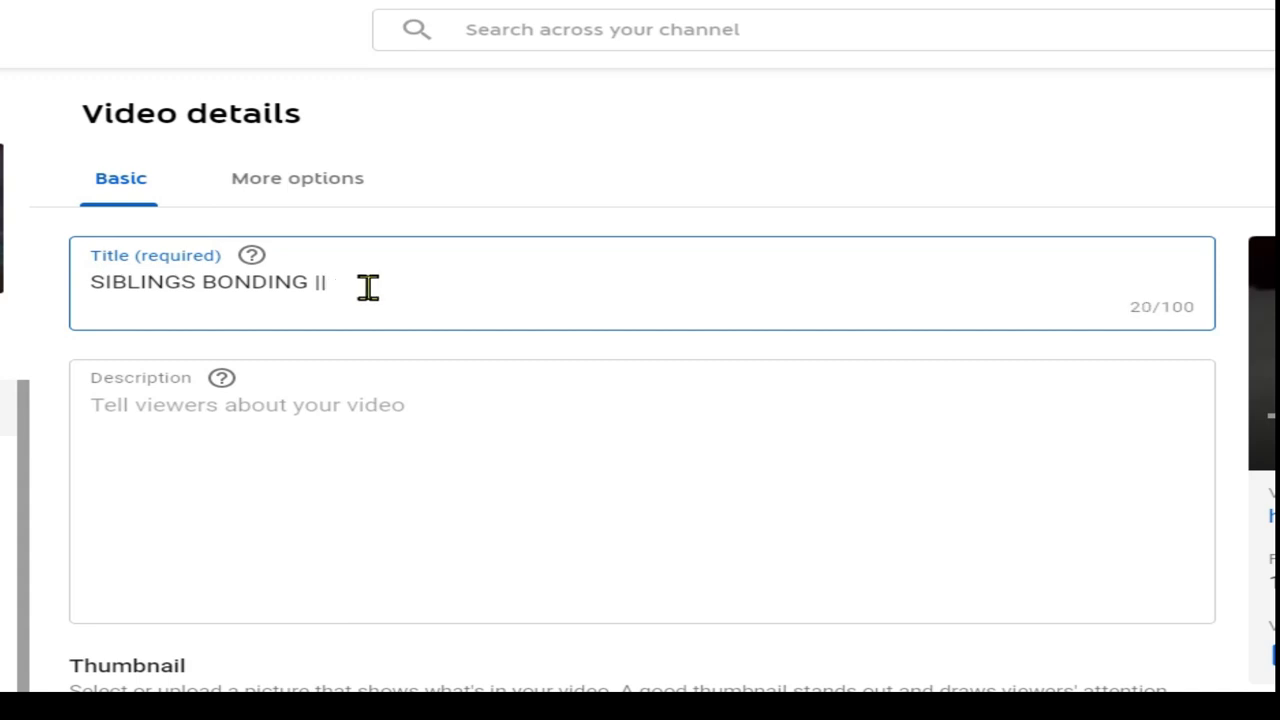
key(Backspace)
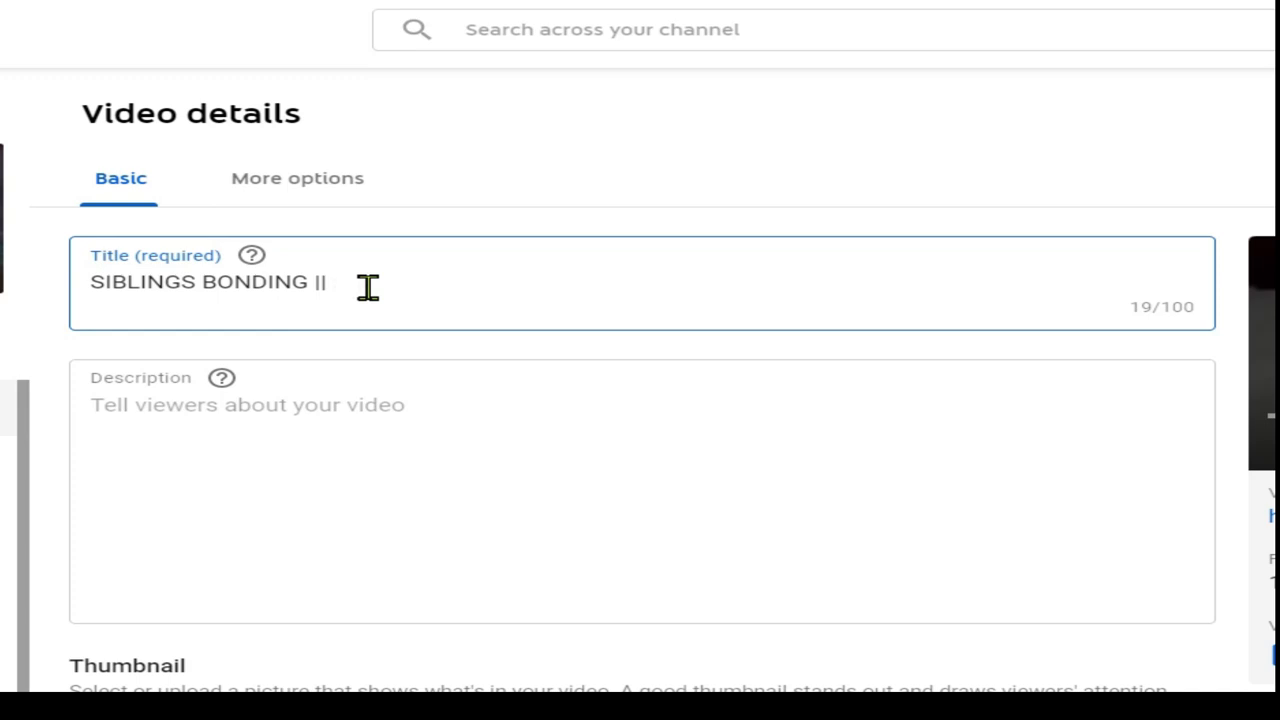
text(Merced Mo)
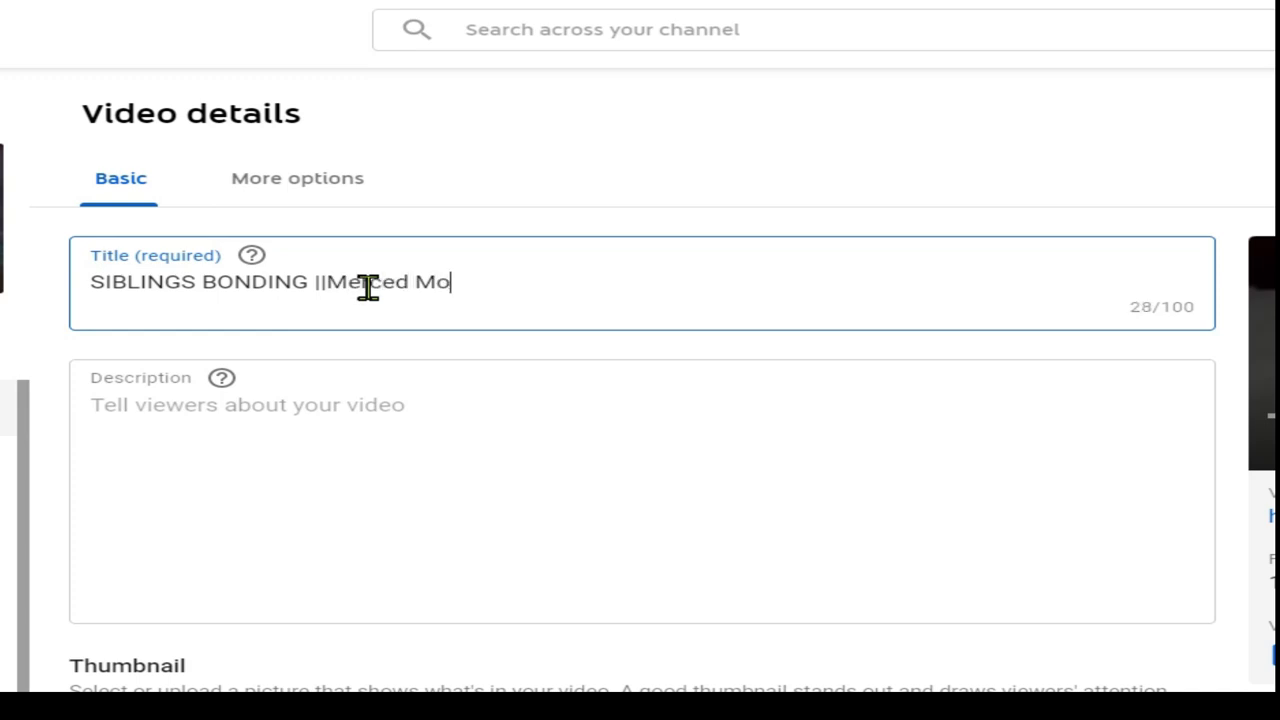
text(rley)
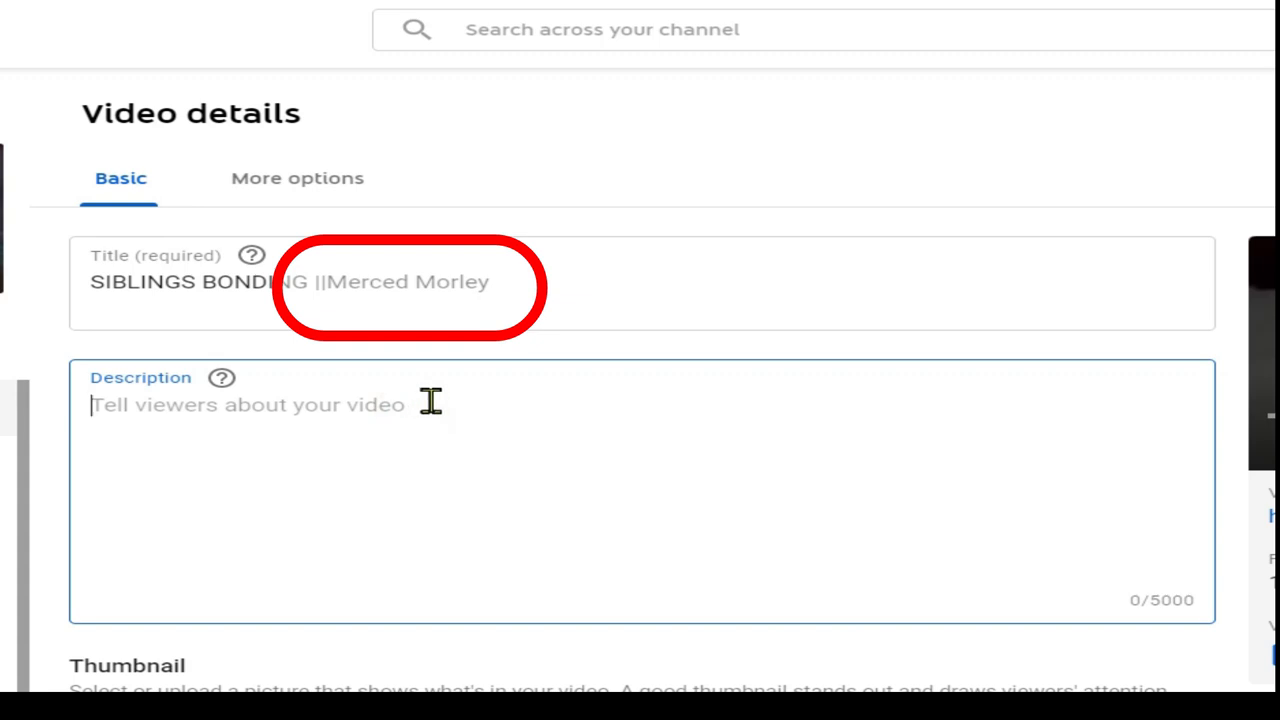
Type the description 'Hello this is Merced Morley. I hope you enjoy watching this video.'
text(H)
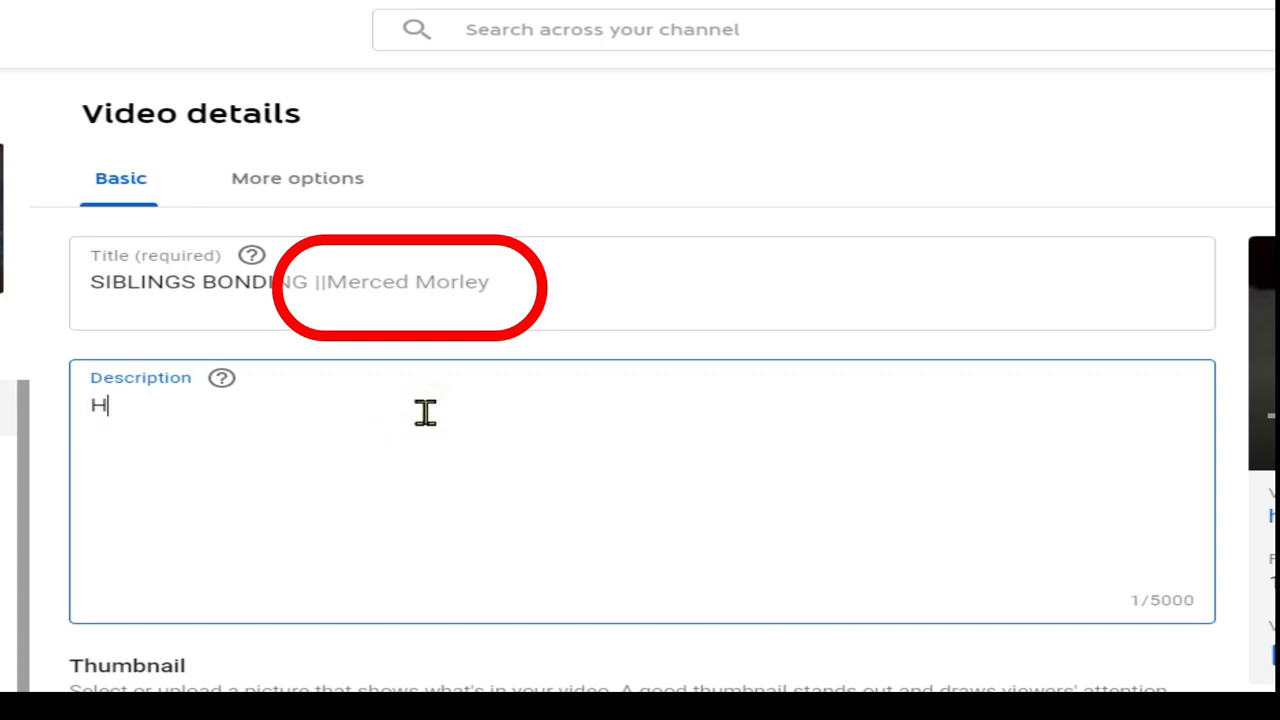
text(e)
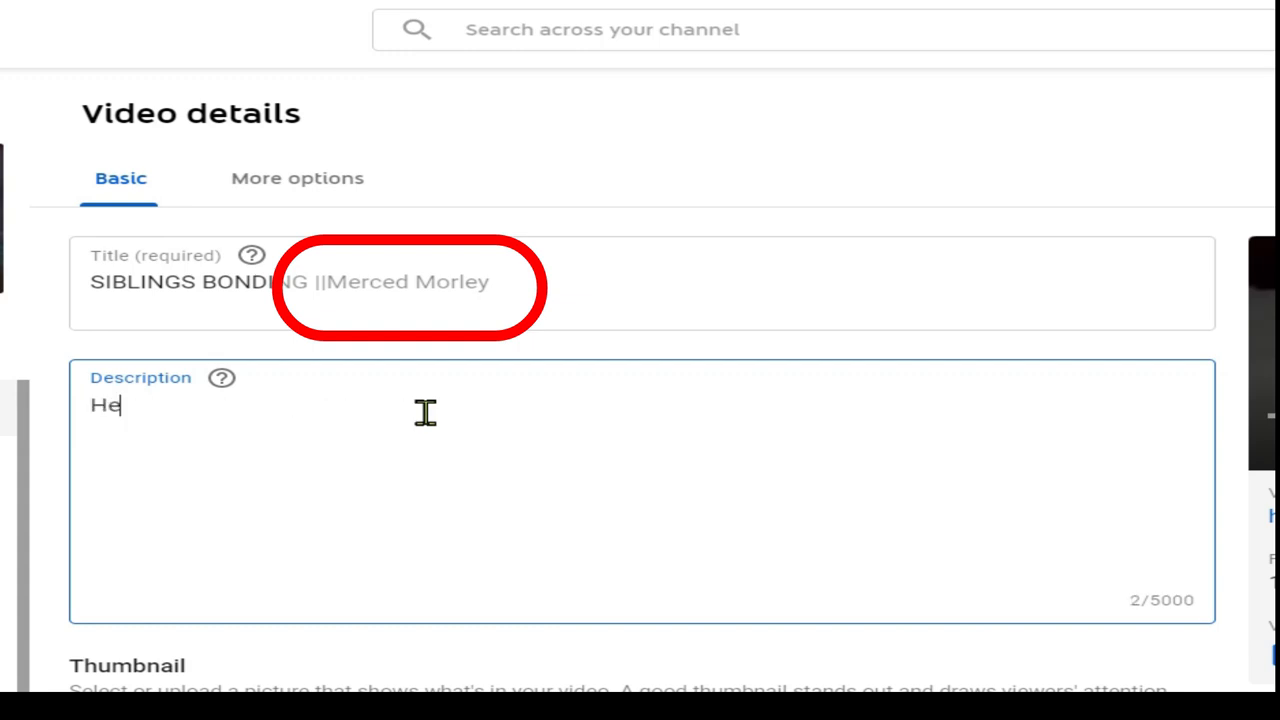
text(llo this is)
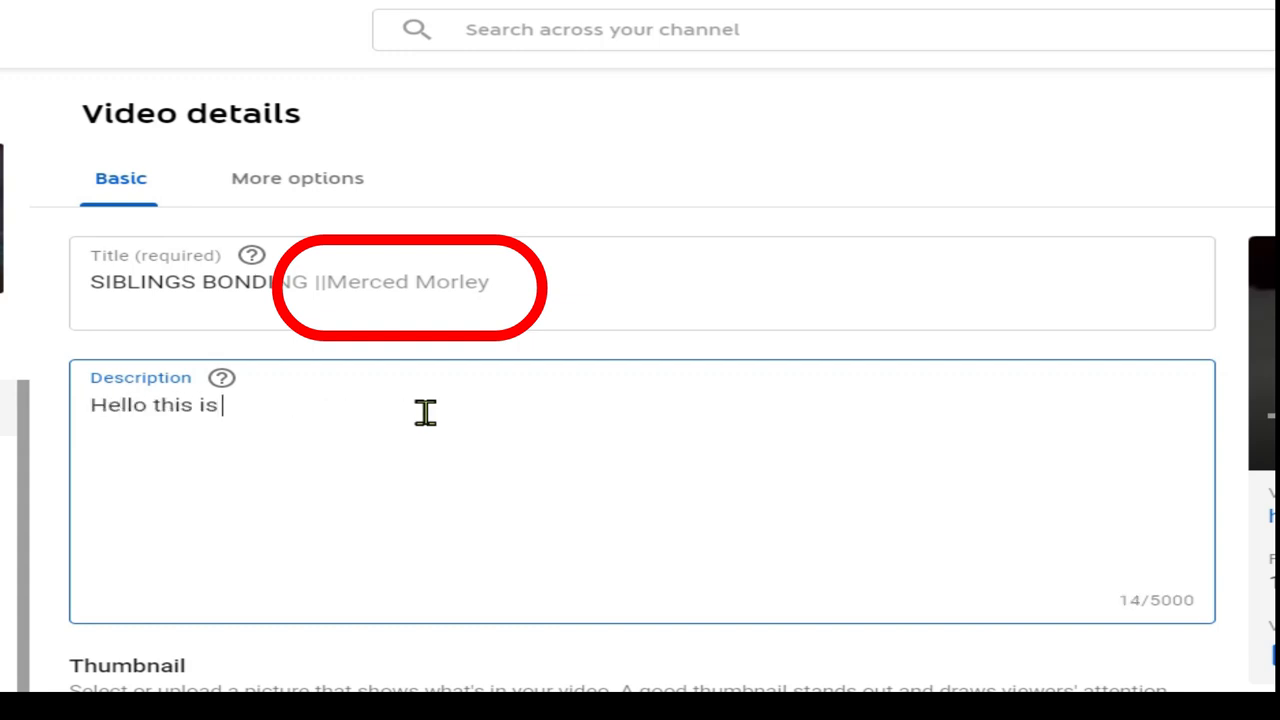
text(Merced Morl)
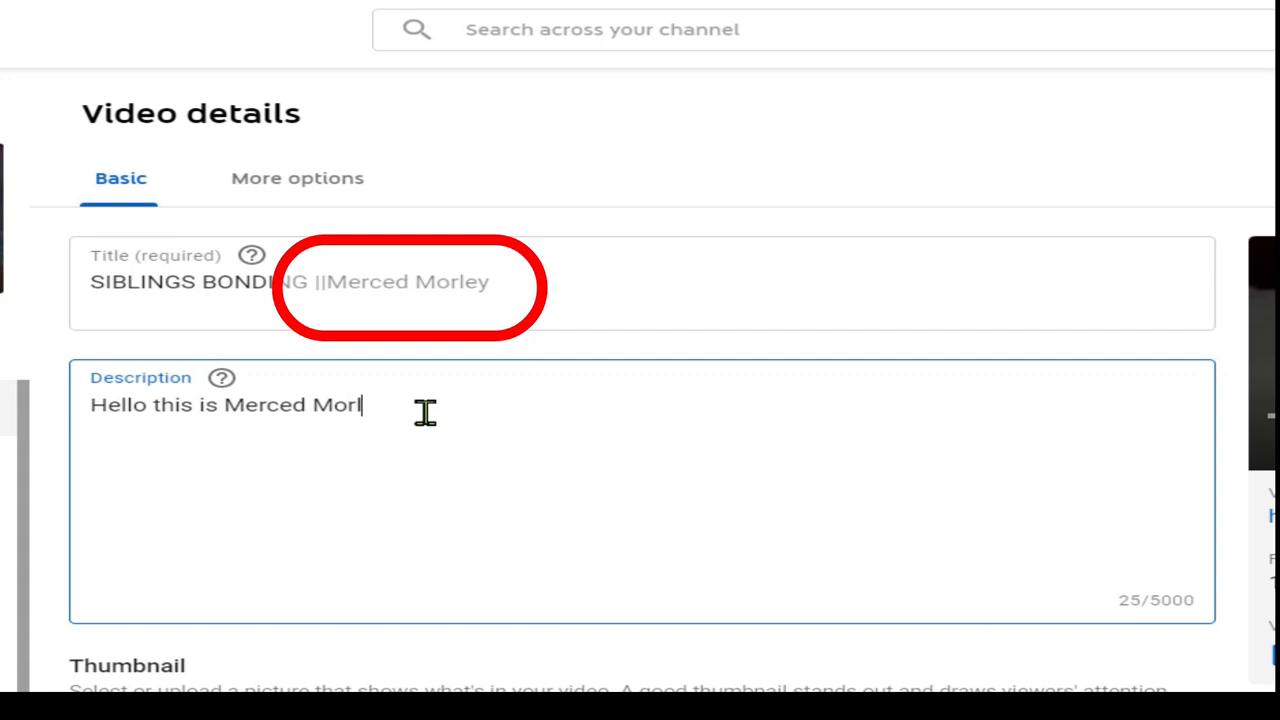
text(ey.)
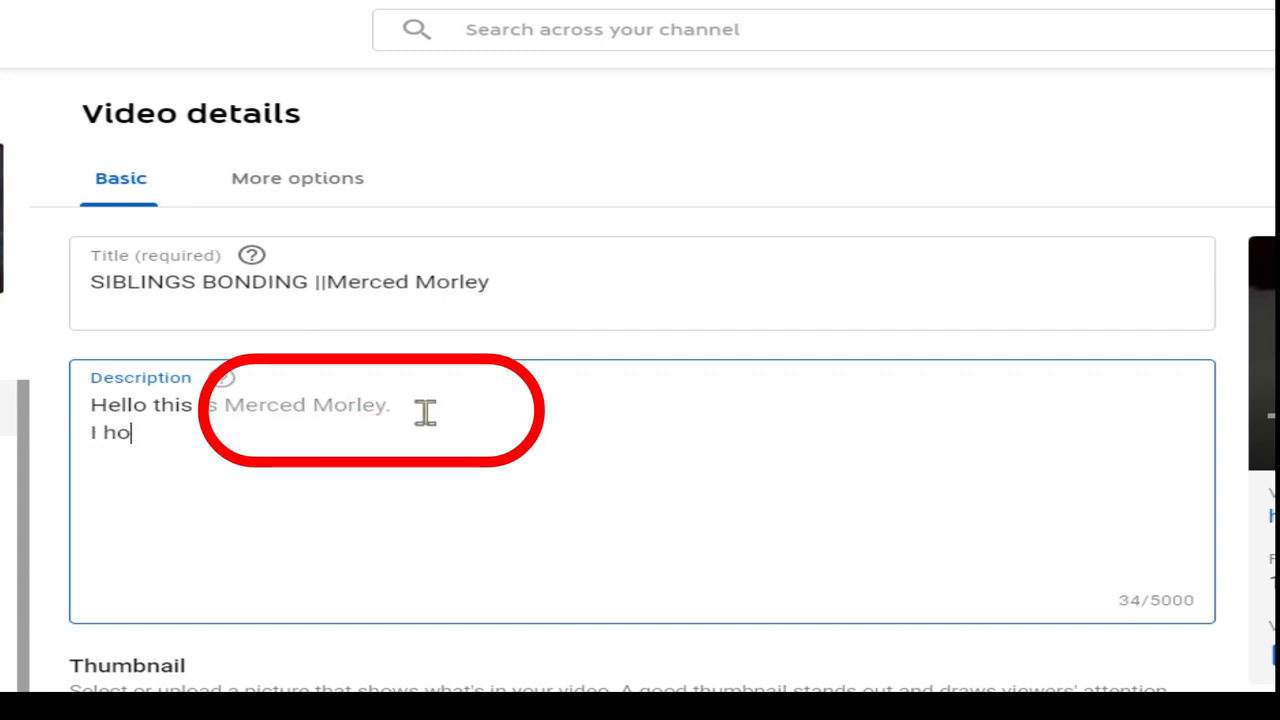
text(pe you e)
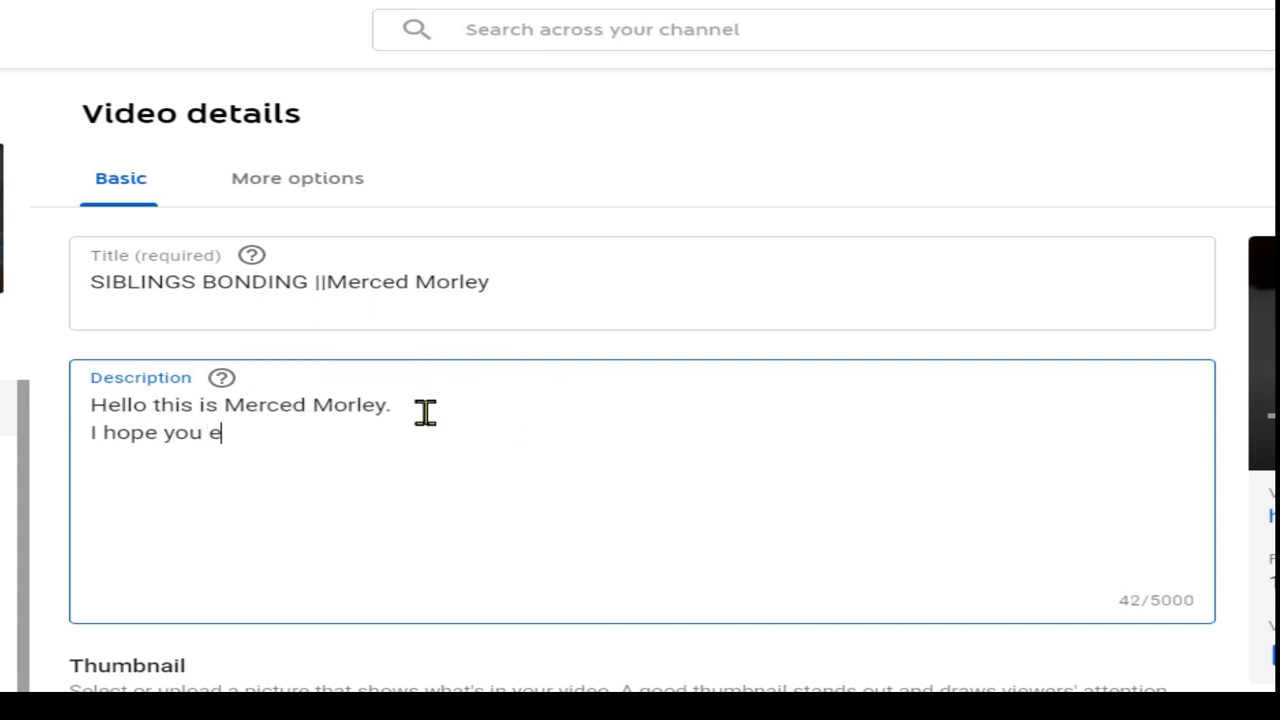
text(njoy wa)
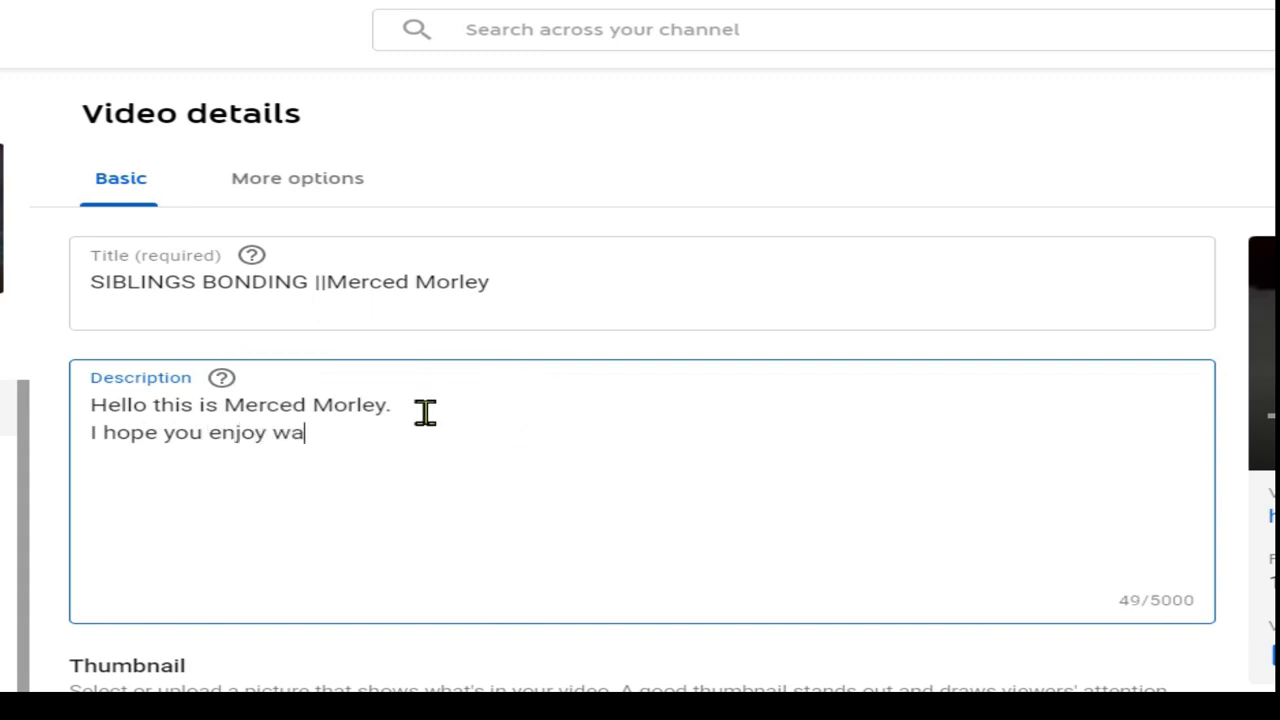
text(tching this b)
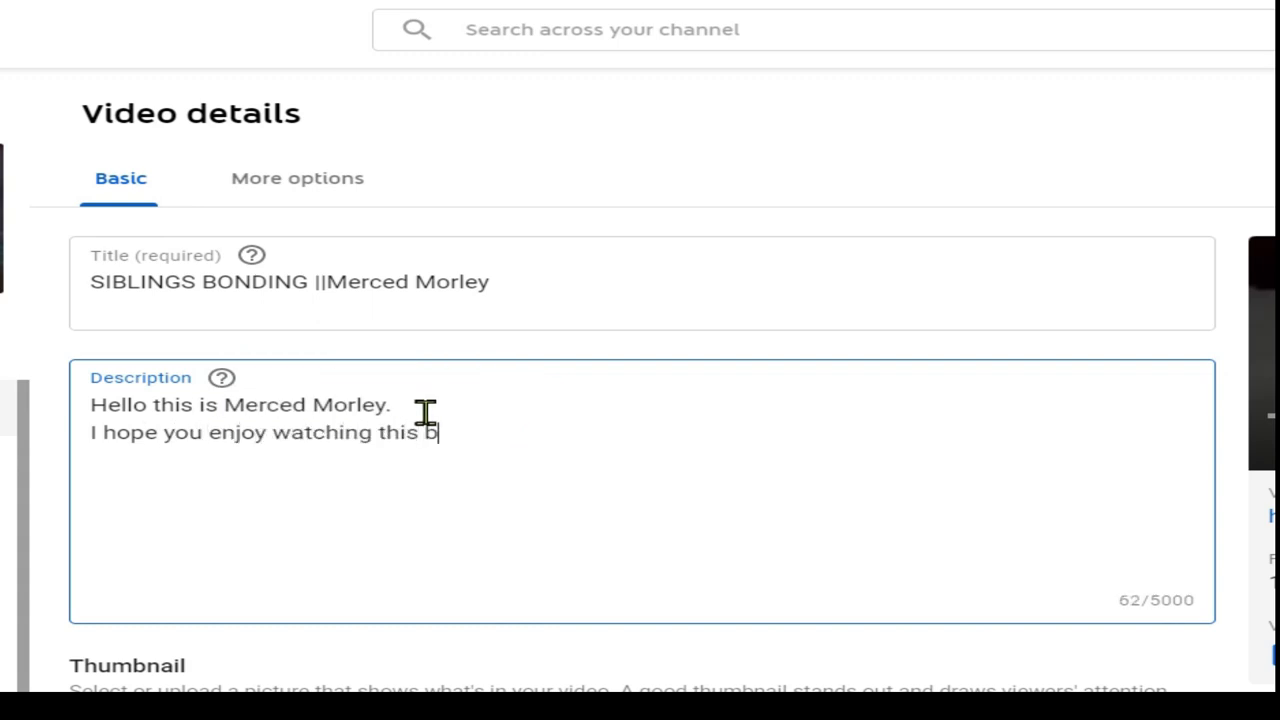
text(deo.)
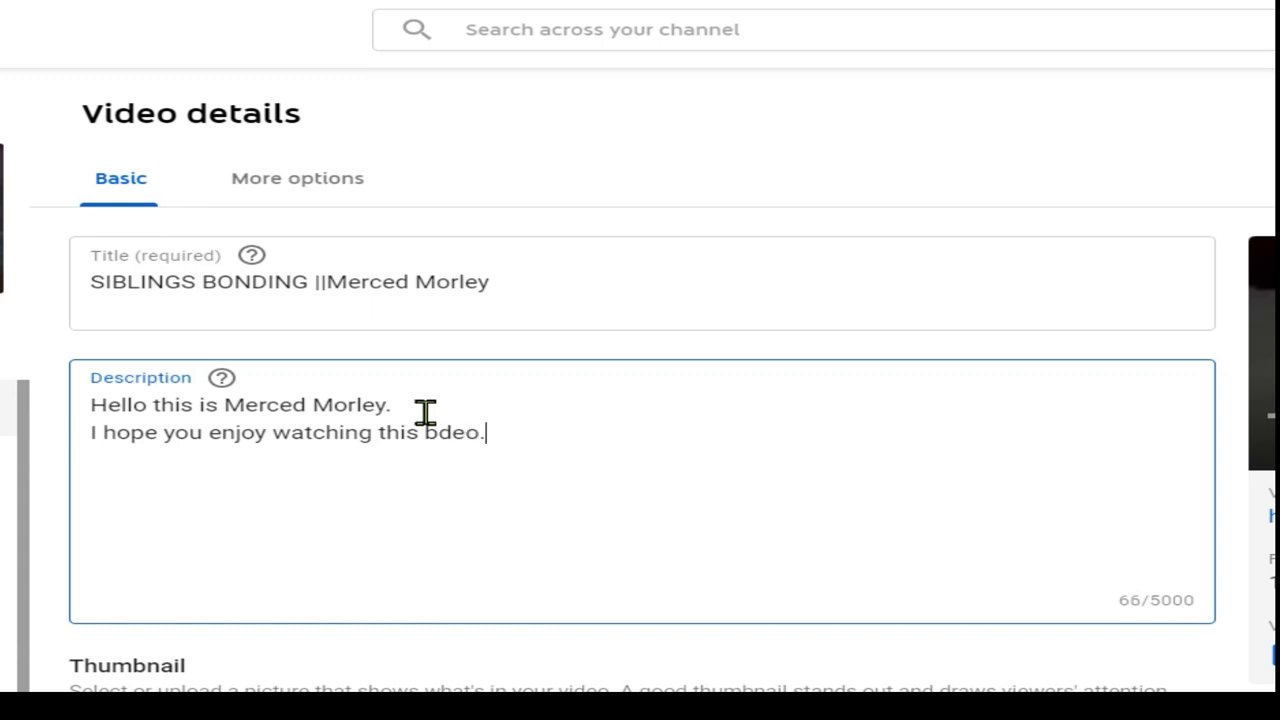
Correct the misspelled 'bdeo.' to 'video.' in the description
double_click(453, 432)
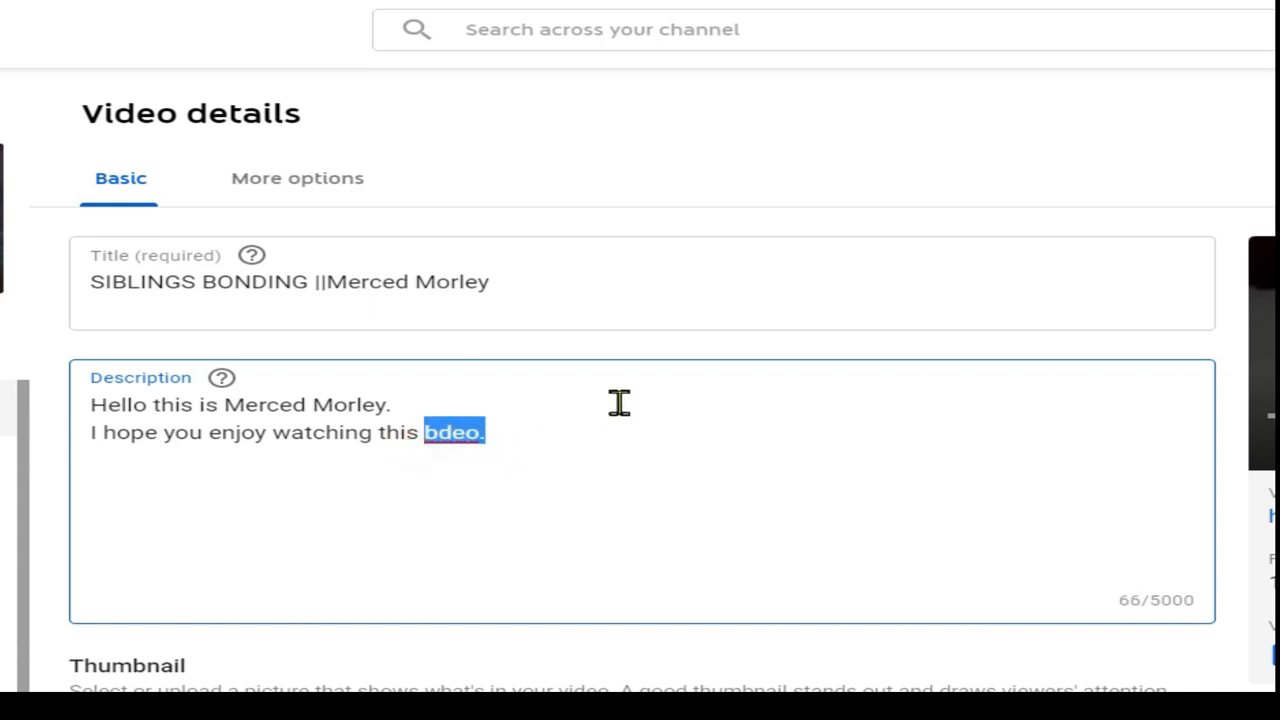
text(video.)
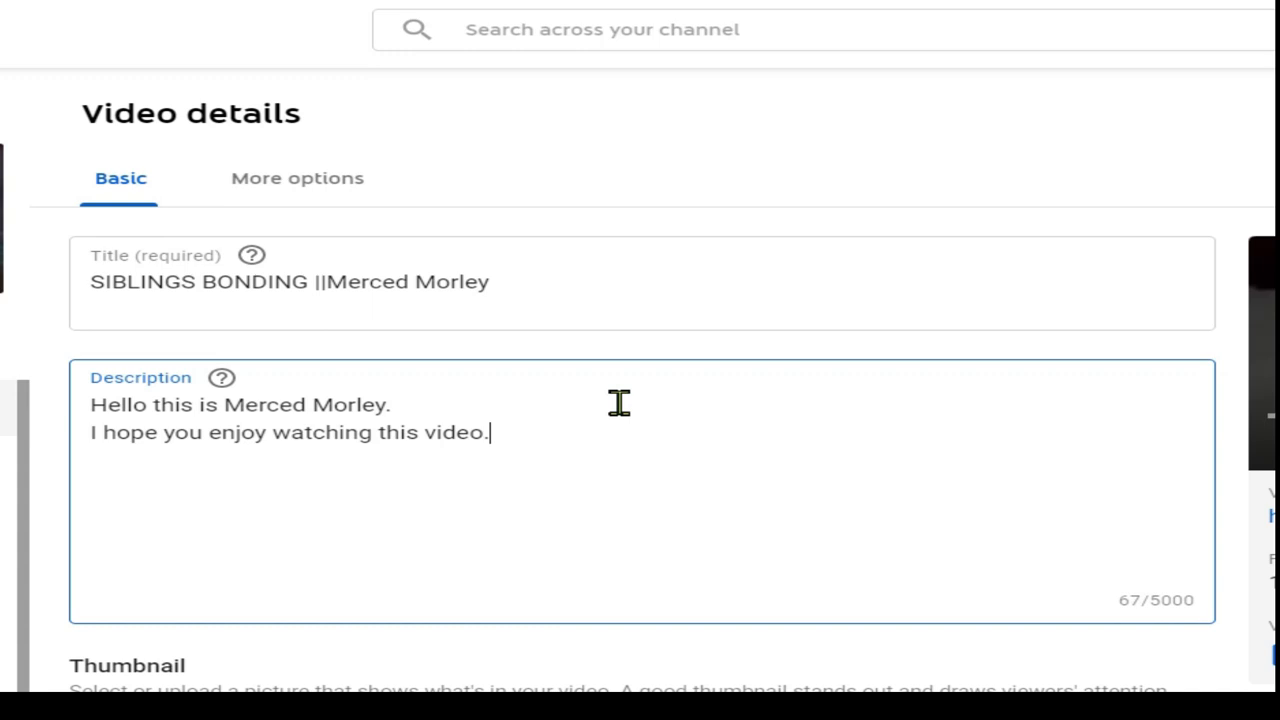
mouse_move(570, 461)
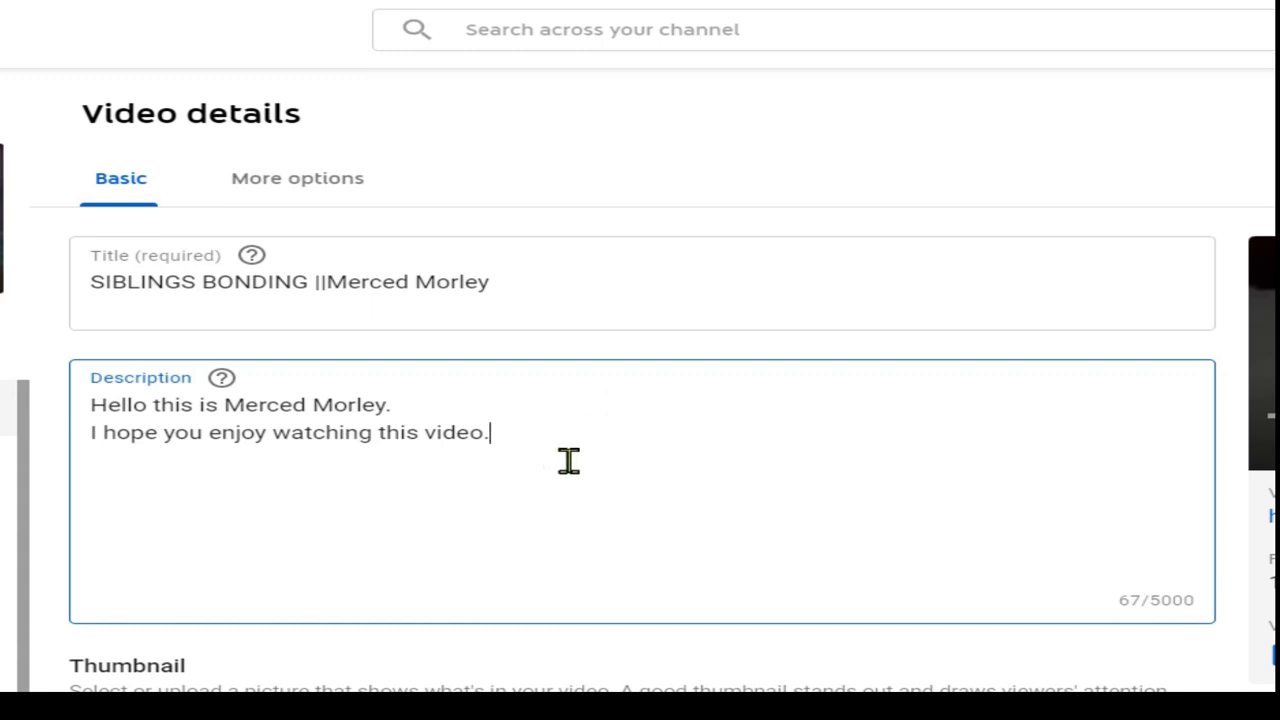
scroll(down, 3)
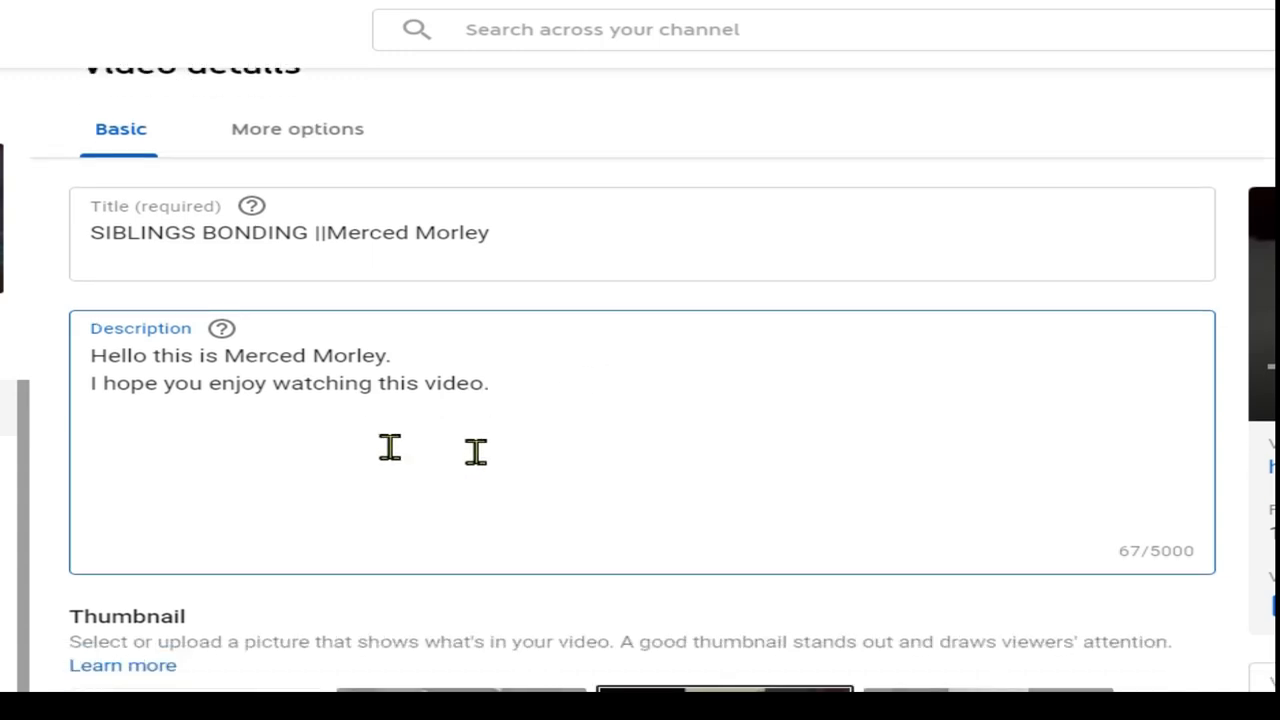
mouse_move(148, 366)
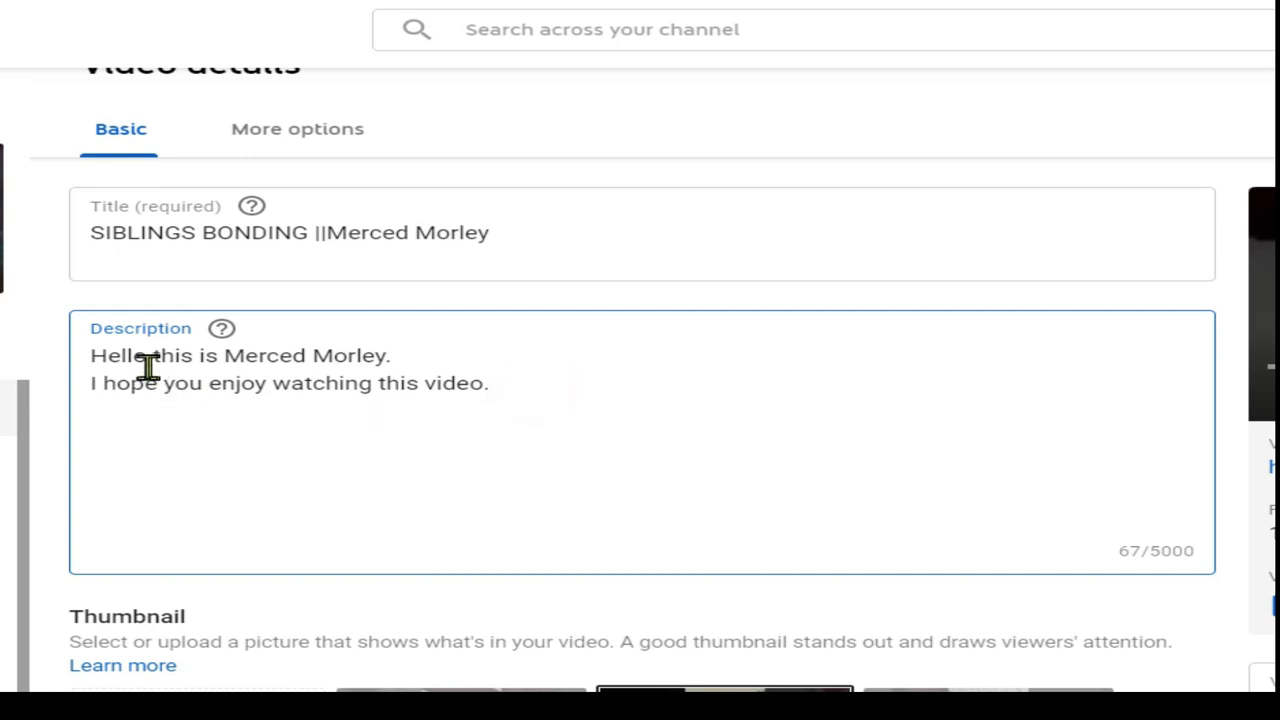
text(o)
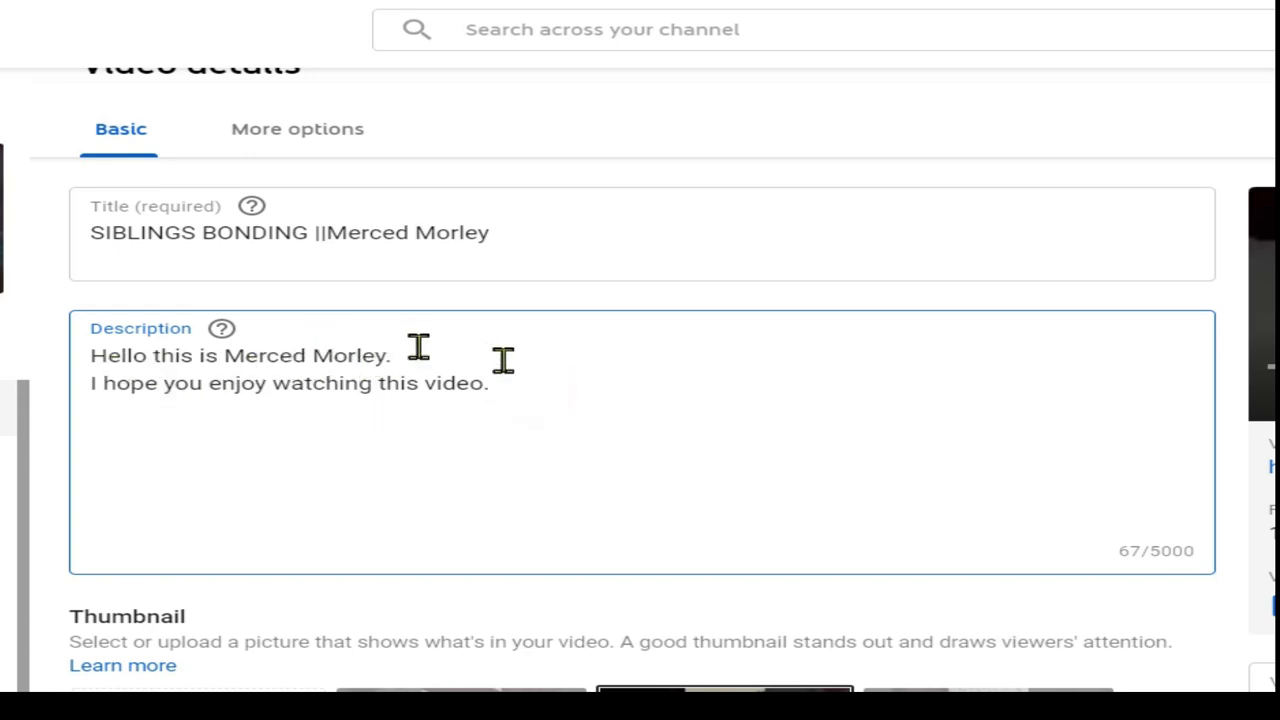
Add the tag 'merced morley' in the video's Tags field and begin typing a second tag
scroll(down, 3)
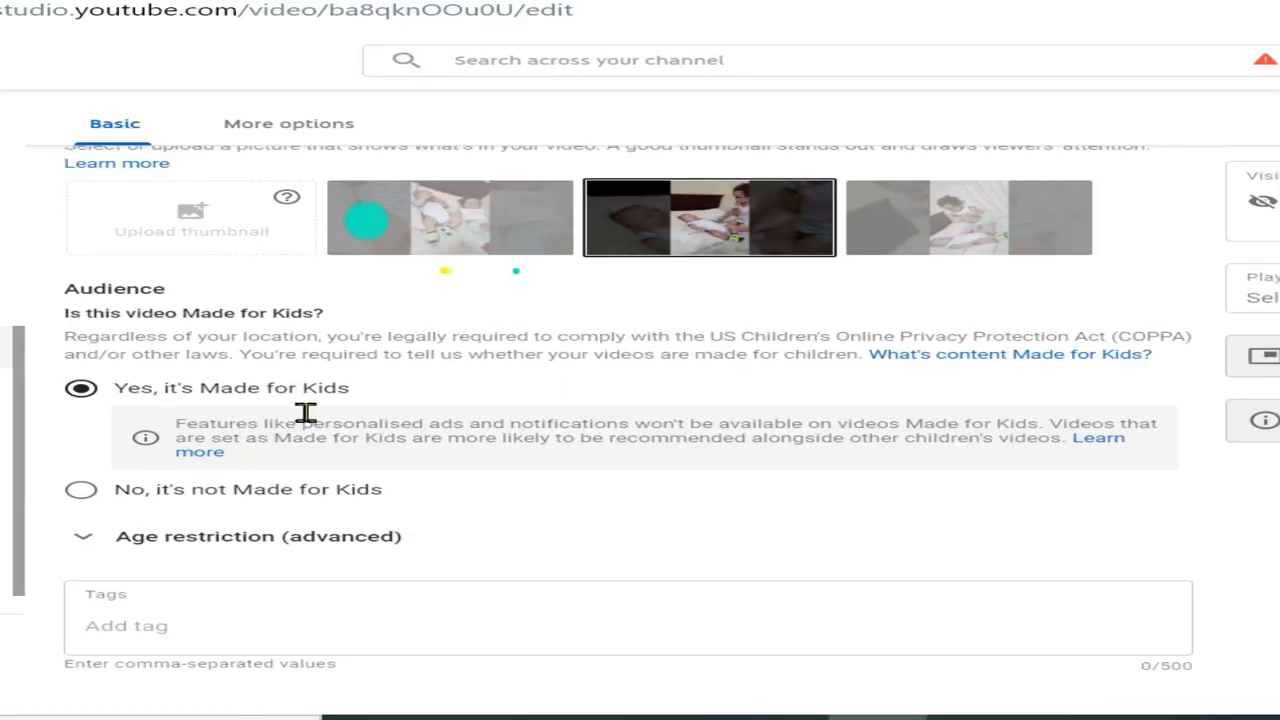
scroll(up, 3)
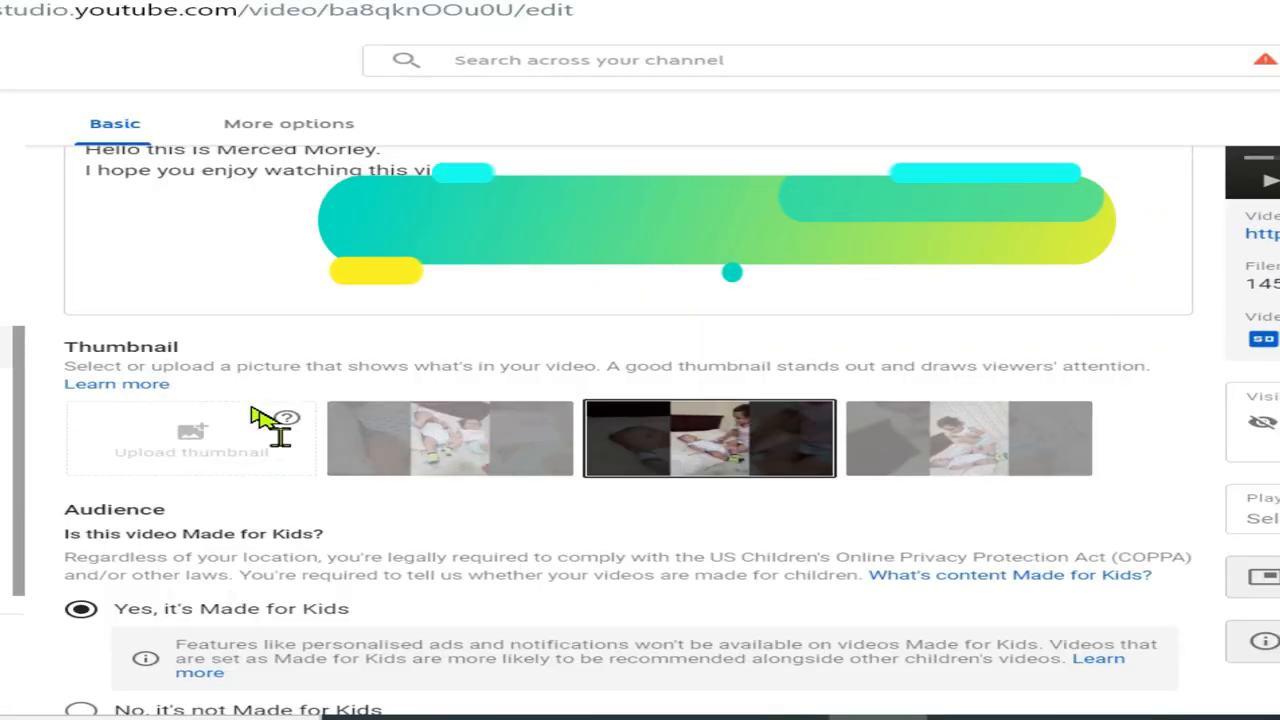
scroll(down, 3)
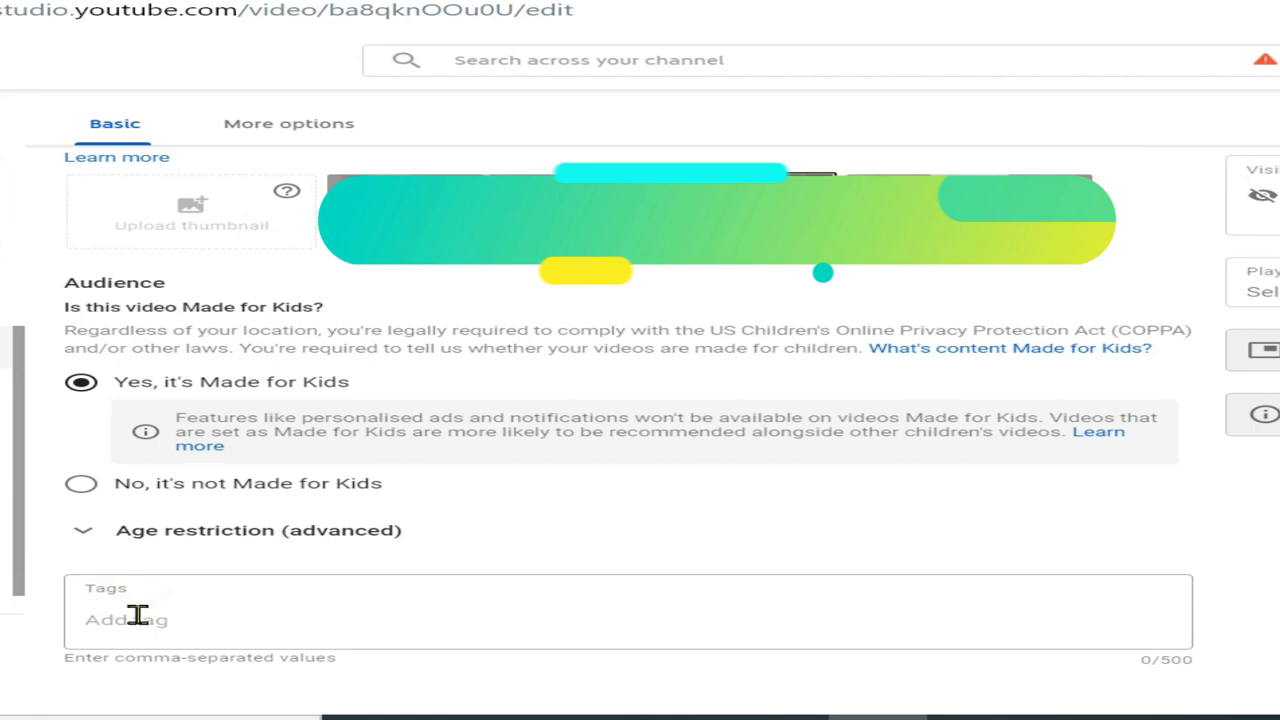
text(merced morley)
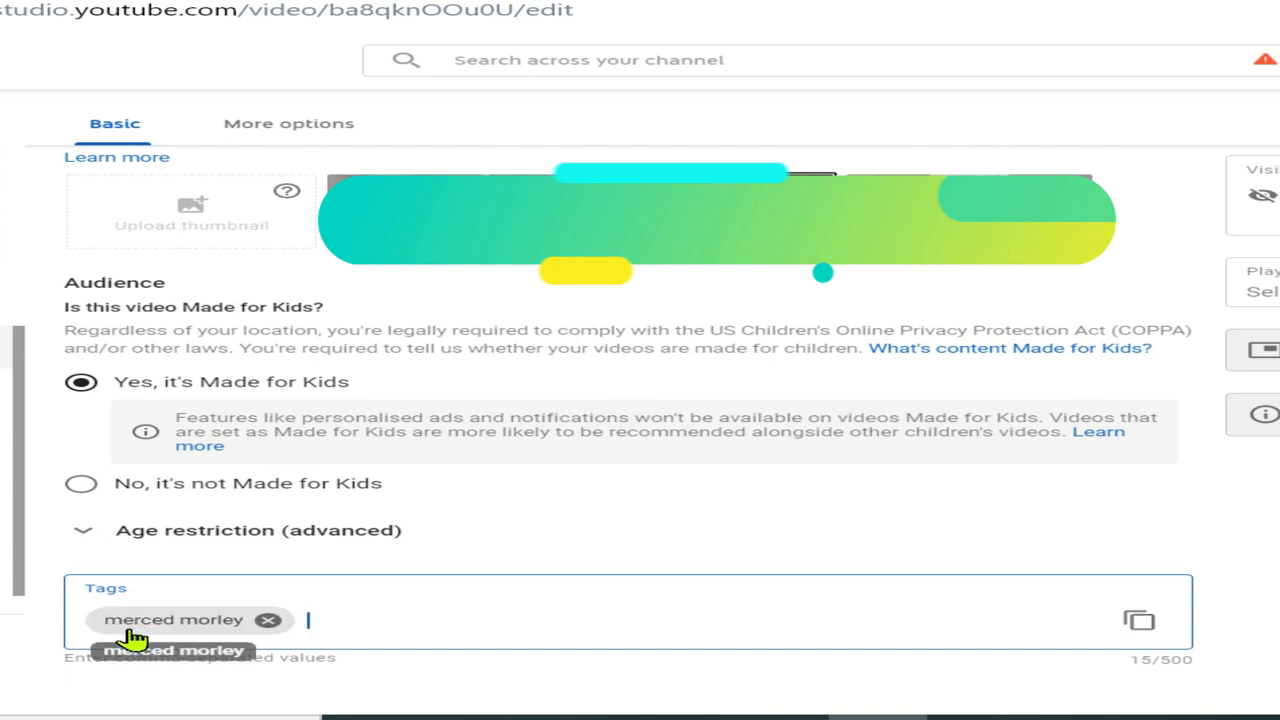
text(mer)
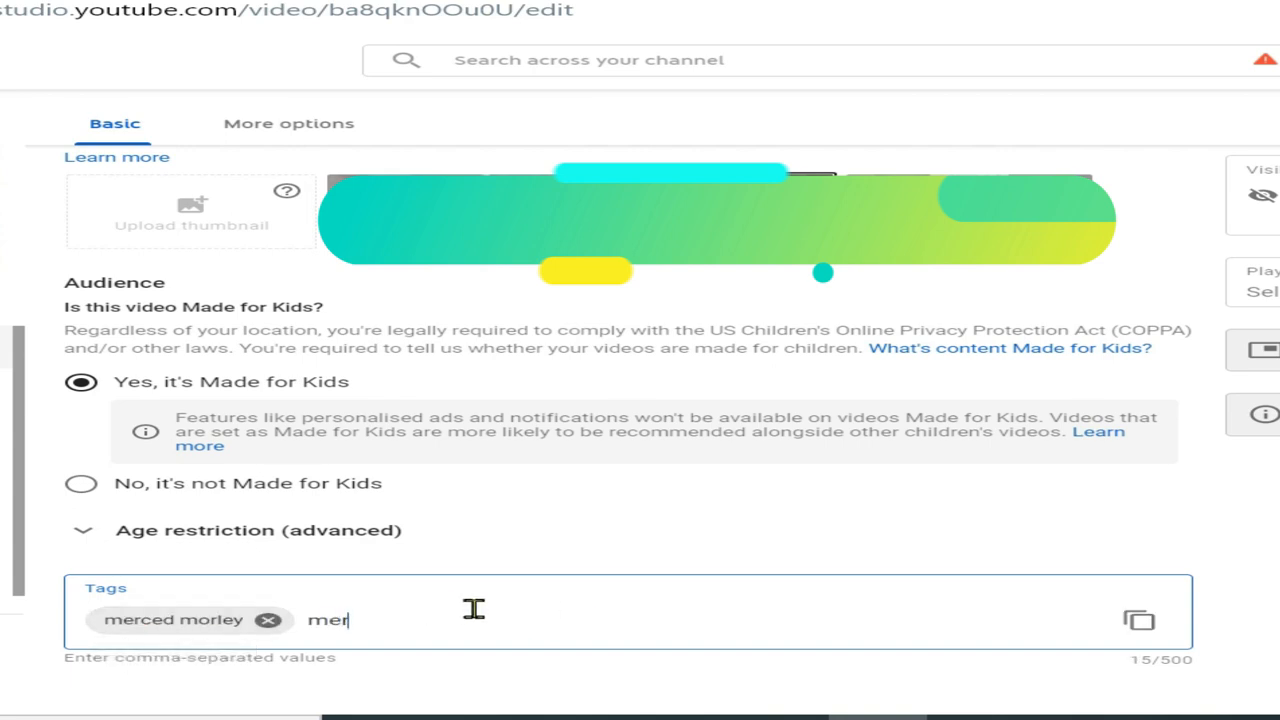